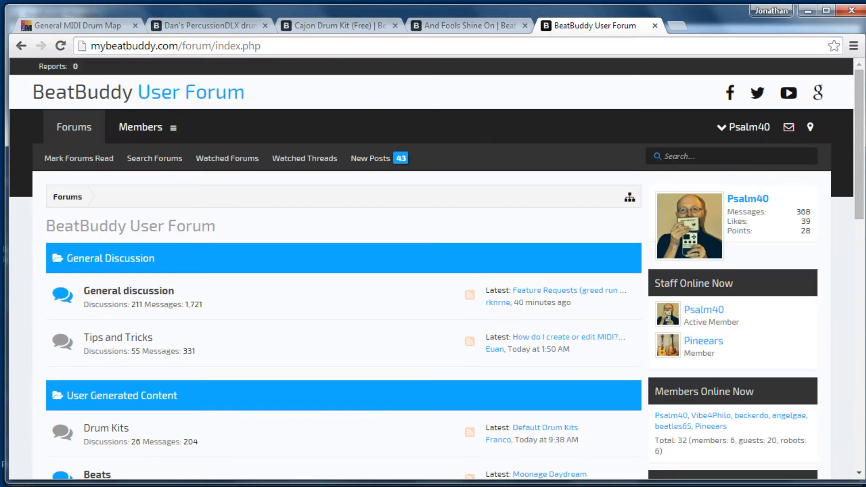
mouse_move(146, 408)
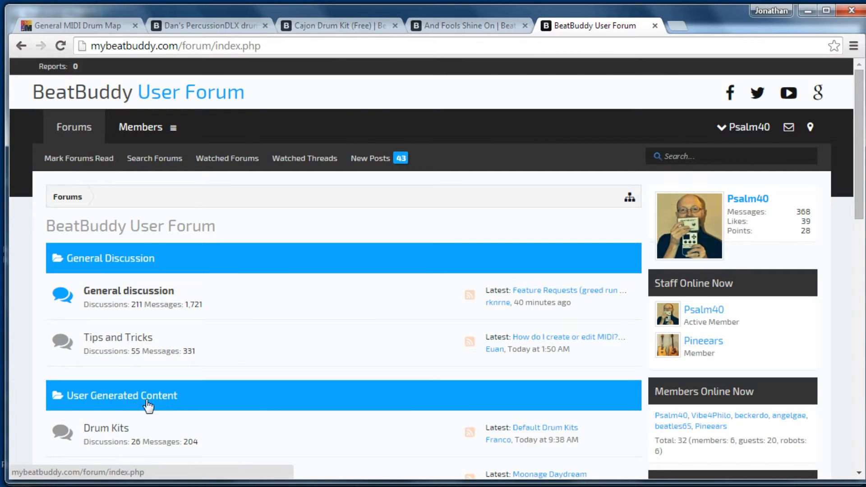
Open the Drum Kits forum and scroll its threads down to Dan's PercussionDLX drum kit
scroll("down", 3)
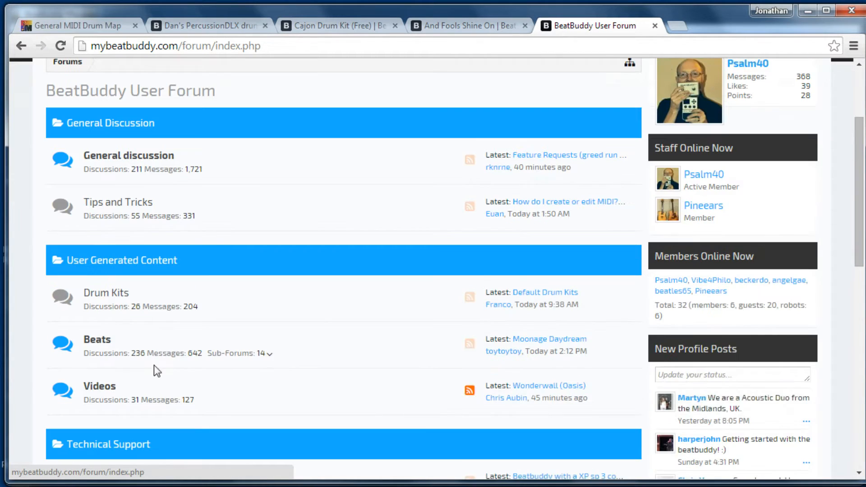
left_click(106, 293)
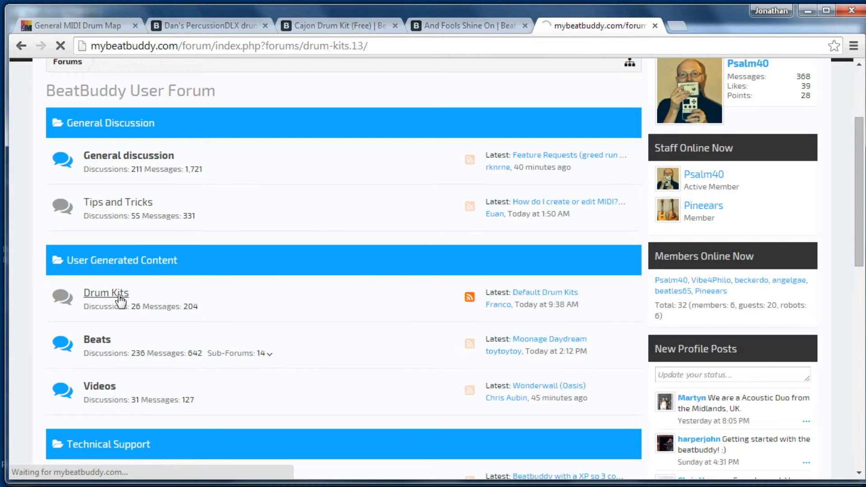
left_click(106, 293)
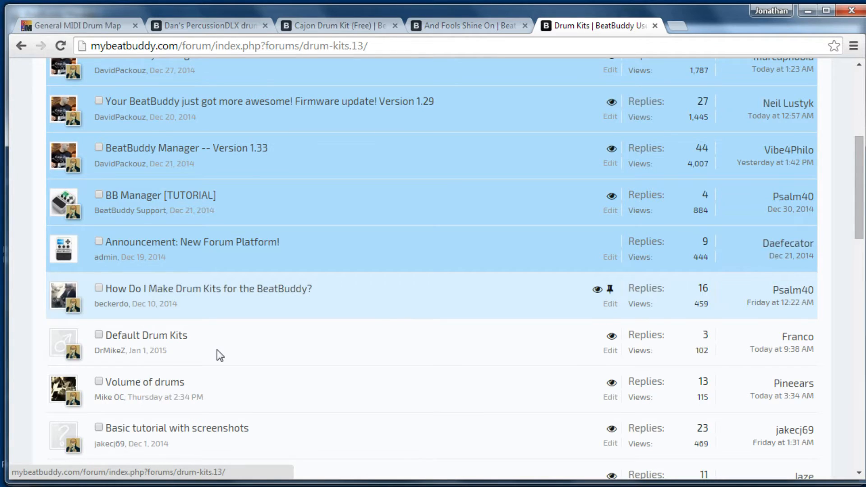
scroll("down", 3)
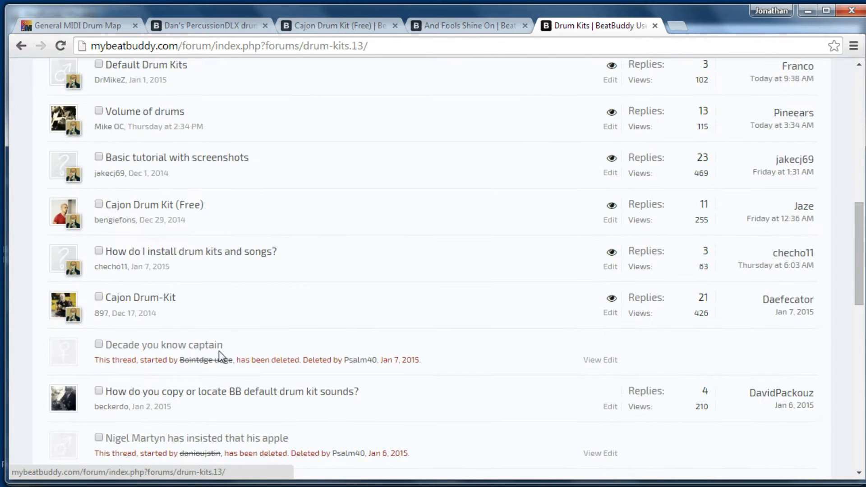
scroll("down", 3)
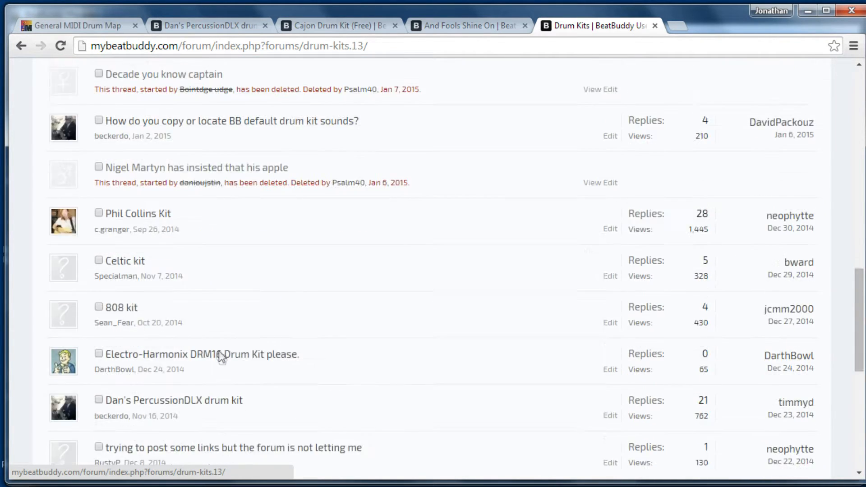
scroll("down", 3)
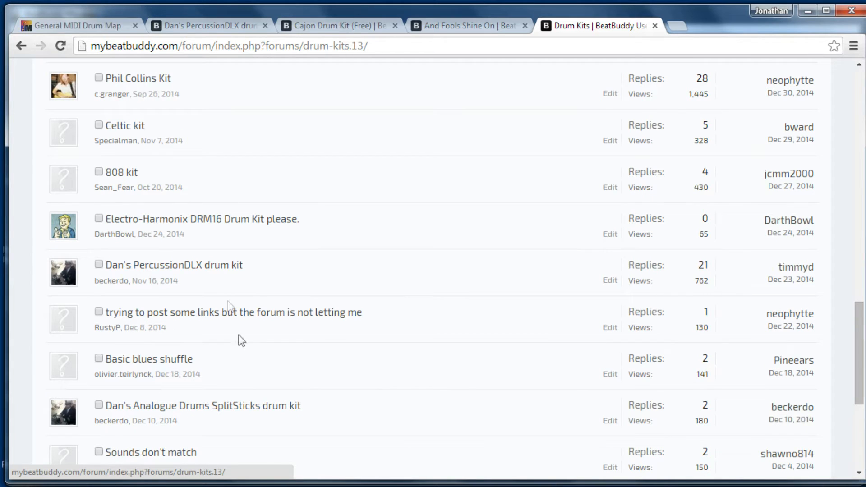
mouse_move(213, 269)
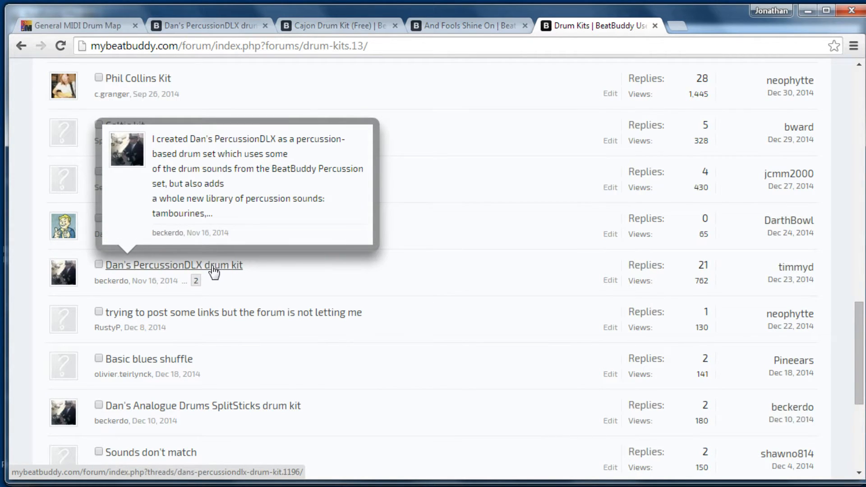
Open Dan's PercussionDLX drum kit thread and read down to its DRUM KIT FILE links
left_click(174, 265)
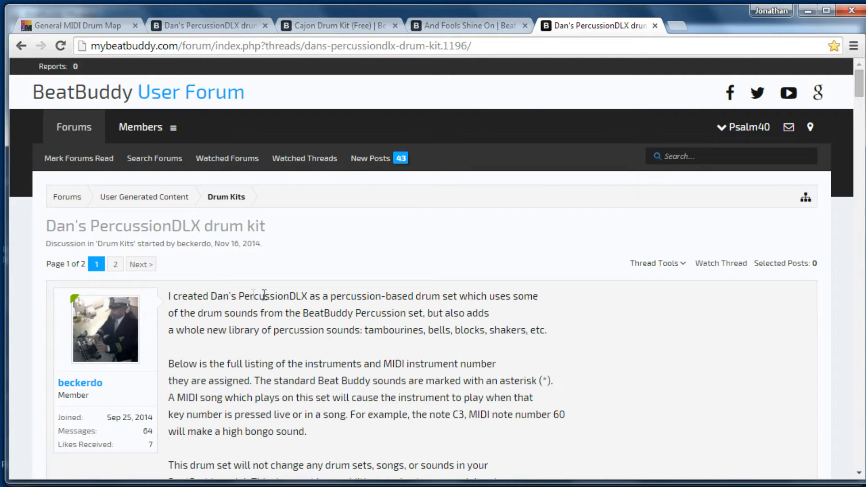
mouse_move(435, 319)
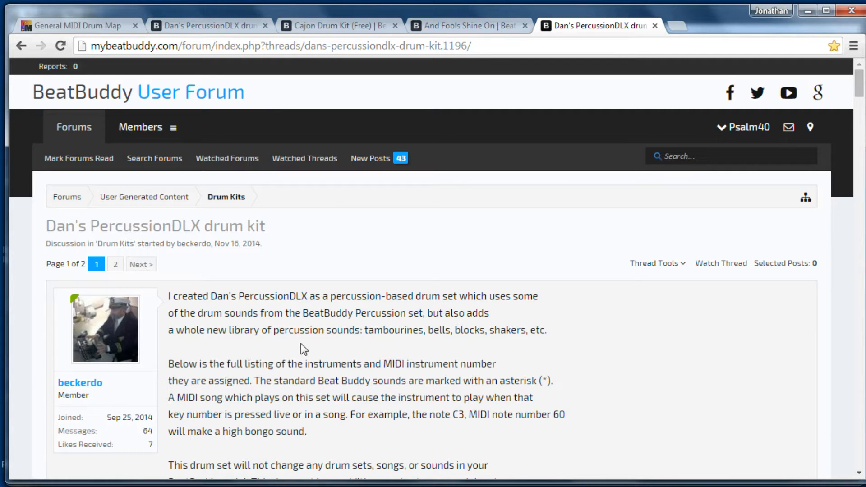
mouse_move(516, 361)
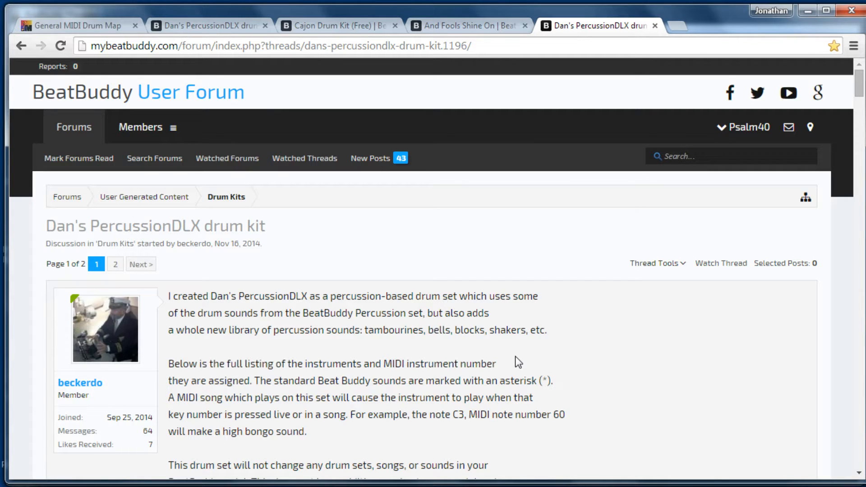
scroll("down", 3)
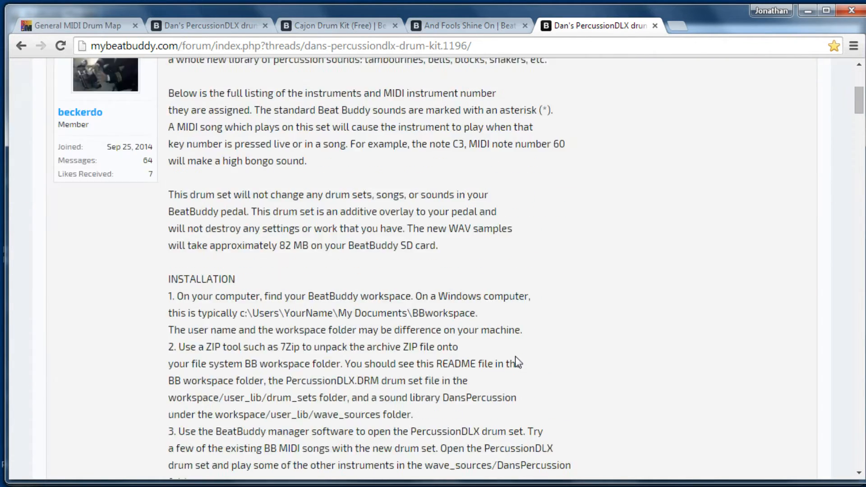
scroll("down", 3)
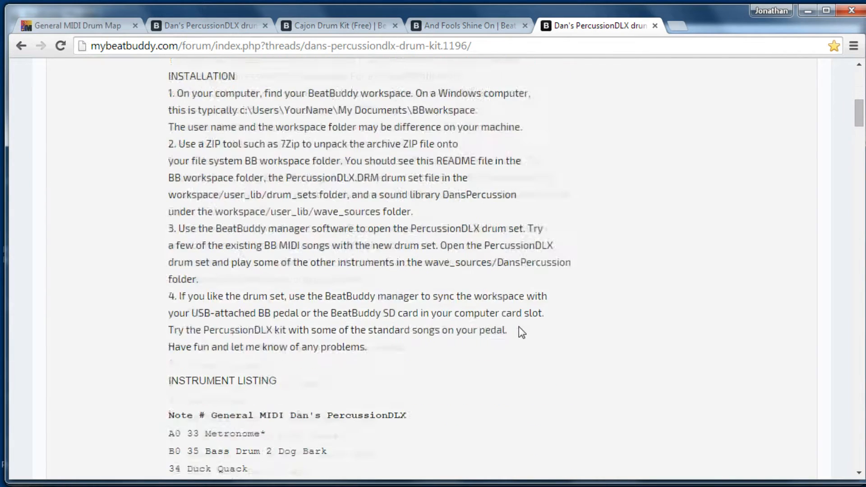
scroll("down", 3)
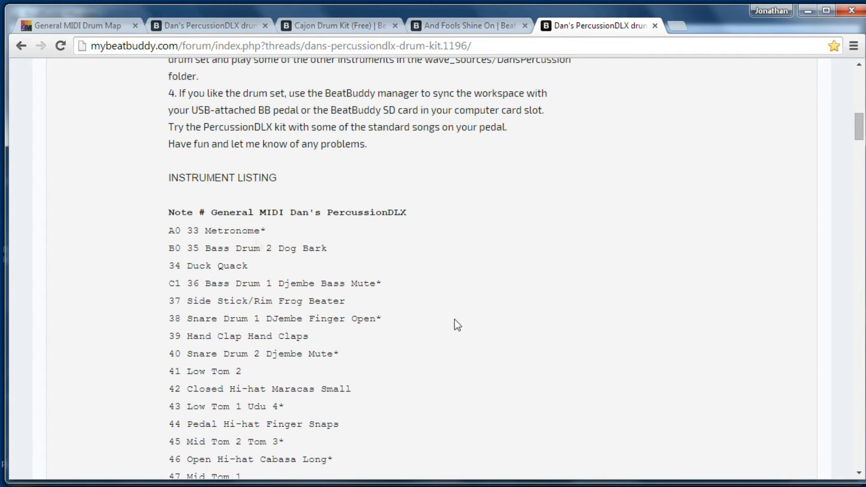
scroll("down", 3)
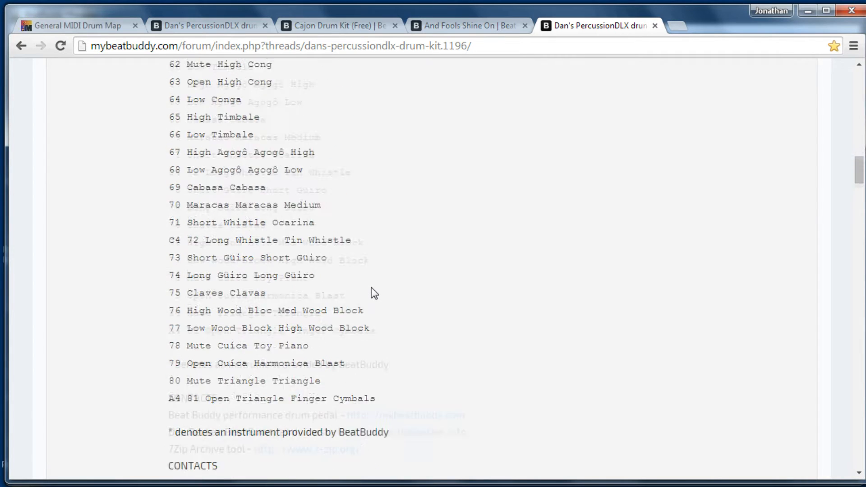
scroll("down", 3)
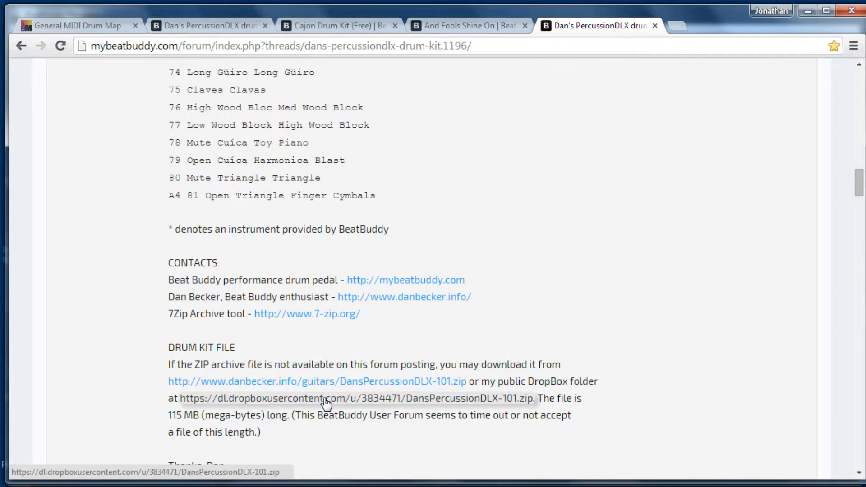
mouse_move(333, 406)
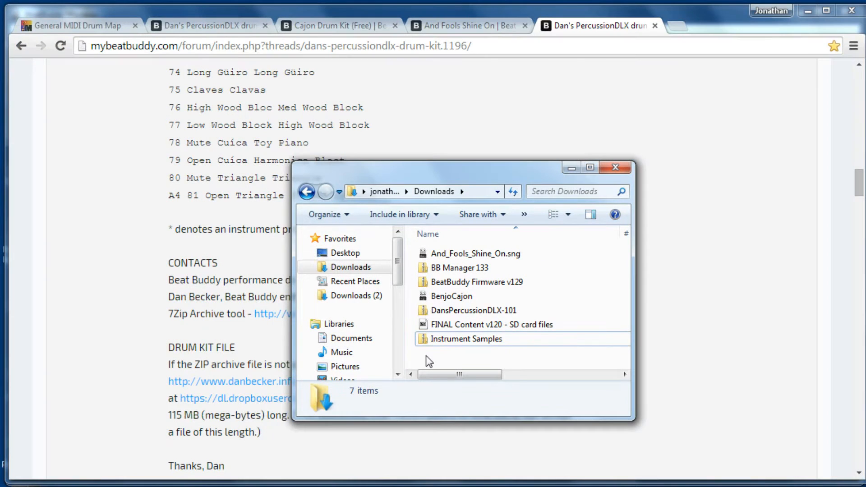
Open user_lib in the DansPercussionDLX-101 archive and in BBWorkspace
left_click(474, 311)
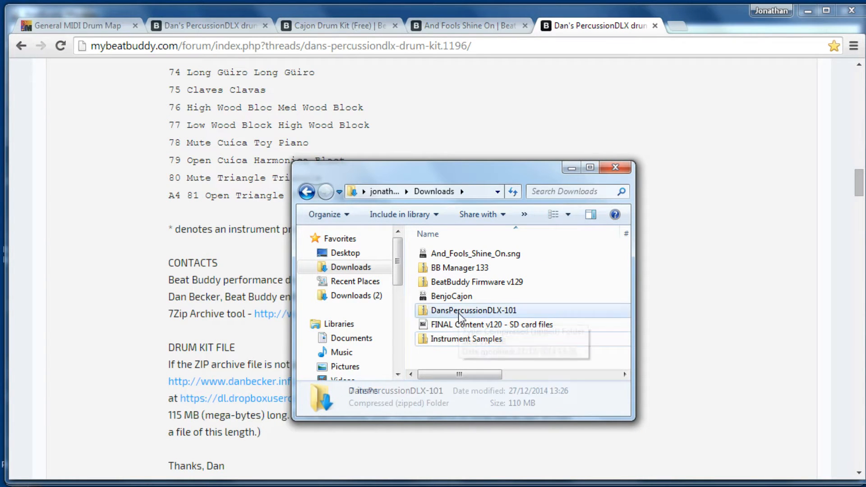
double_click(471, 311)
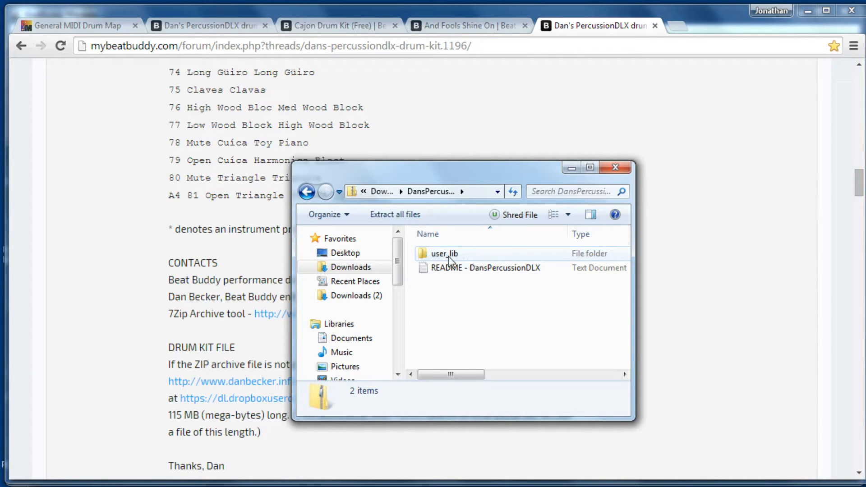
left_click(444, 254)
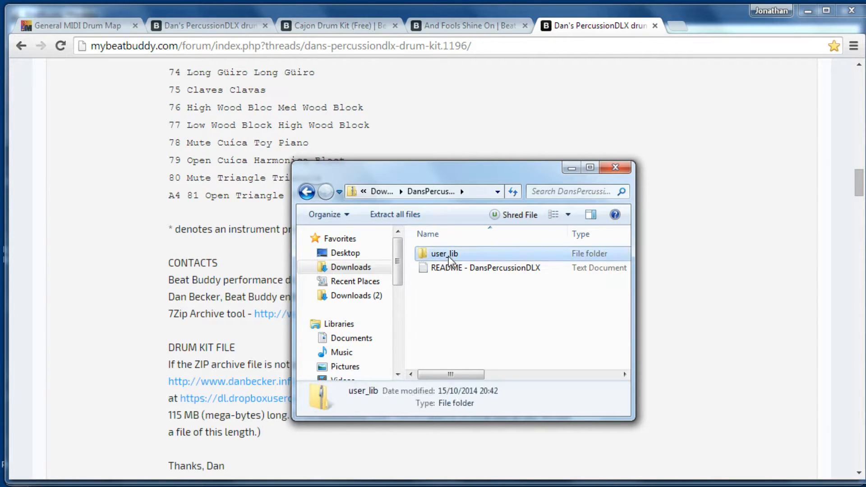
double_click(443, 253)
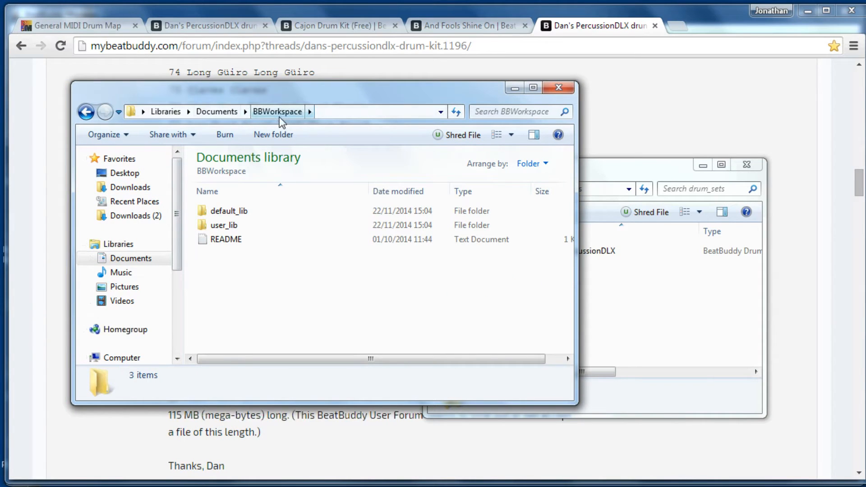
mouse_move(295, 122)
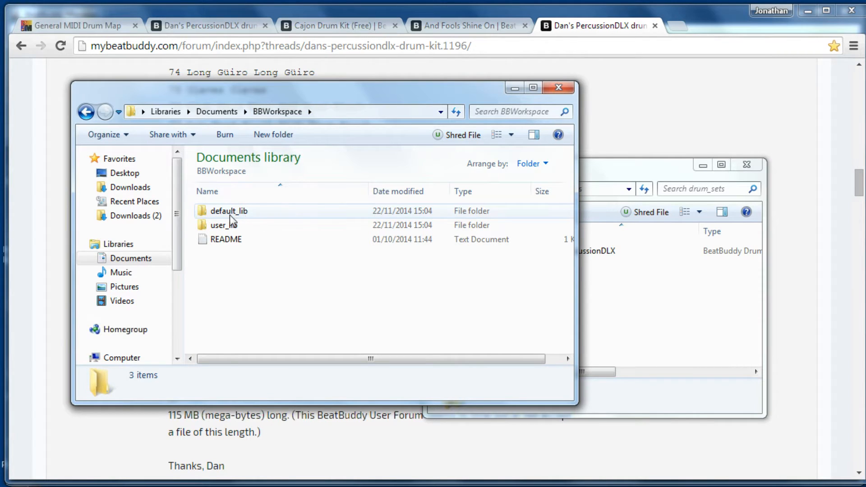
mouse_move(234, 227)
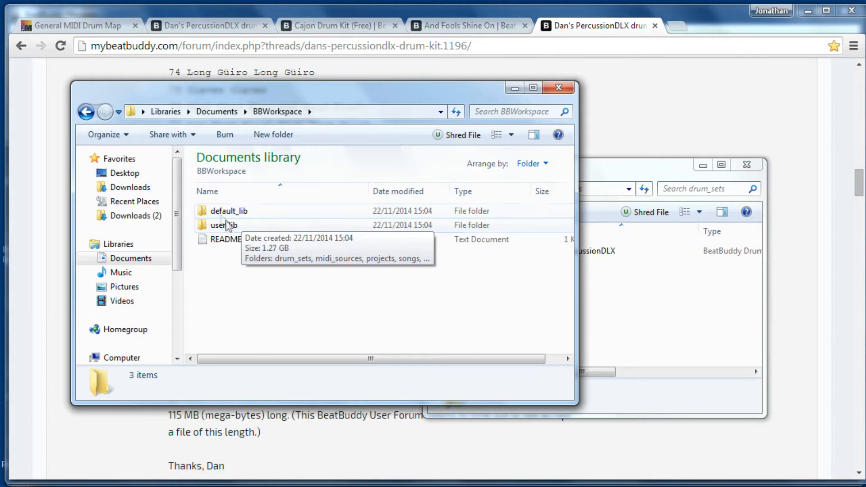
double_click(224, 225)
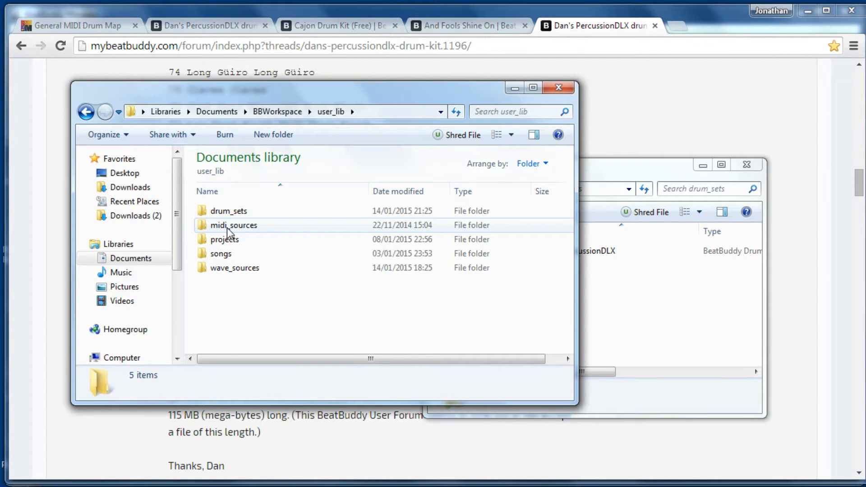
double_click(229, 211)
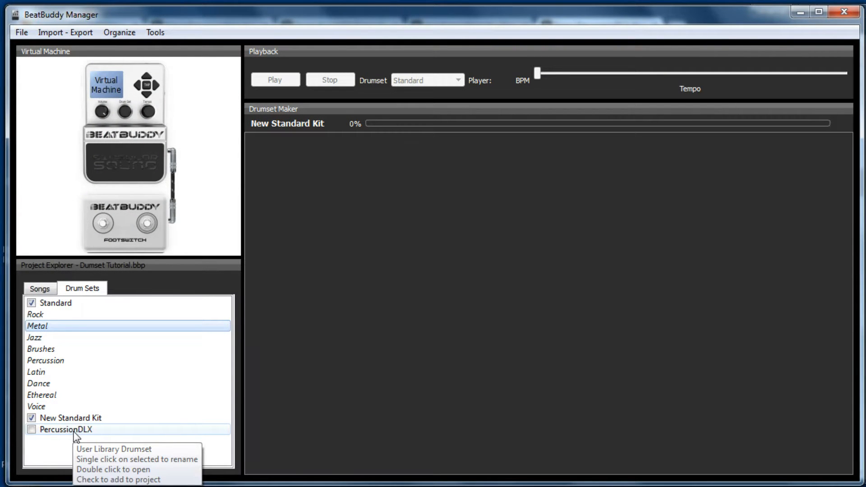
mouse_move(34, 444)
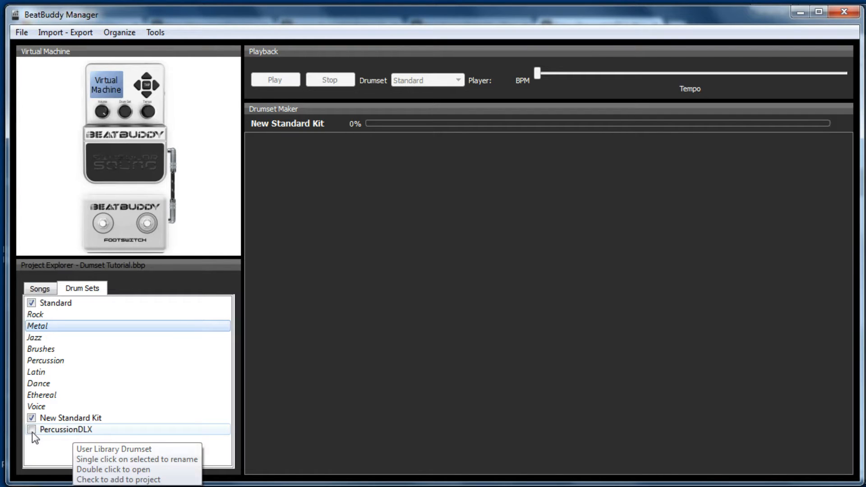
Add PercussionDLX to the project, make it Blues 1's drumset, and save
left_click(32, 431)
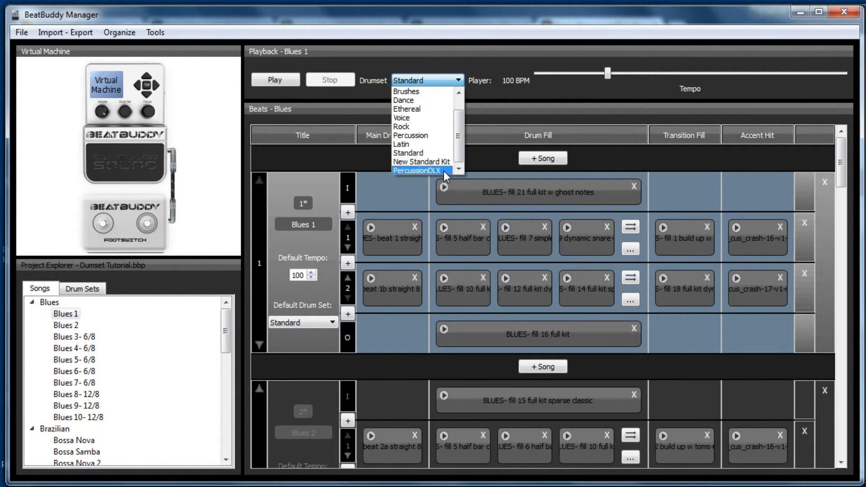
left_click(418, 170)
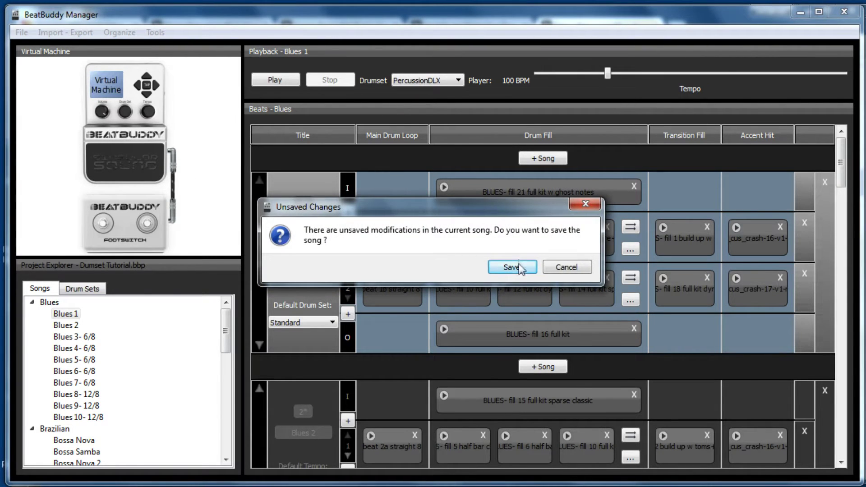
left_click(512, 267)
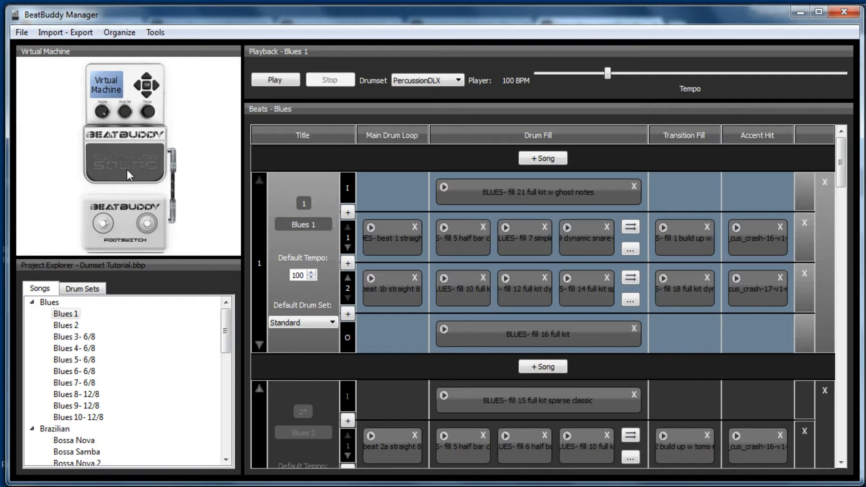
Load PercussionDLX in the Drumset Maker, browse its instruments, and cancel DuckQuack0's file picker
left_click(83, 288)
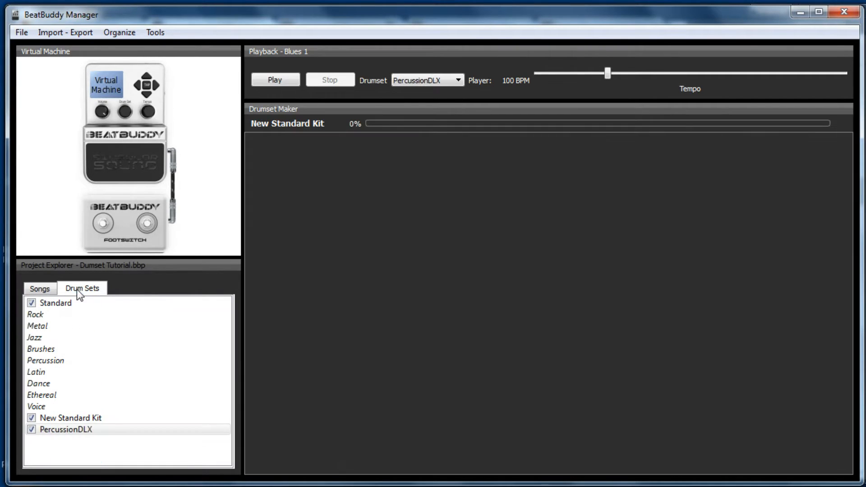
double_click(59, 430)
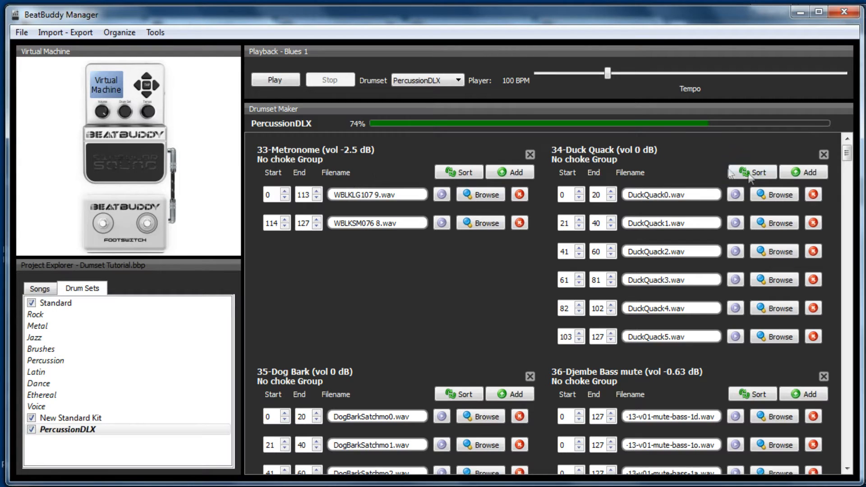
left_click(753, 172)
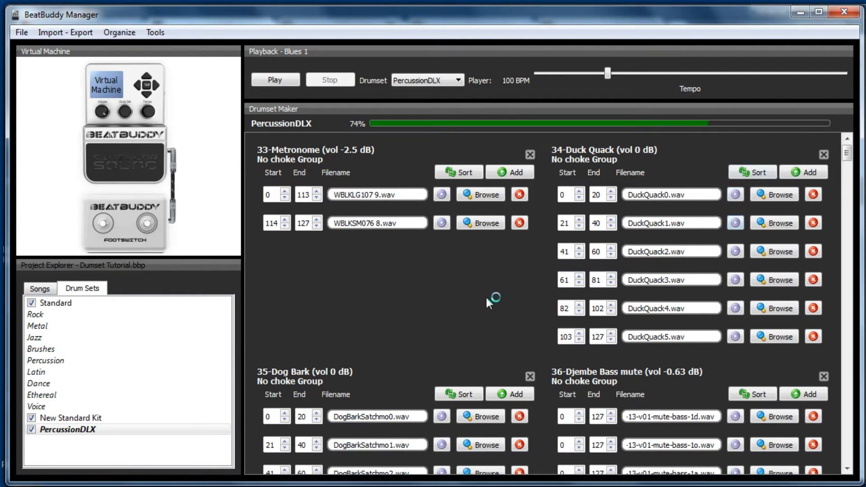
scroll("down", 3)
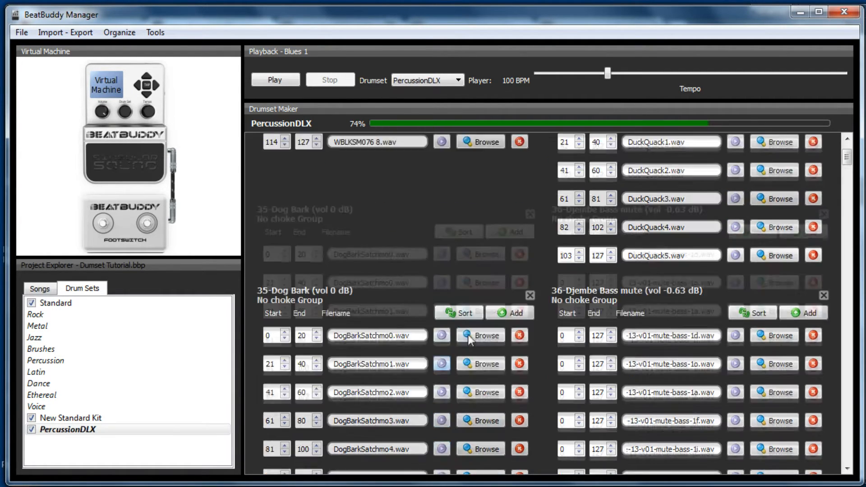
scroll("down", 3)
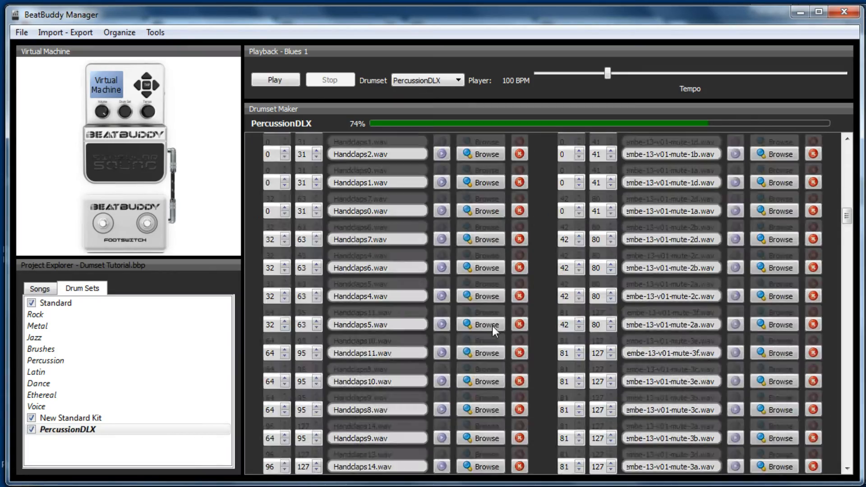
scroll("down", 3)
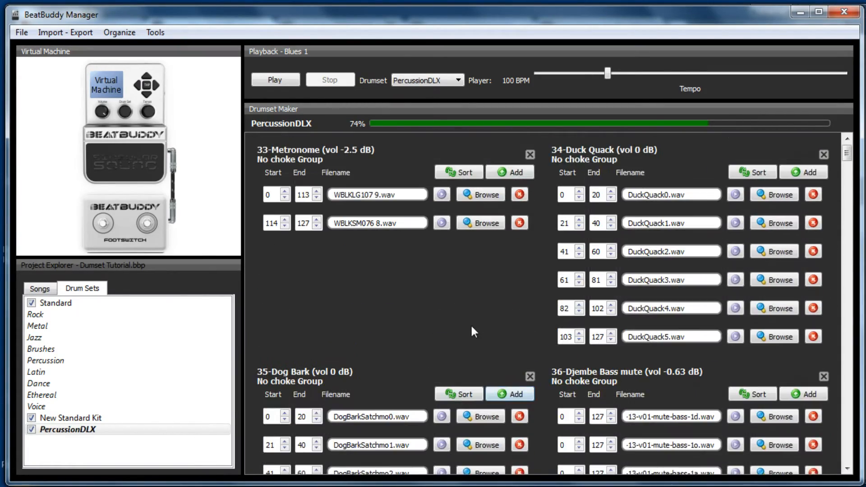
mouse_move(624, 240)
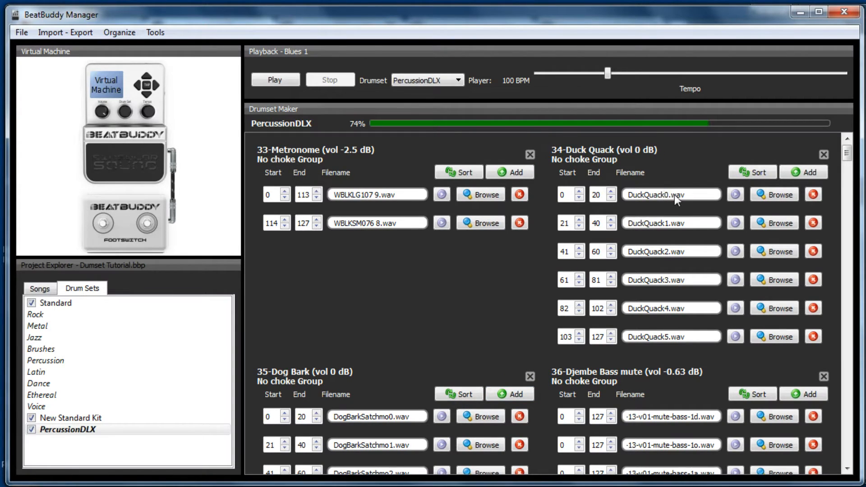
left_click(774, 195)
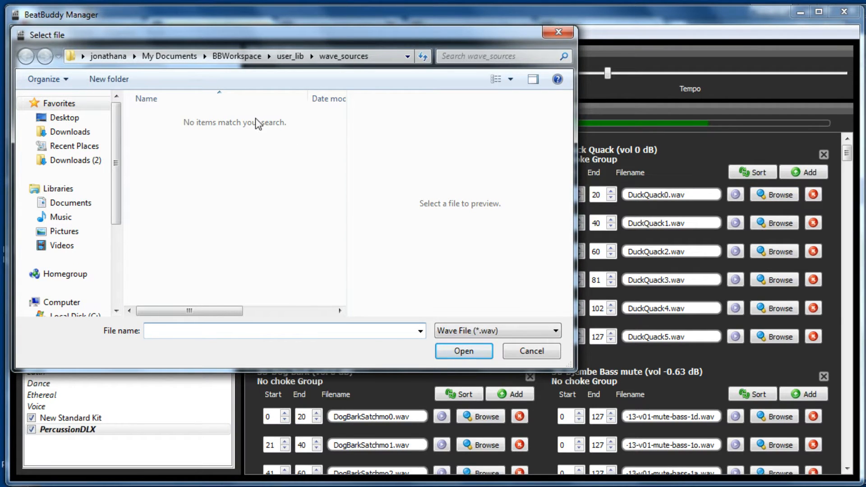
mouse_move(515, 340)
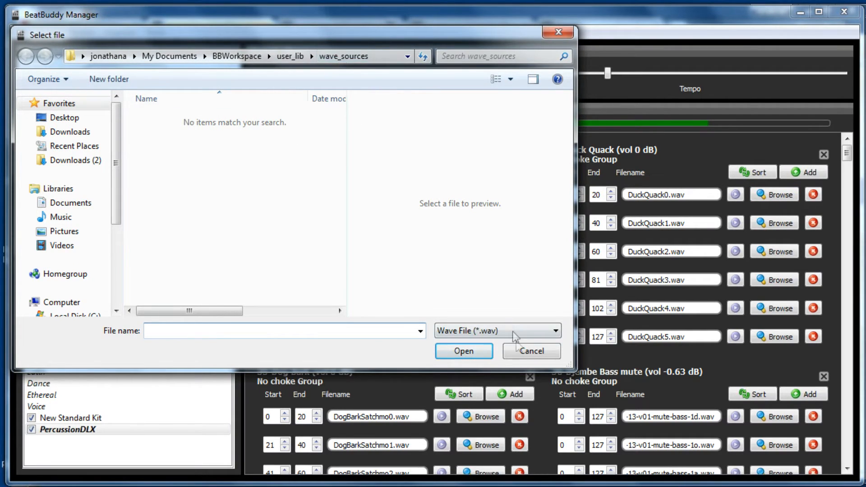
left_click(532, 351)
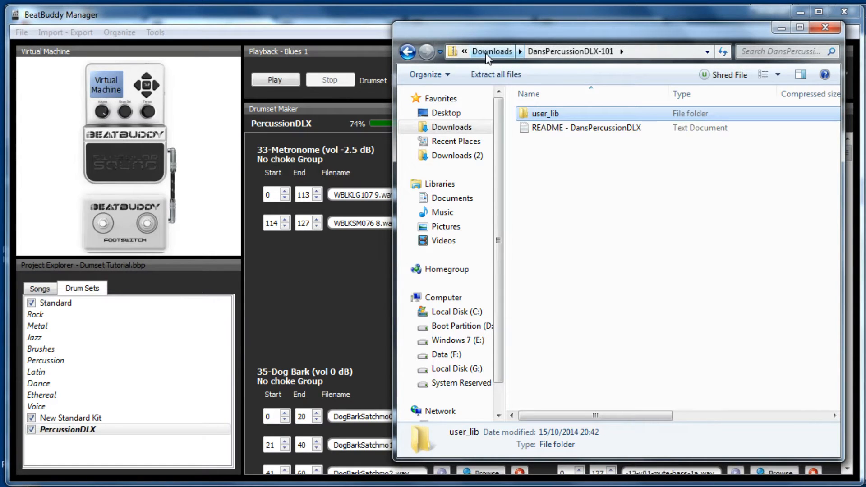
Browse the archive's user_lib > wave_sources > DansPercussion bell sounds, then return to user_lib
double_click(549, 114)
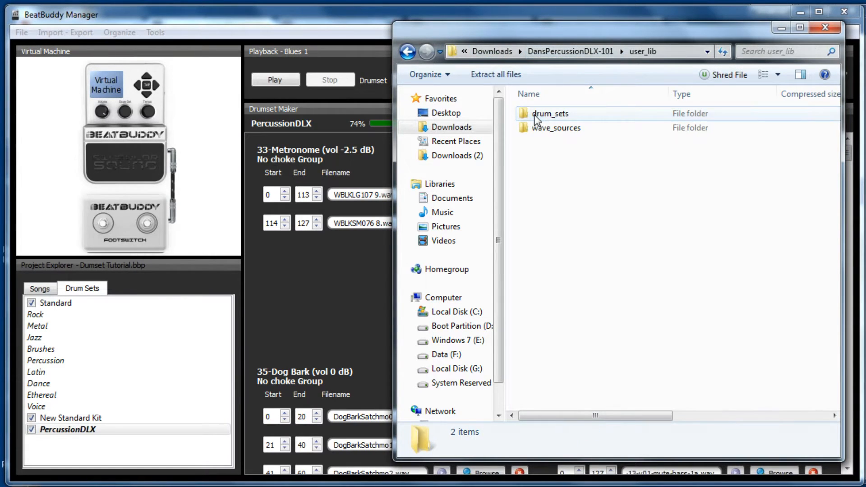
left_click(550, 114)
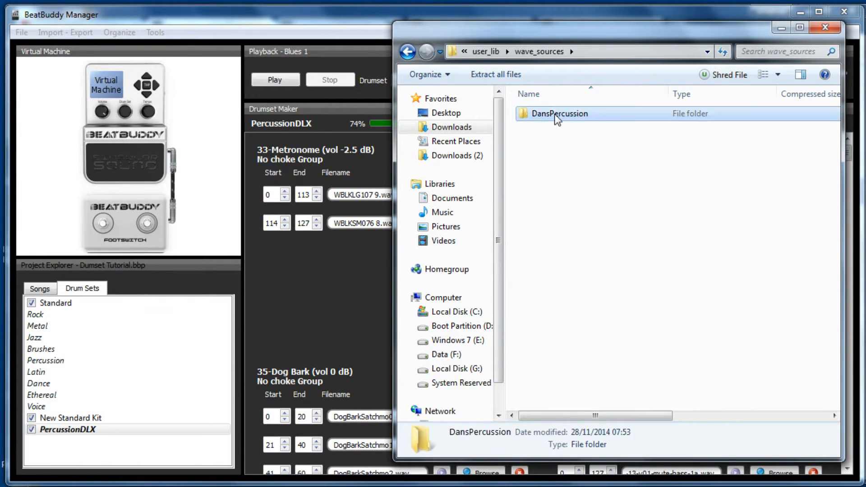
double_click(560, 113)
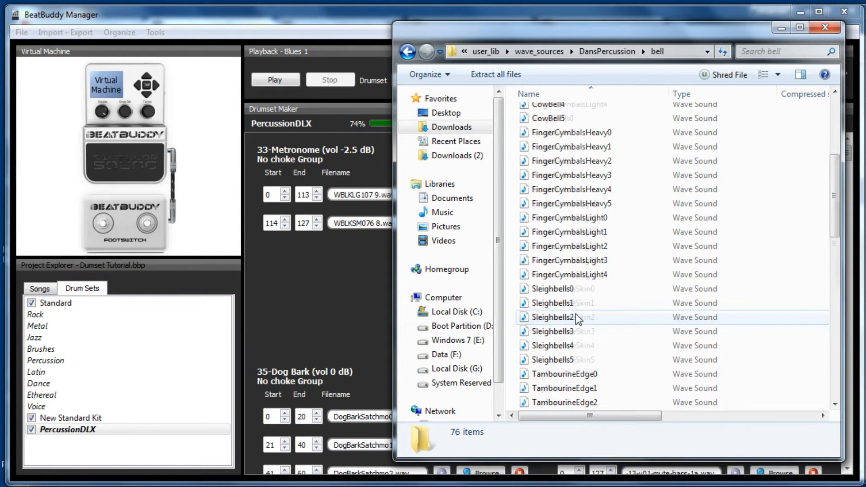
scroll("down", 3)
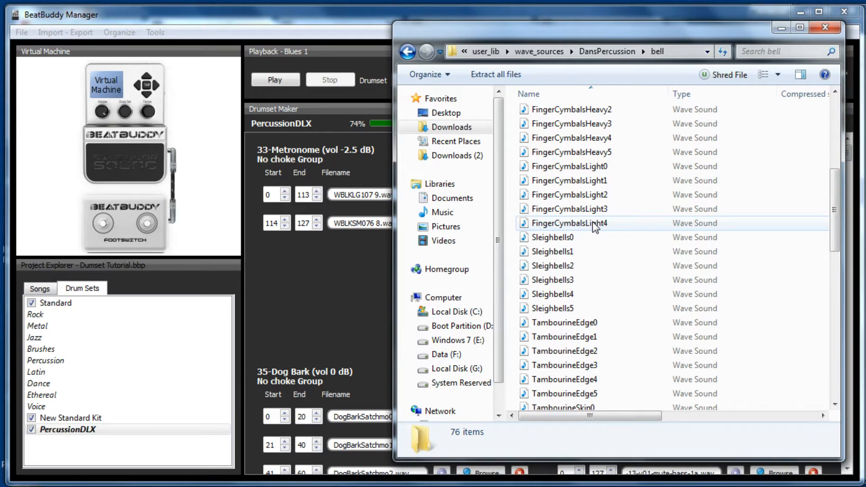
scroll("down", 3)
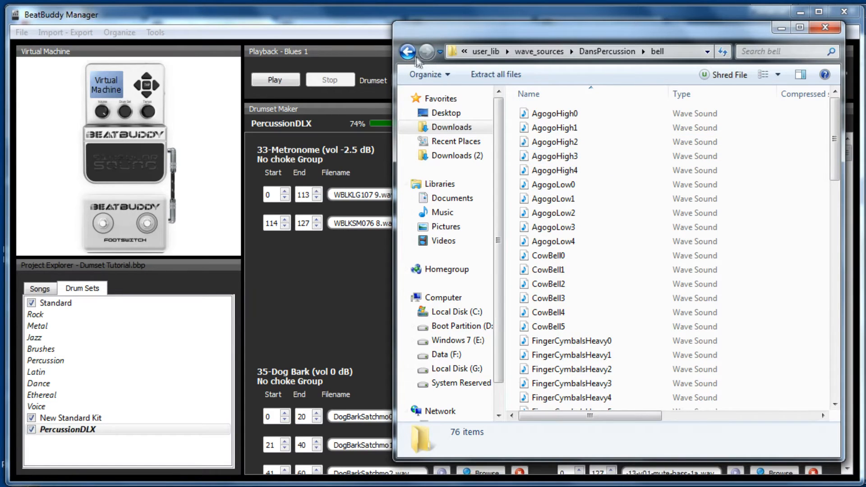
left_click(408, 52)
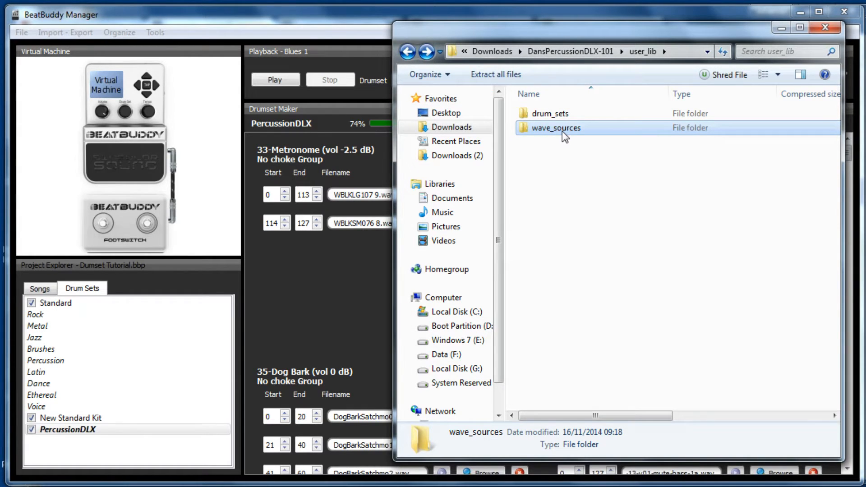
double_click(557, 128)
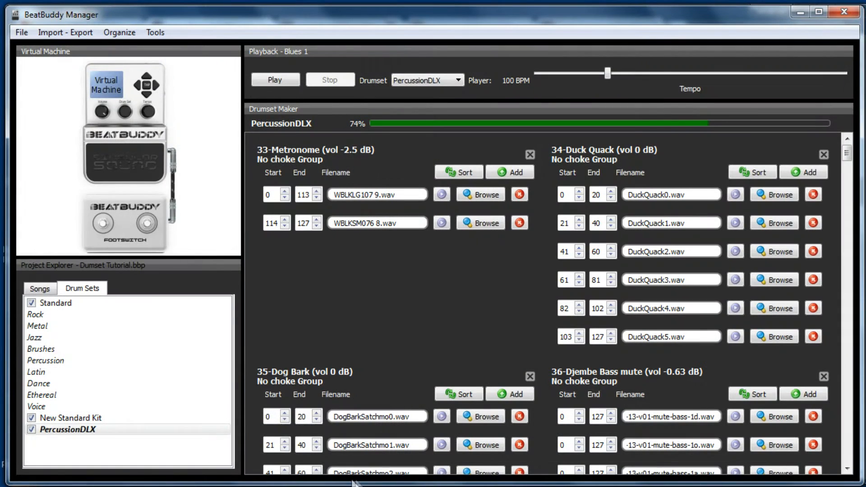
Look through the DansPercussion subfolders in DuckQuack0's file picker, then cancel it
left_click(774, 194)
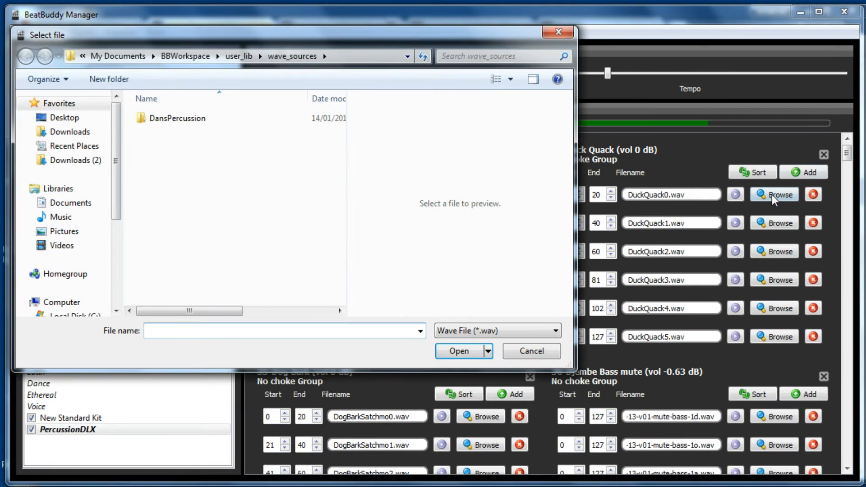
double_click(176, 118)
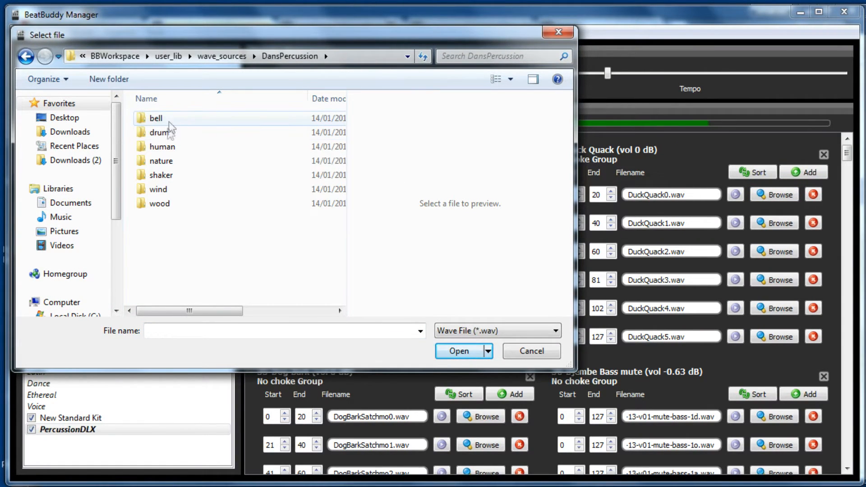
mouse_move(166, 143)
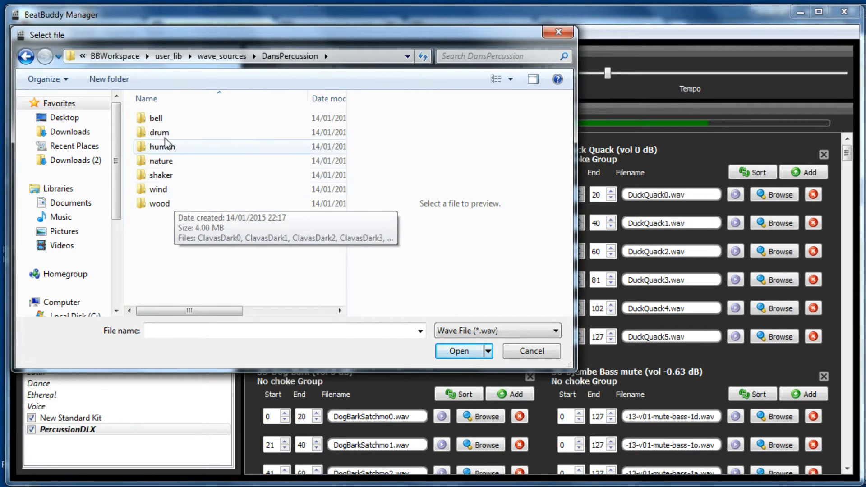
left_click(531, 351)
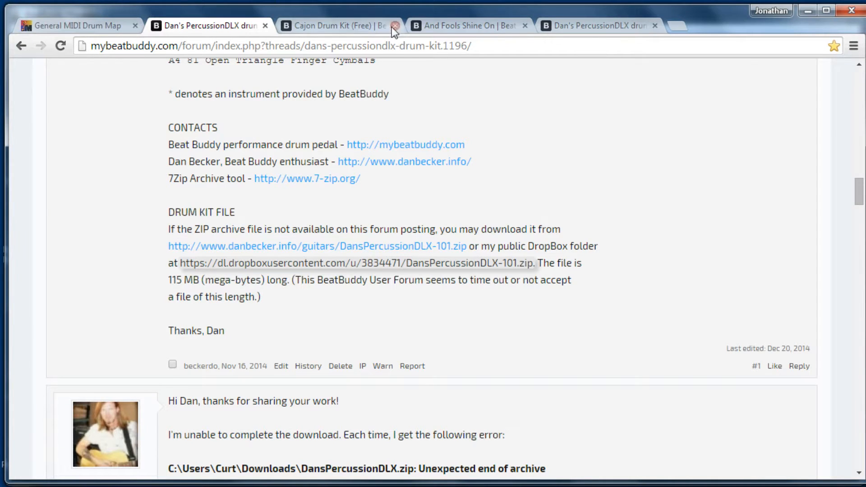
Follow the Cajon Drum Kit thread's BenjoCajon.DRM Dropbox link and check Downloads
left_click(344, 25)
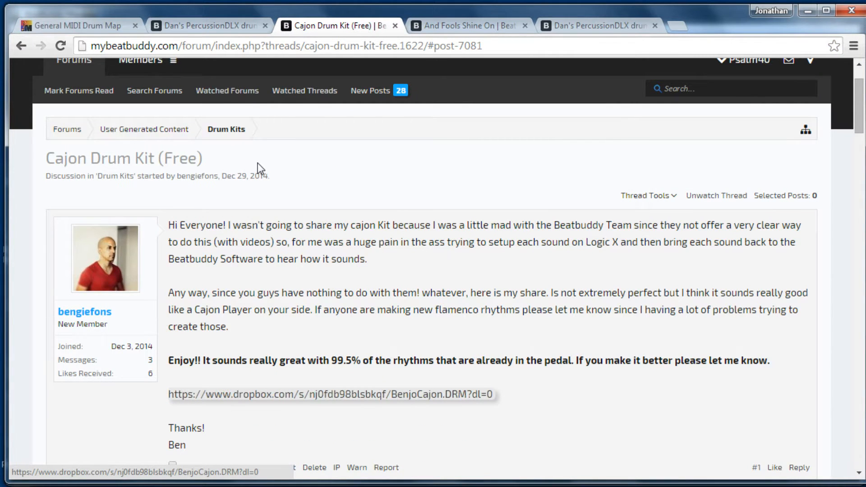
mouse_move(265, 173)
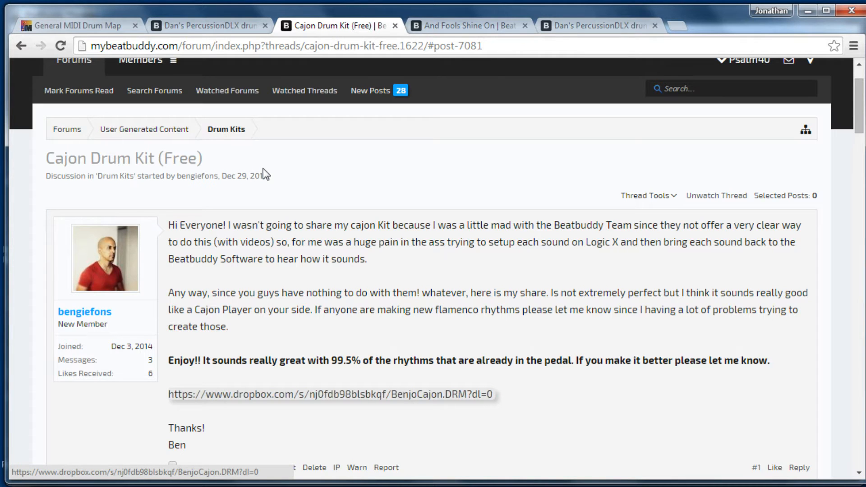
scroll("down", 3)
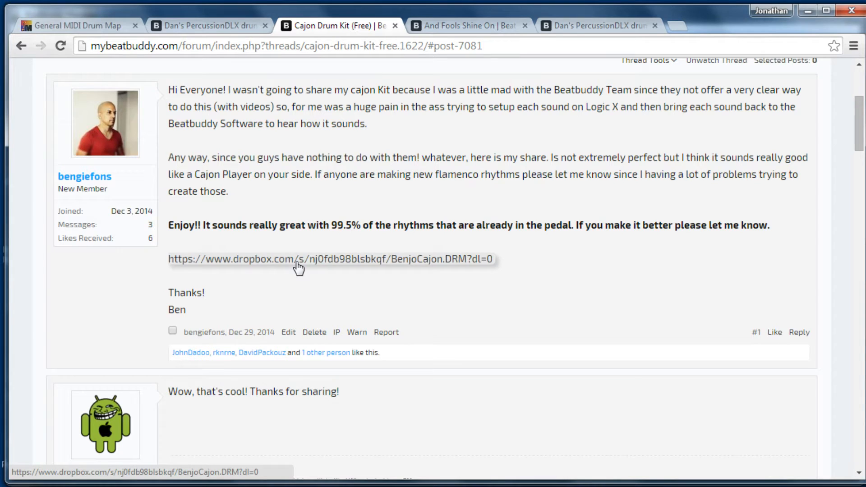
left_click(298, 260)
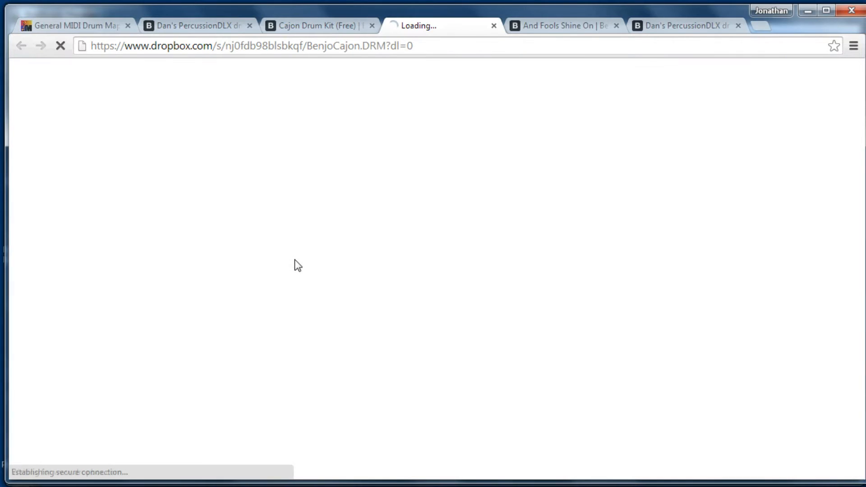
mouse_move(390, 339)
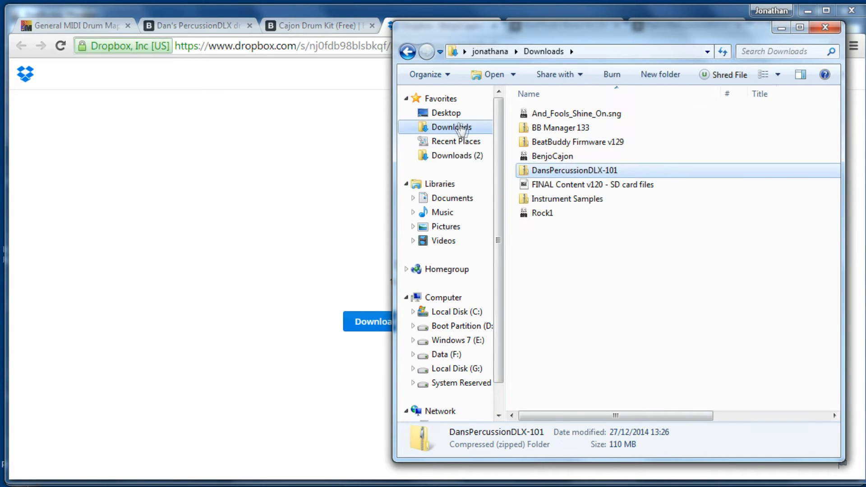
left_click(552, 156)
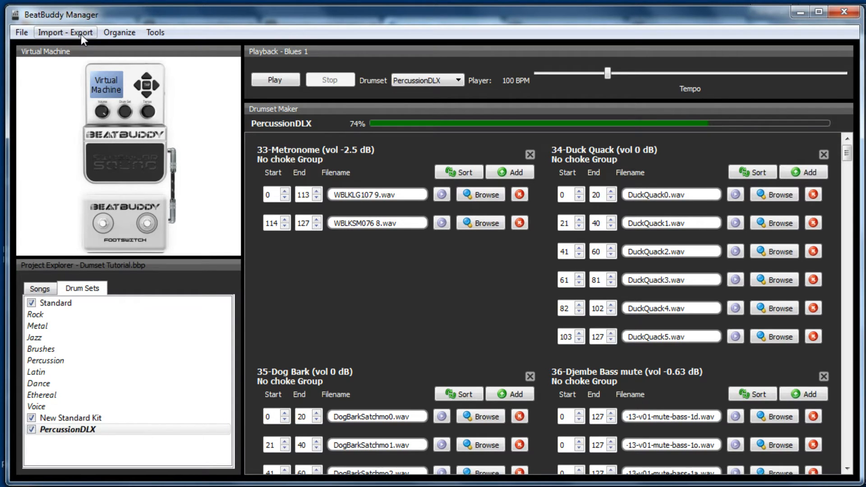
Import the BenjoCajon drum set file as Ben Cajon
left_click(66, 32)
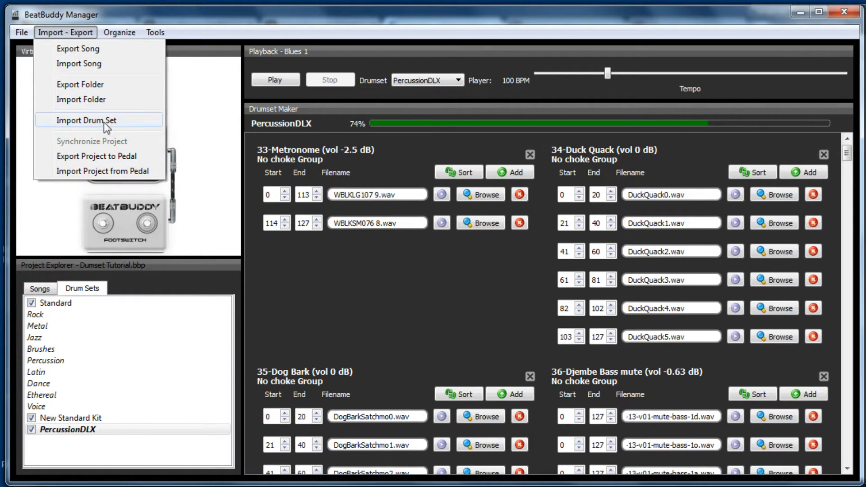
left_click(90, 121)
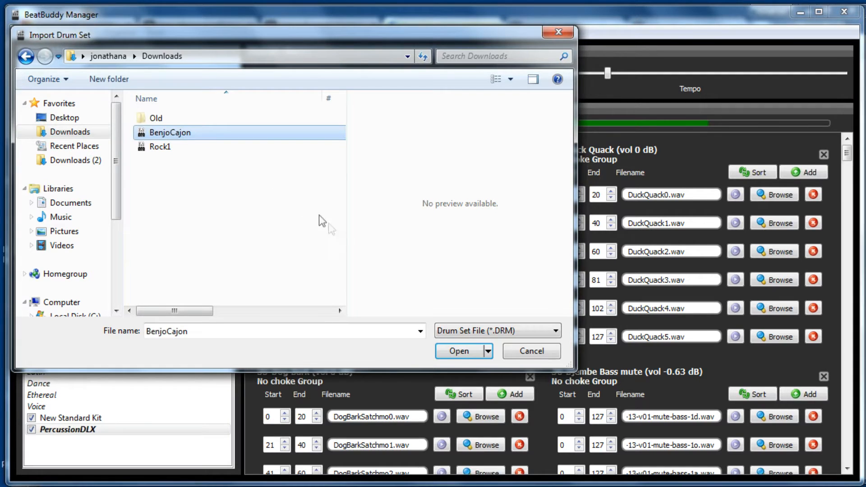
left_click(459, 351)
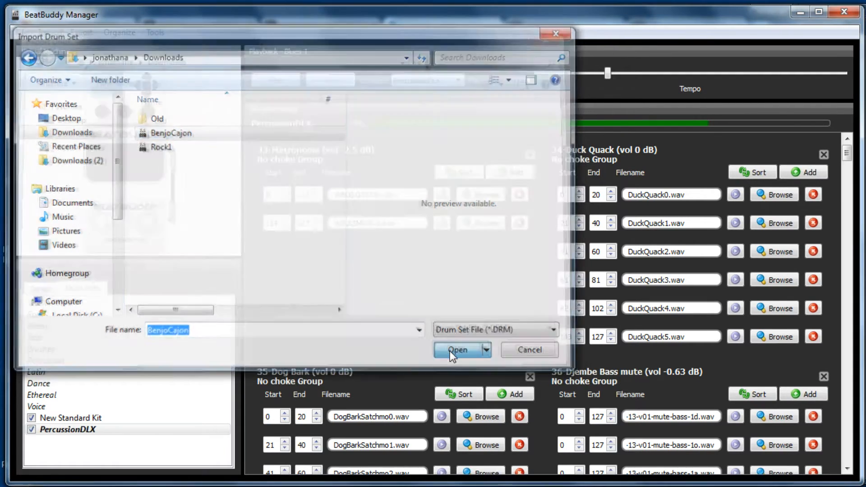
left_click(457, 350)
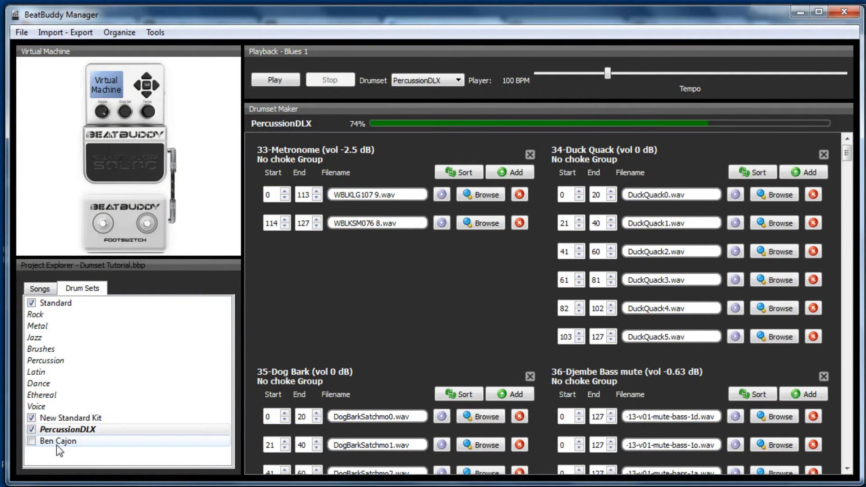
Open Ben Cajon for editing, saving the PercussionDLX changes first
left_click(30, 441)
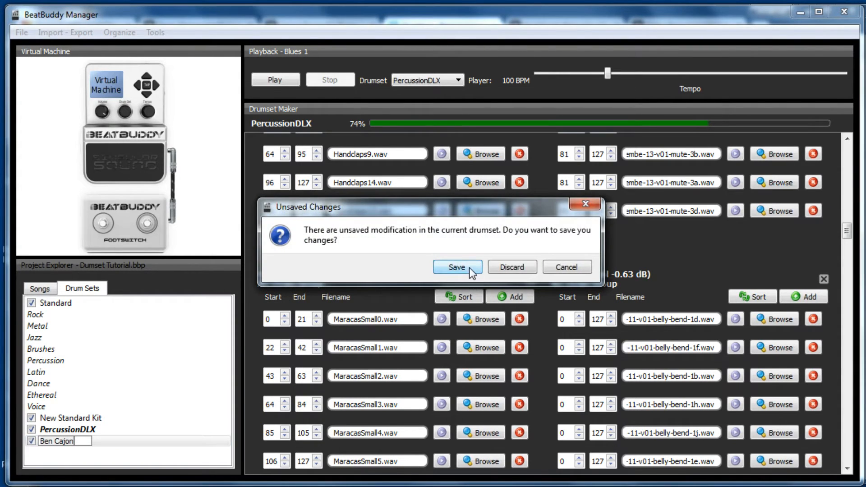
left_click(457, 267)
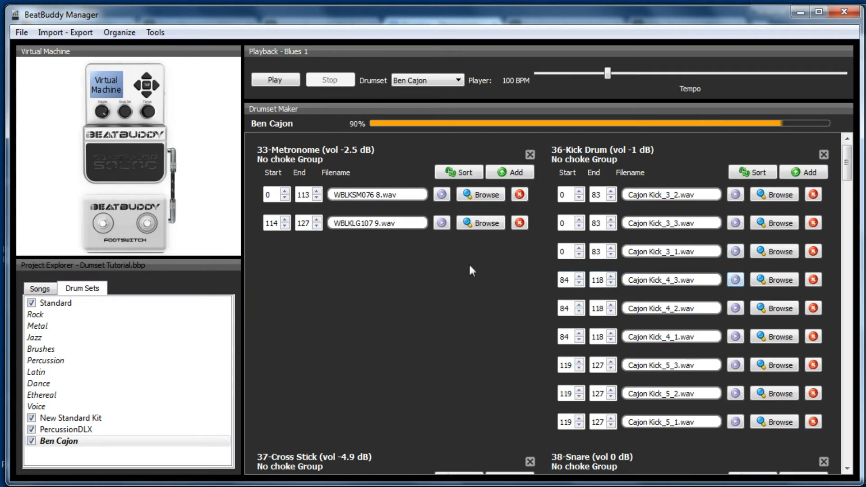
scroll("down", 3)
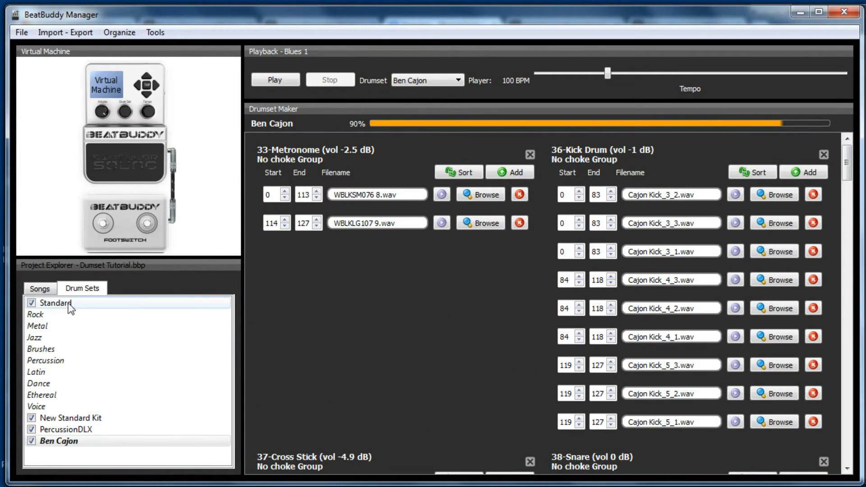
Select the Bossa Nova song and set its drumset to Ben Cajon
left_click(40, 288)
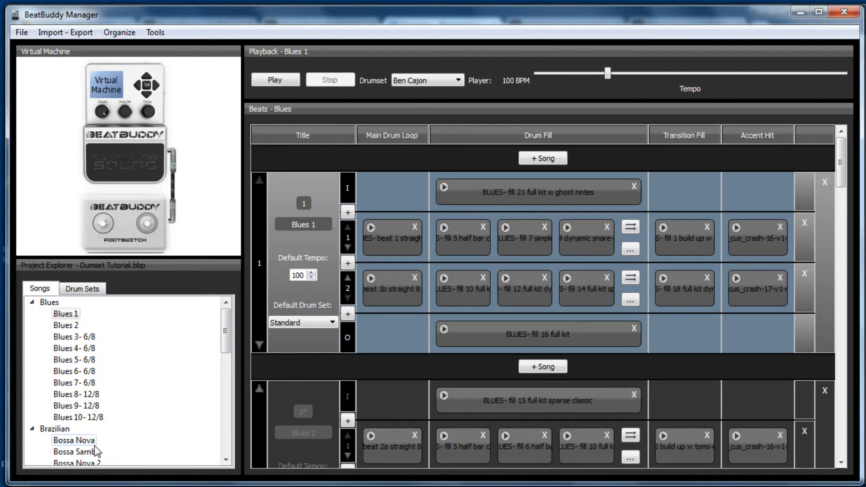
left_click(75, 440)
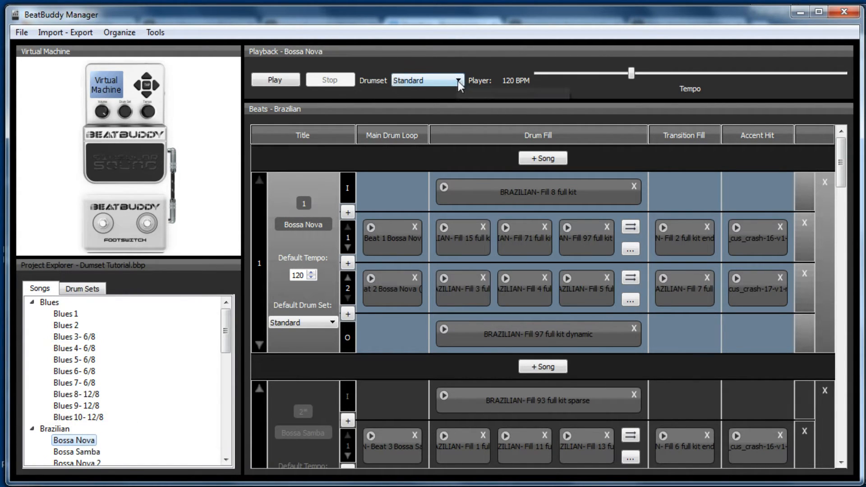
left_click(458, 80)
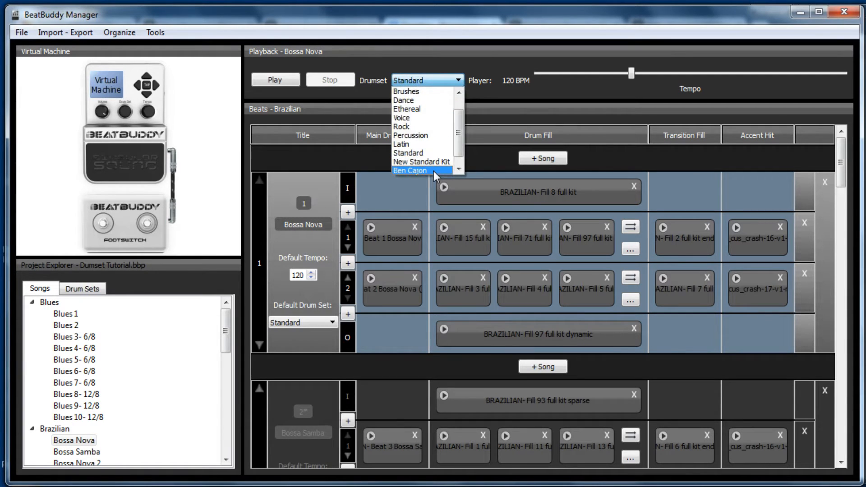
left_click(410, 171)
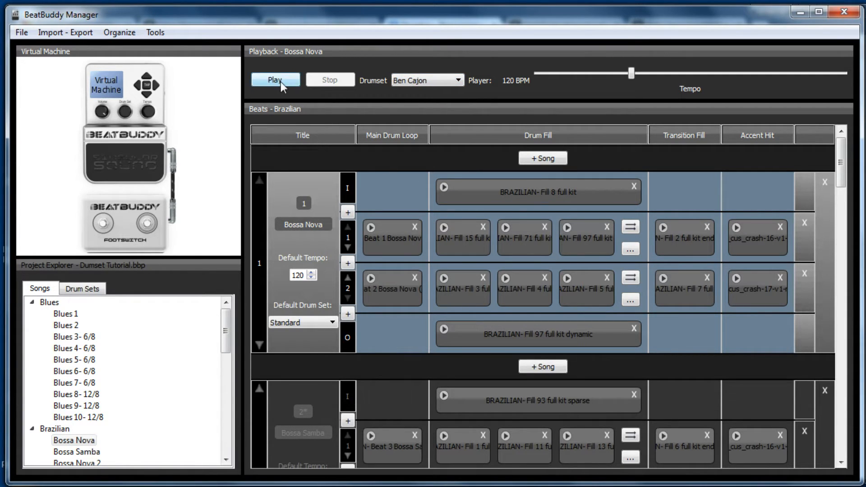
Play Bossa Nova, tap the pedal into the main beat, then stop
left_click(276, 80)
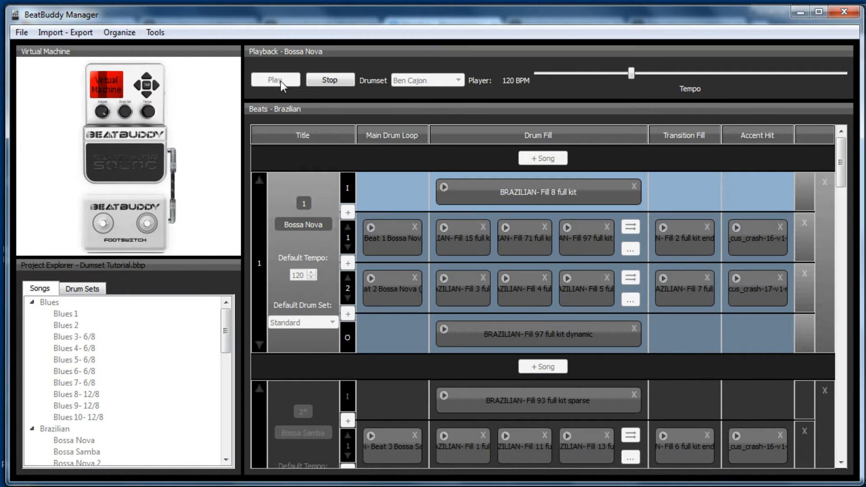
left_click(275, 80)
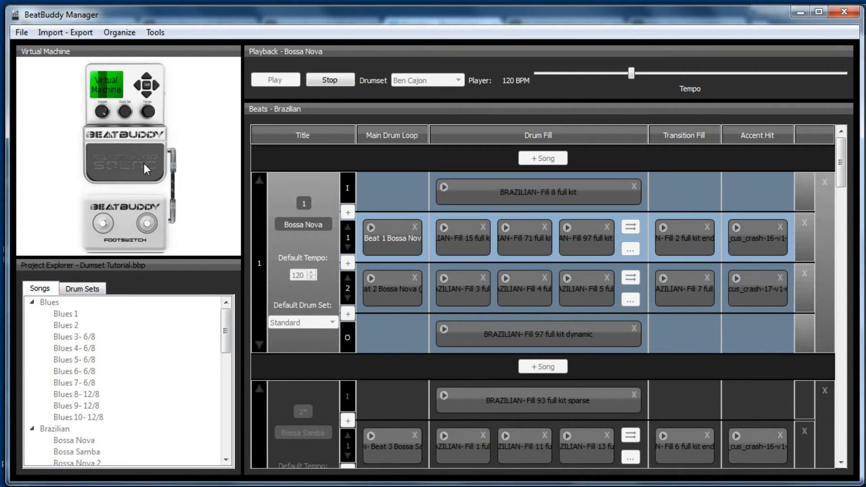
mouse_move(144, 168)
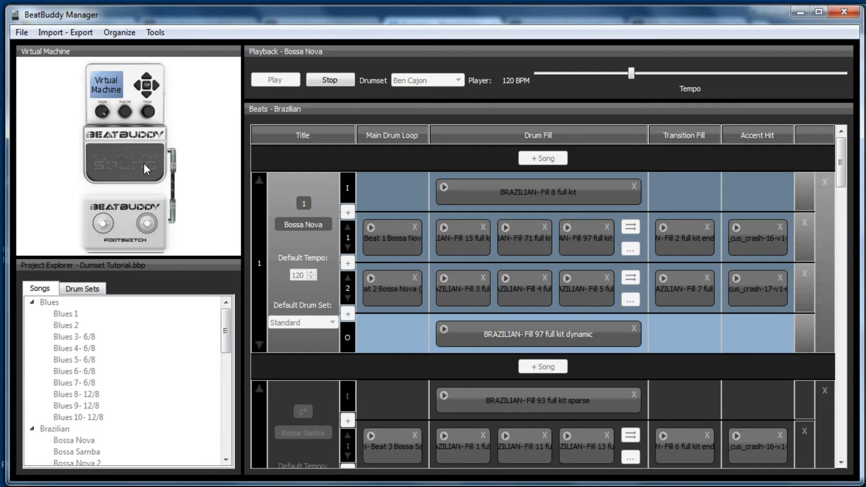
left_click(72, 440)
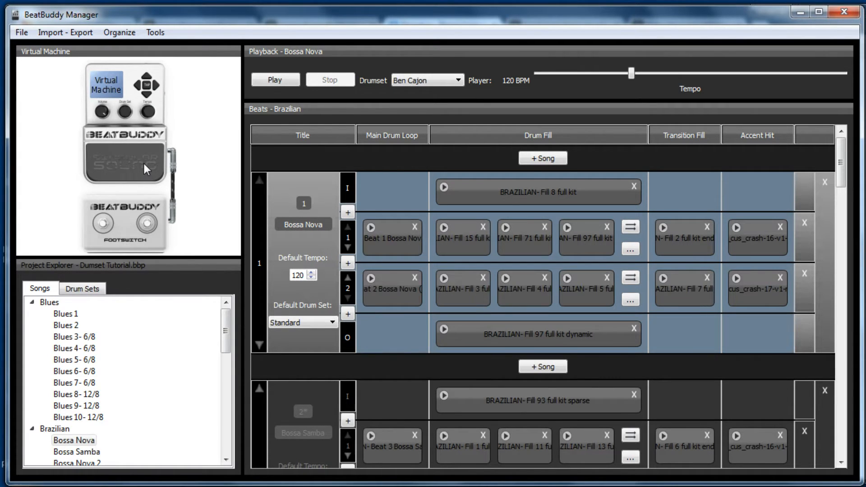
scroll("down", 3)
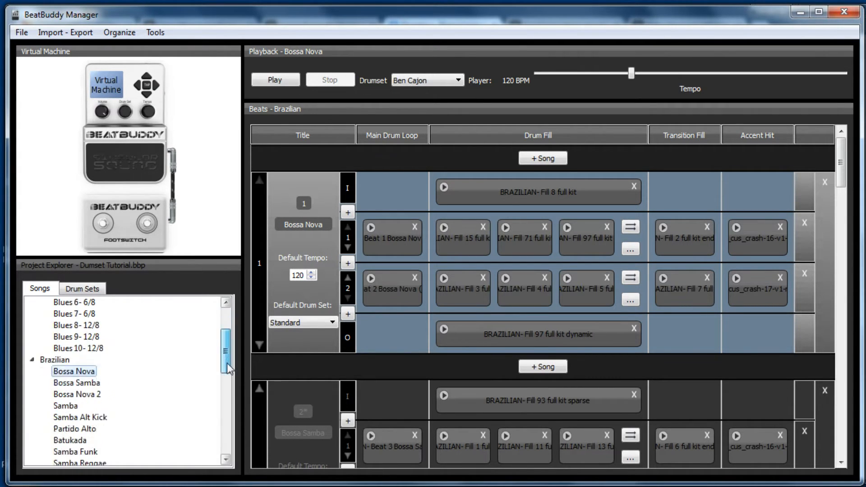
scroll("down", 3)
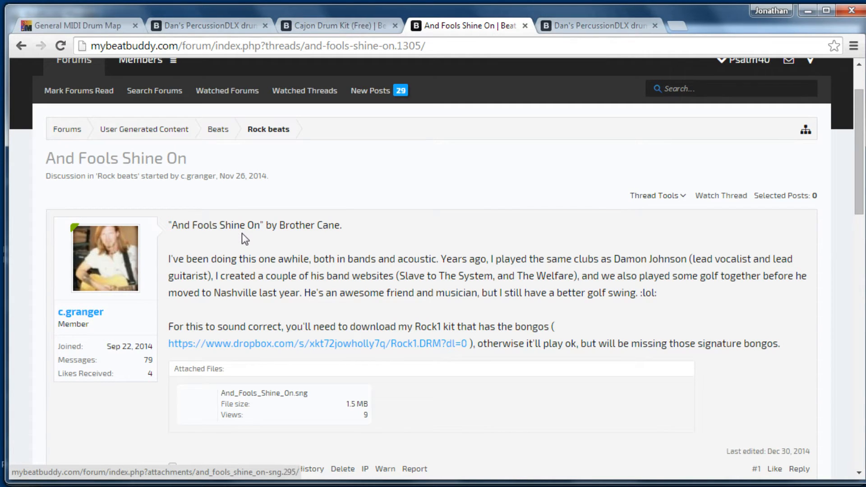
mouse_move(218, 243)
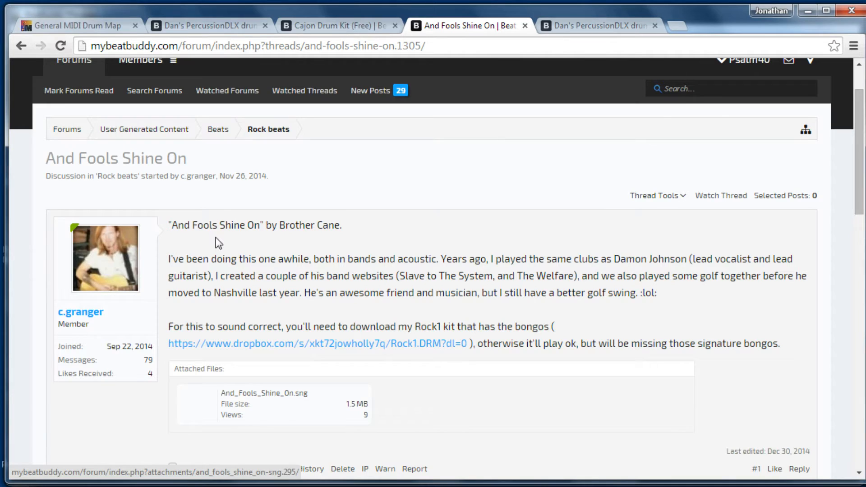
mouse_move(321, 353)
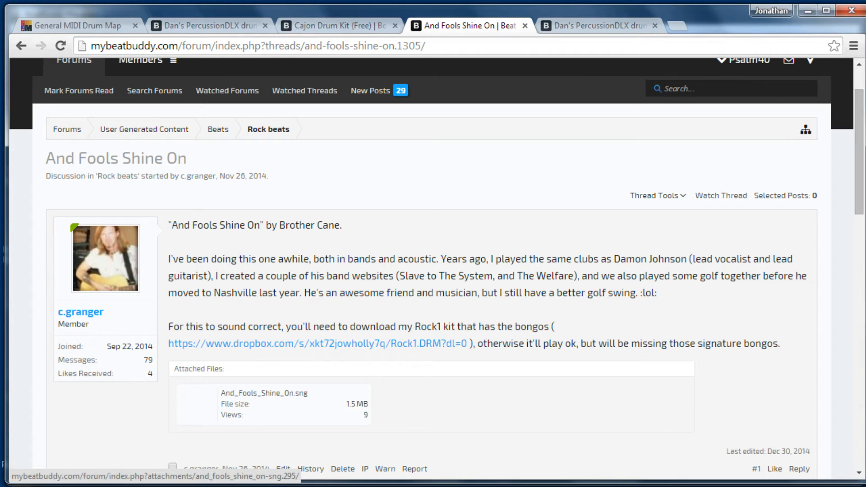
Download the And_Fools_Shine_On.sng attachment from the And Fools Shine On forum thread
scroll("down", 3)
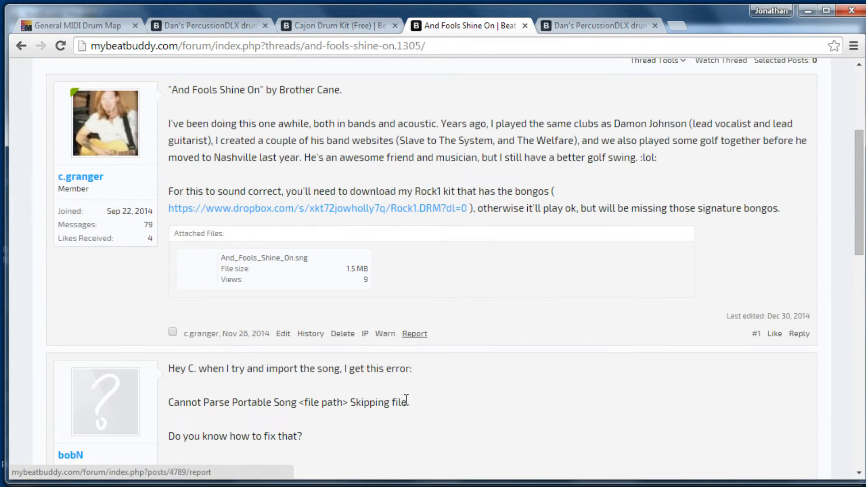
mouse_move(267, 264)
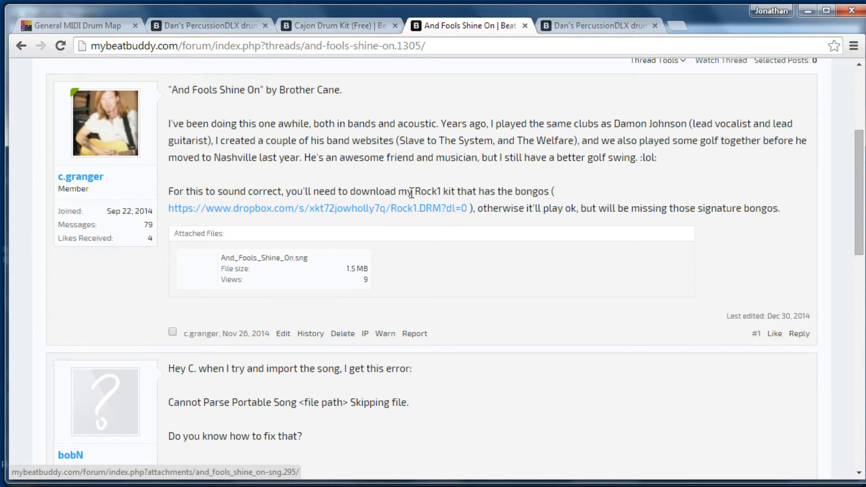
mouse_move(521, 197)
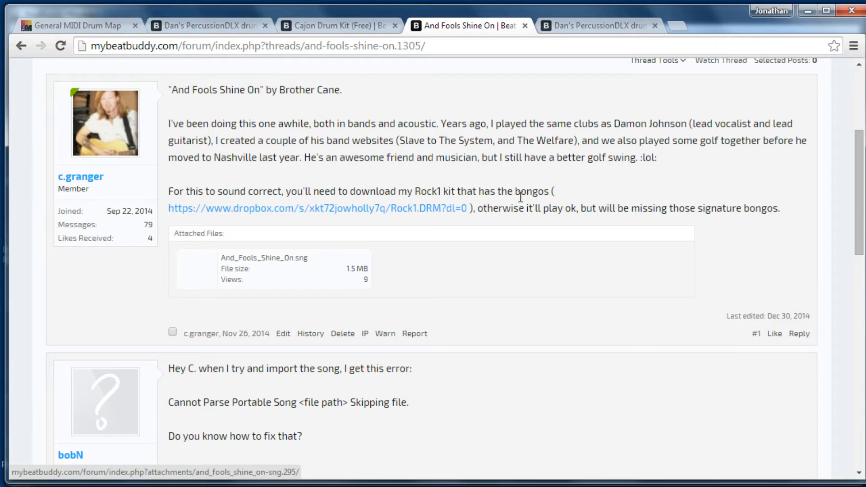
mouse_move(382, 276)
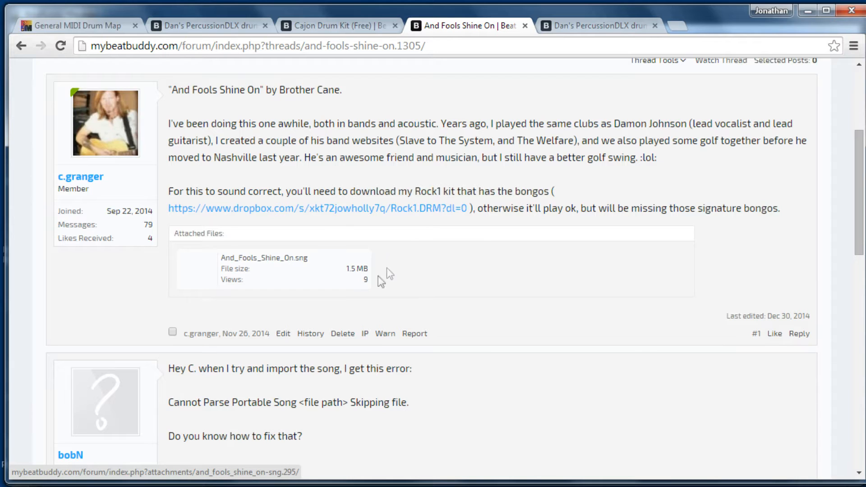
mouse_move(286, 261)
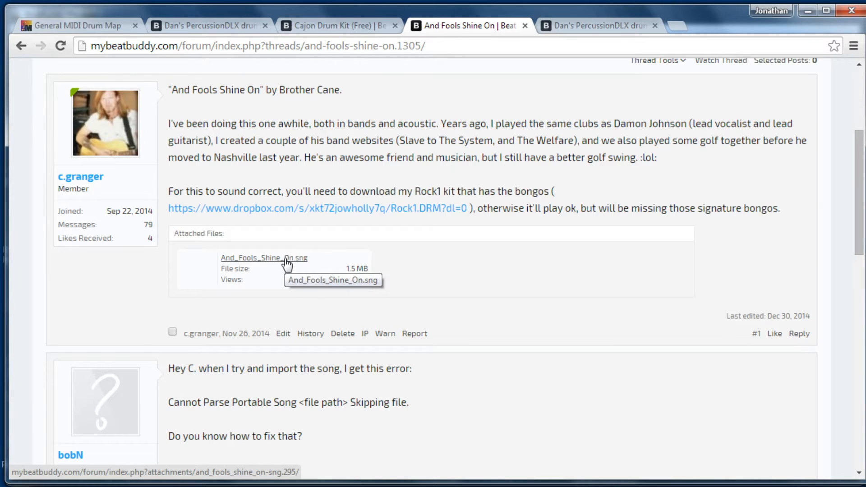
left_click(264, 257)
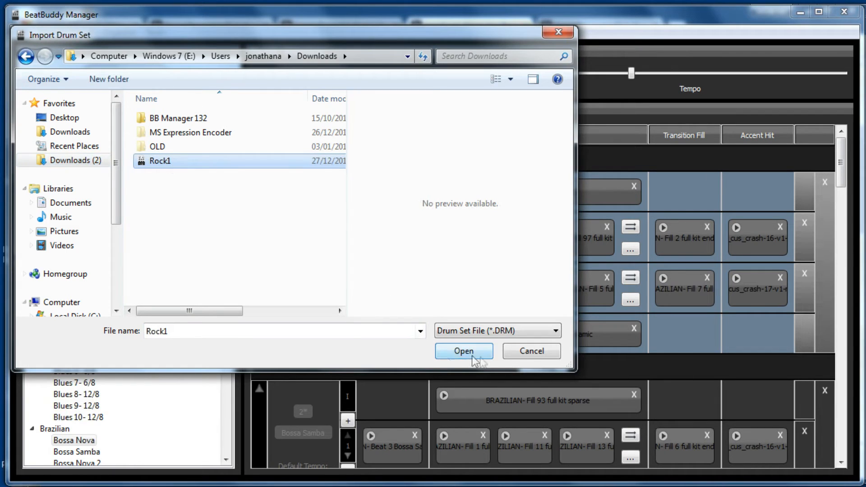
Import the Rock1 drum set from Downloads, then select and enable it in Drum Sets
left_click(463, 351)
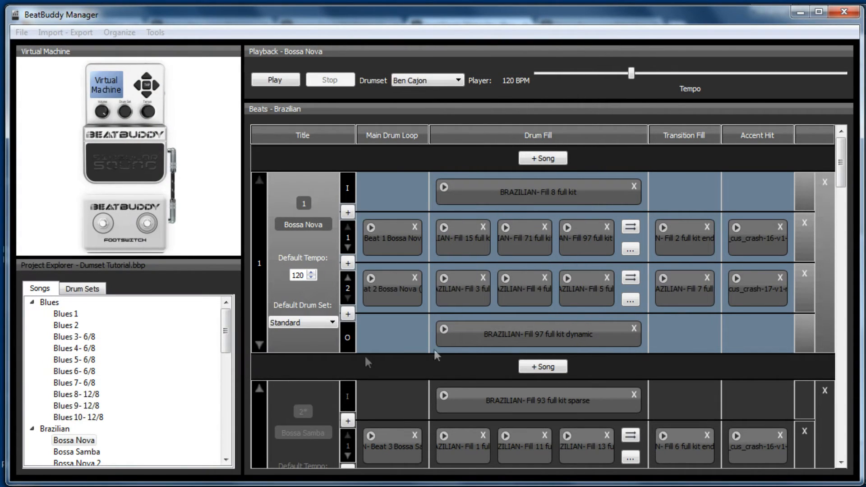
left_click(81, 288)
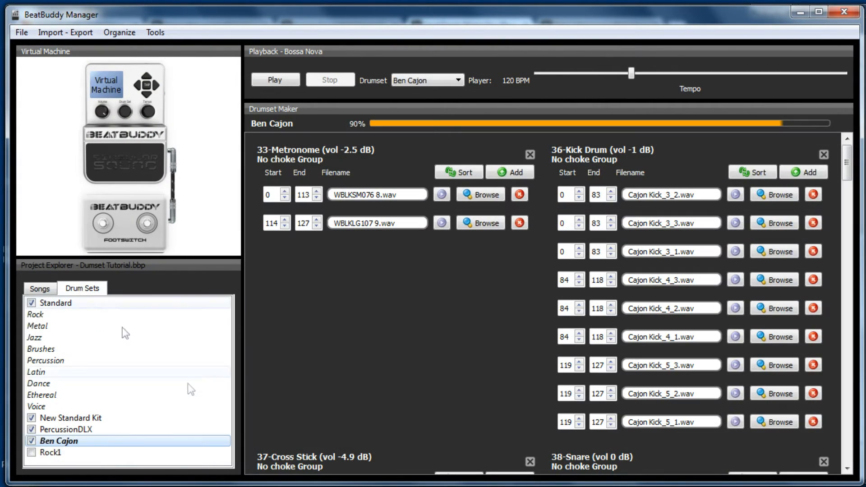
left_click(50, 454)
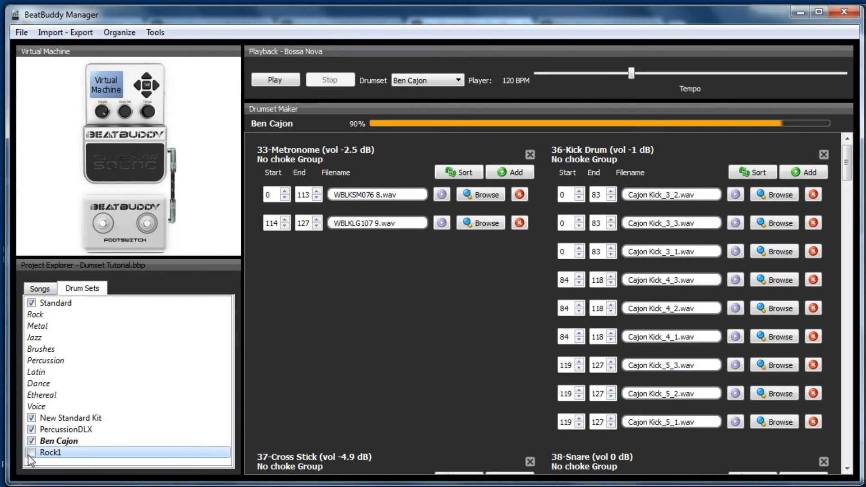
left_click(32, 452)
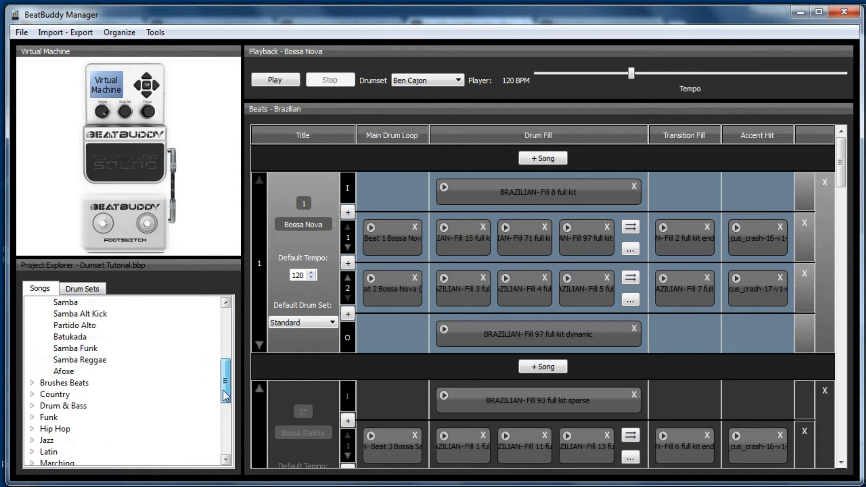
Import the And_Fools_Shine_On.sng song file into New Folder
left_click(58, 440)
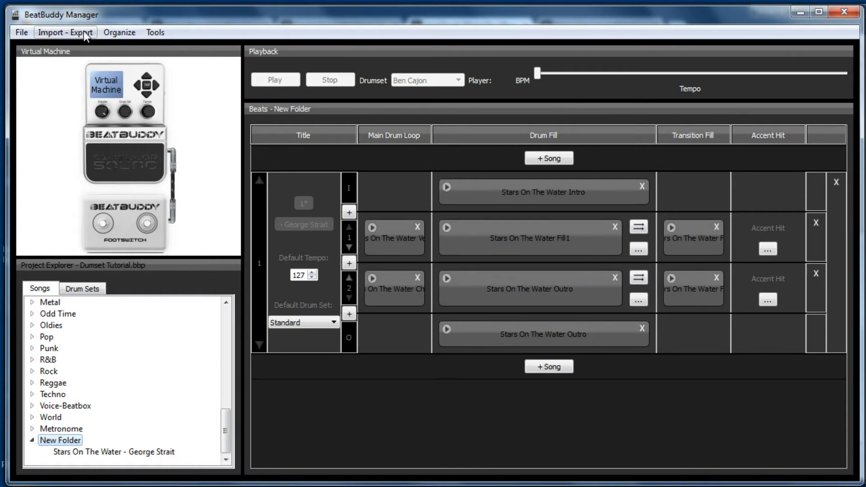
left_click(65, 32)
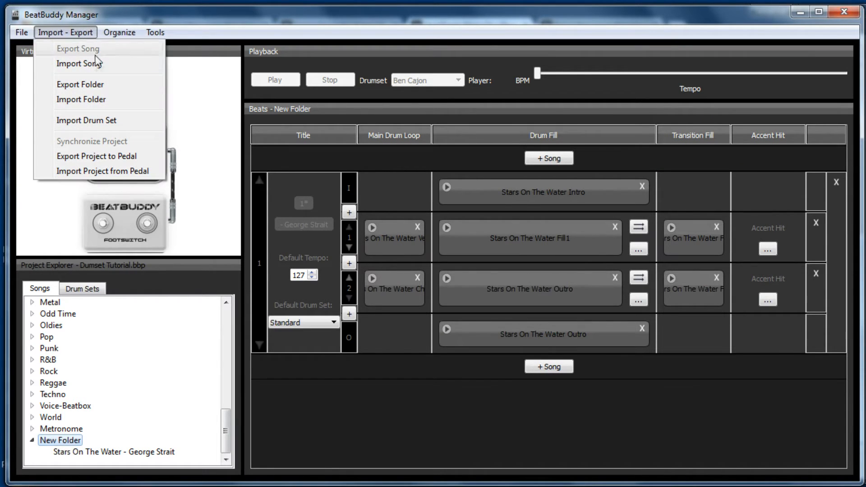
mouse_move(105, 89)
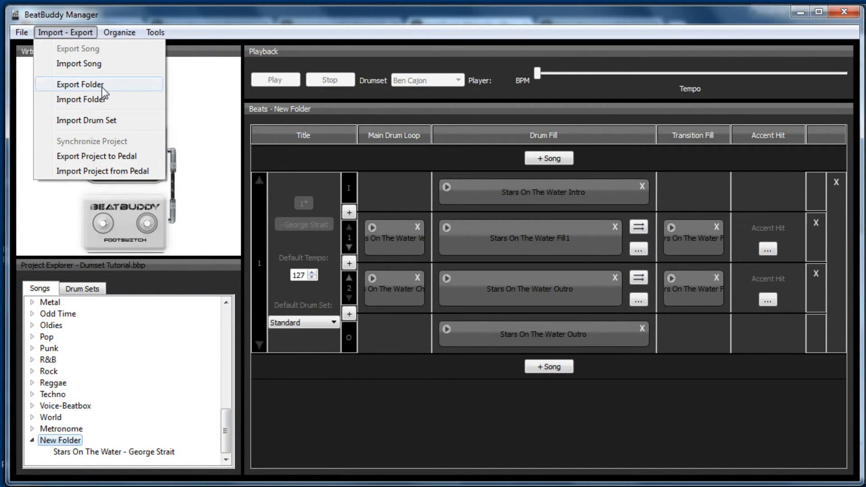
left_click(78, 63)
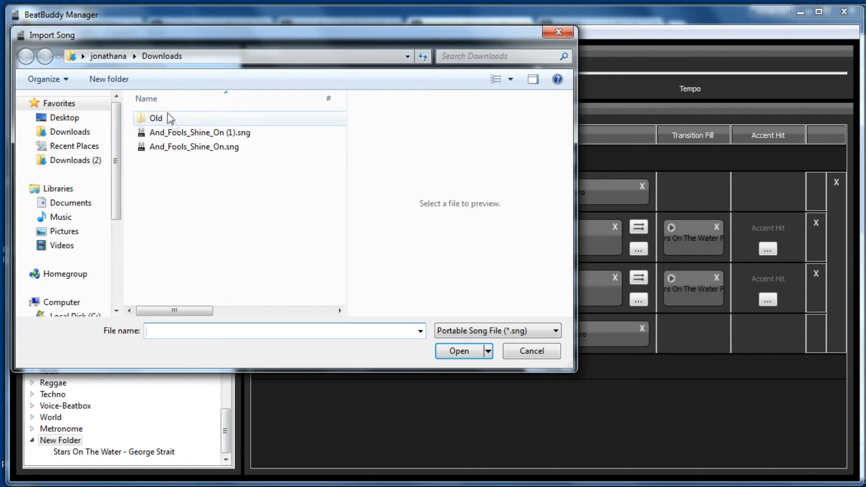
left_click(194, 147)
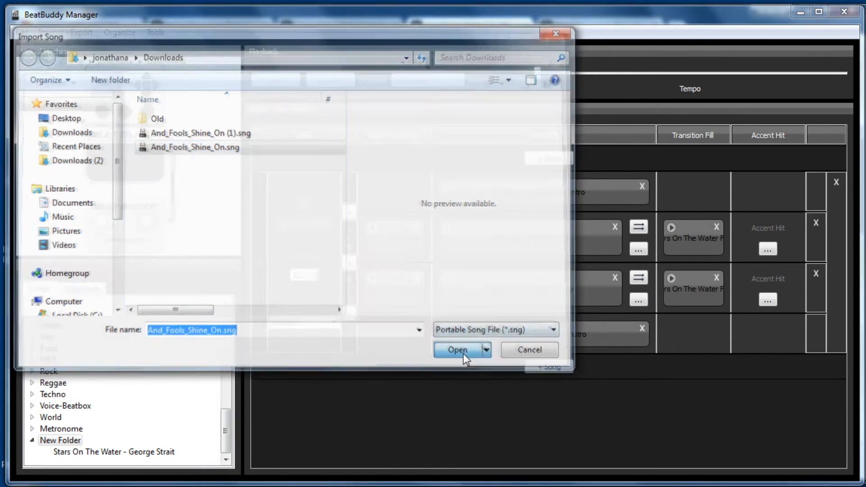
left_click(458, 350)
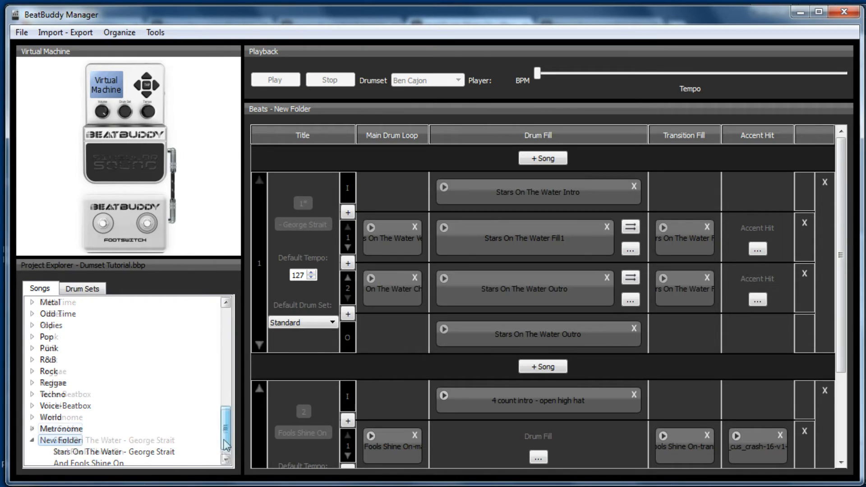
Play And Fools Shine On with the virtual pedal, then stop playback
left_click(81, 462)
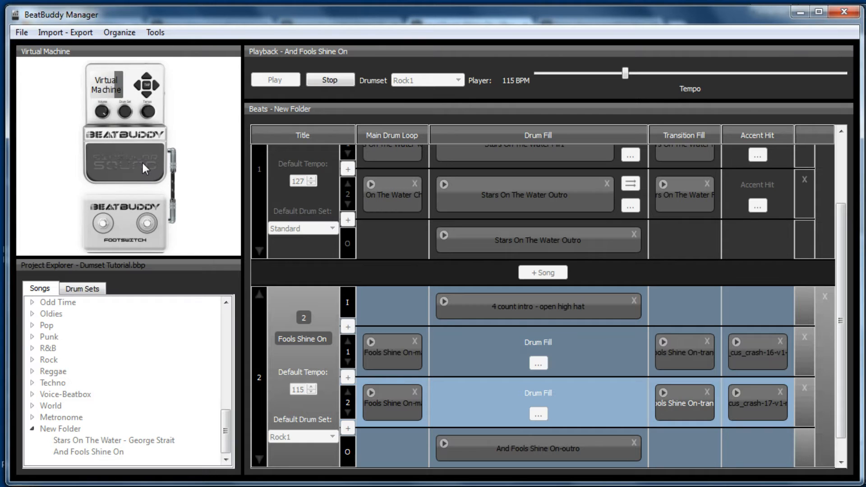
left_click(275, 79)
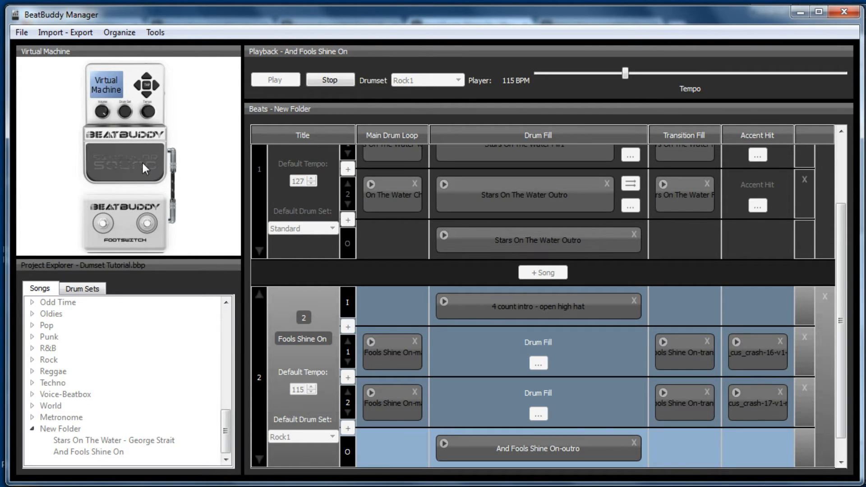
left_click(88, 453)
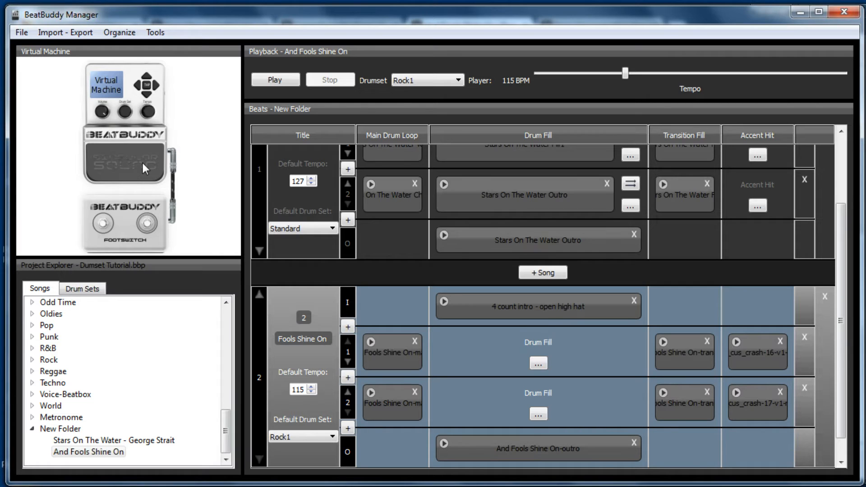
Dismiss the Import - Export menu and show the Drum Sets list, including Rock1
left_click(64, 33)
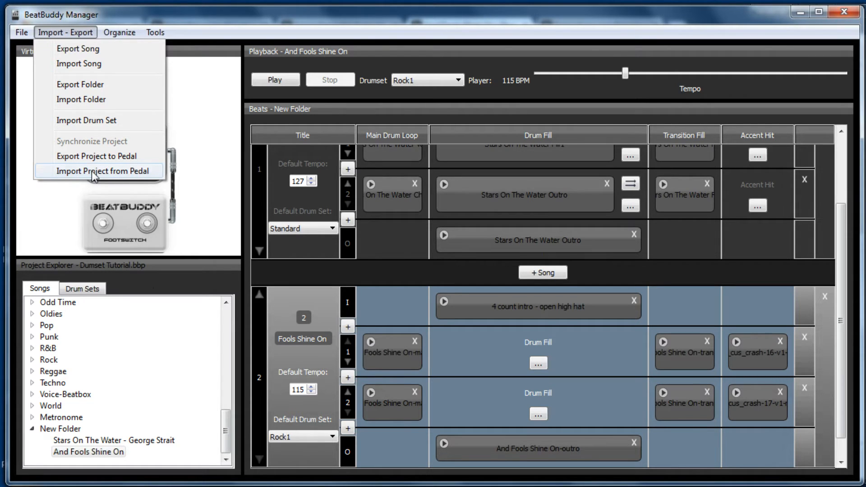
left_click(99, 172)
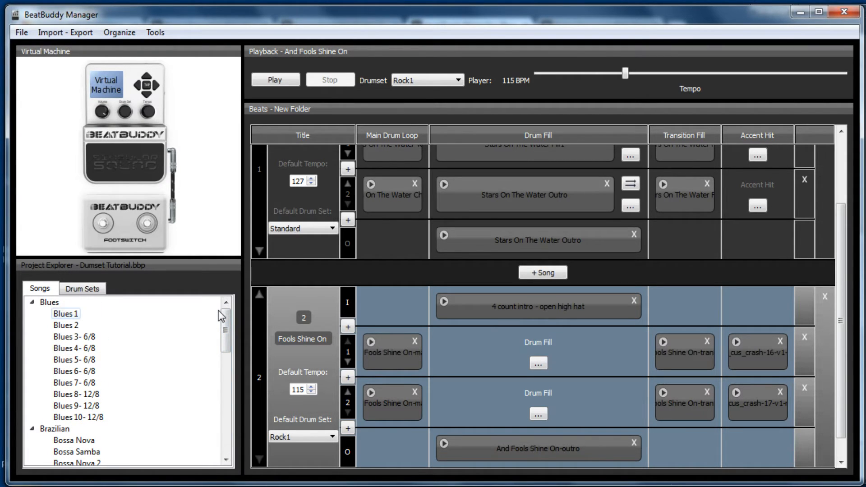
left_click(82, 289)
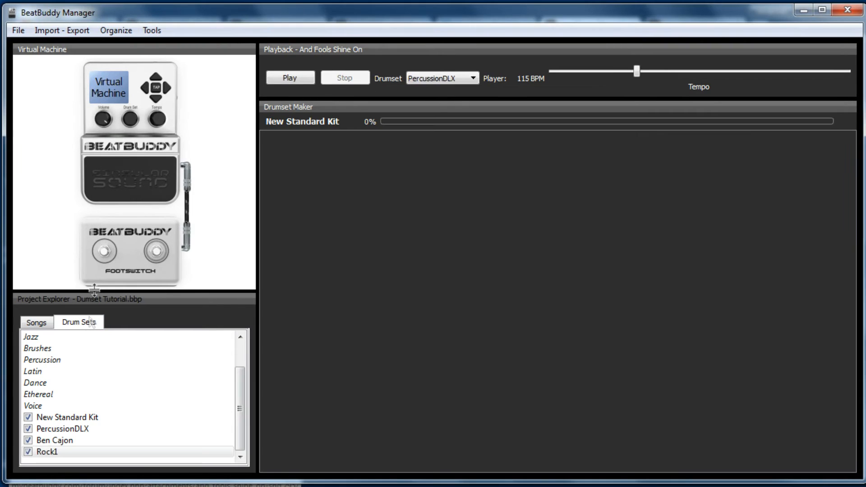
Create a new drumset and delete Ride Bell and other instruments, keeping Bass Drum and Snare
left_click(18, 30)
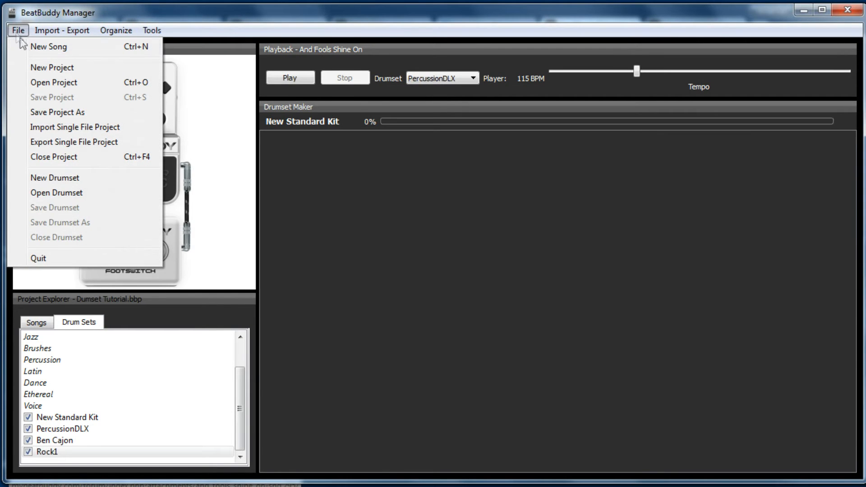
left_click(54, 178)
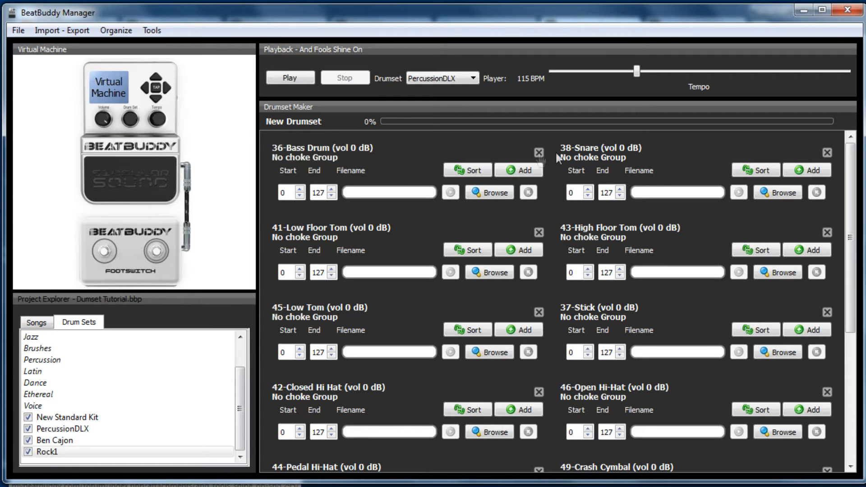
mouse_move(569, 363)
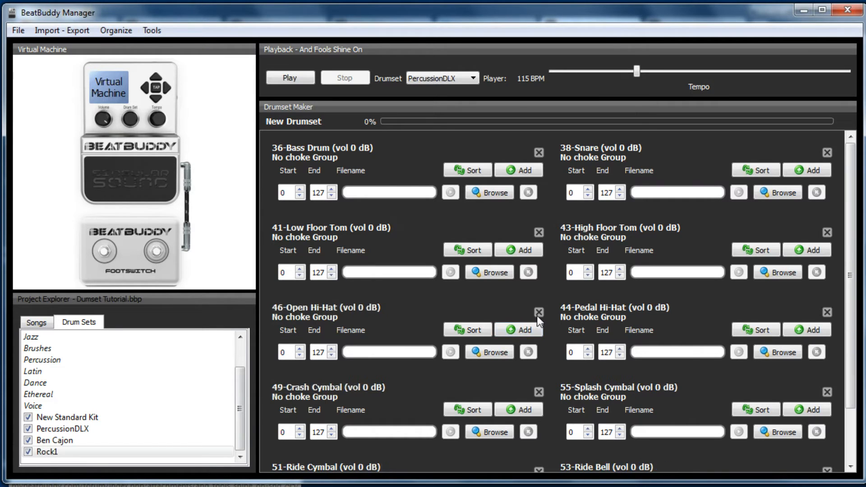
left_click(539, 312)
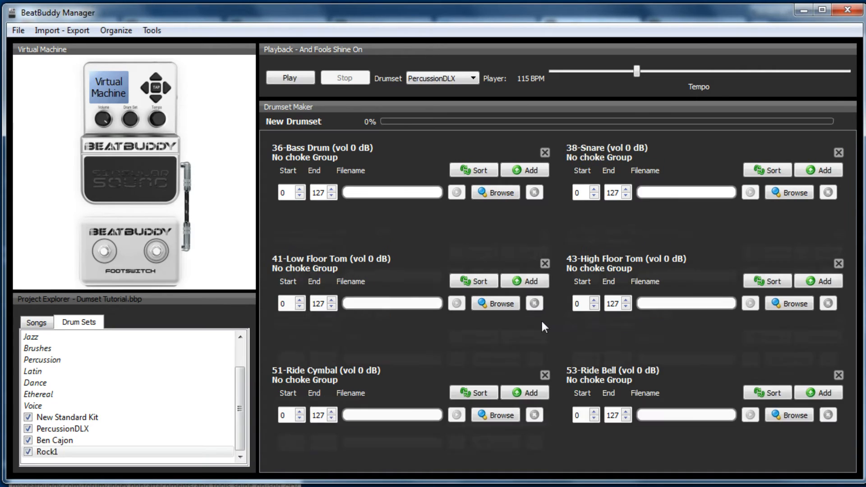
left_click(545, 374)
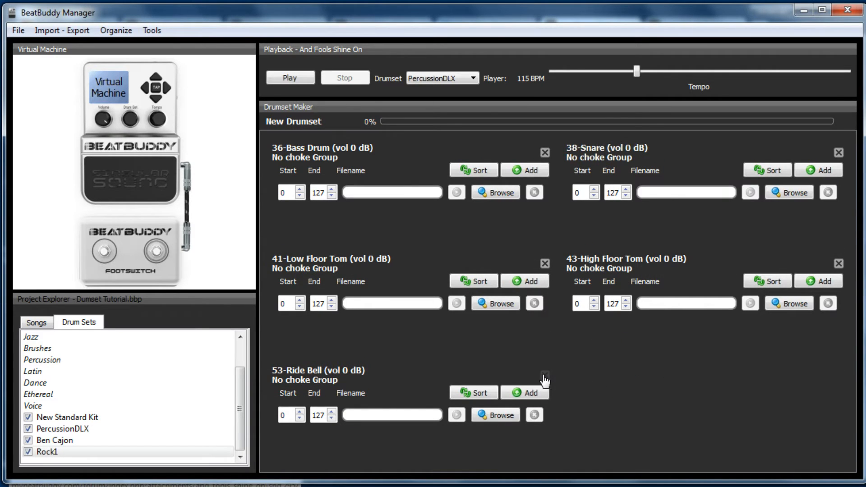
left_click(544, 263)
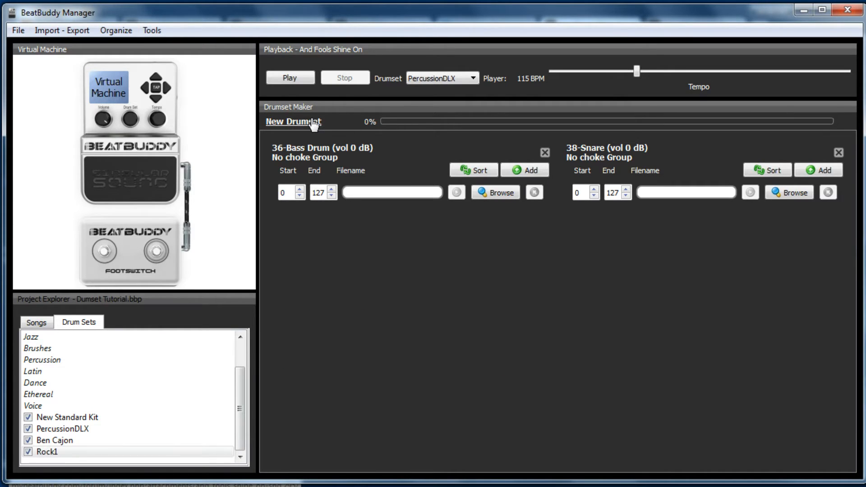
Rename the New Drumset to 'Bongo Kit' in the Drumset details dialog
left_click(293, 122)
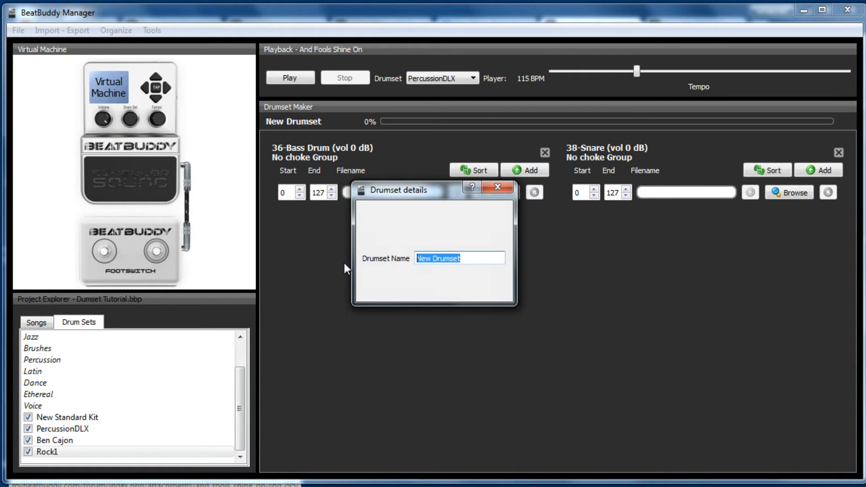
type("Bomn")
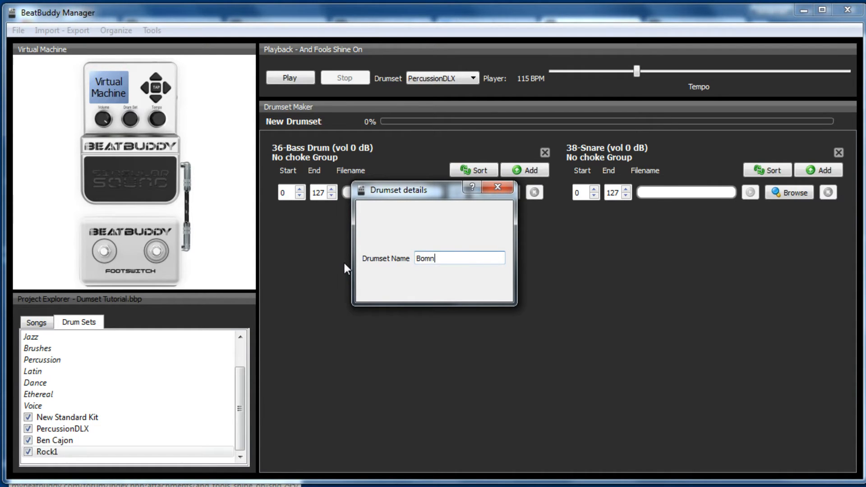
key("BackSpace")
type("go Kit")
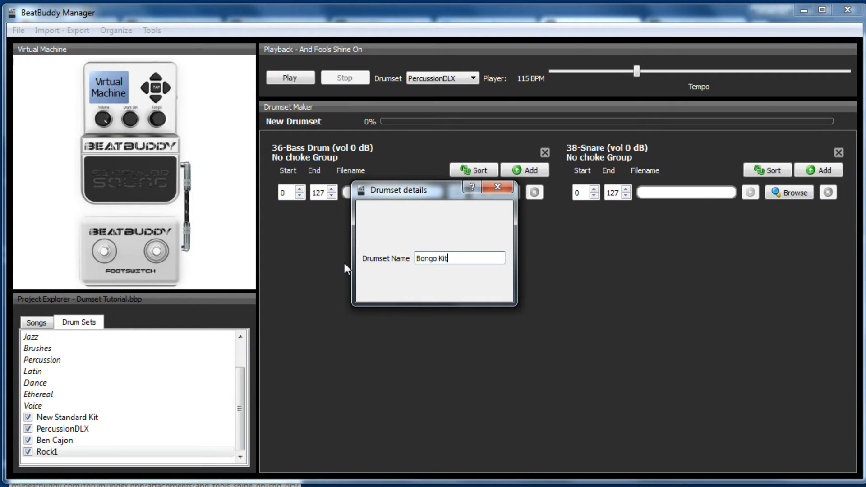
mouse_move(430, 311)
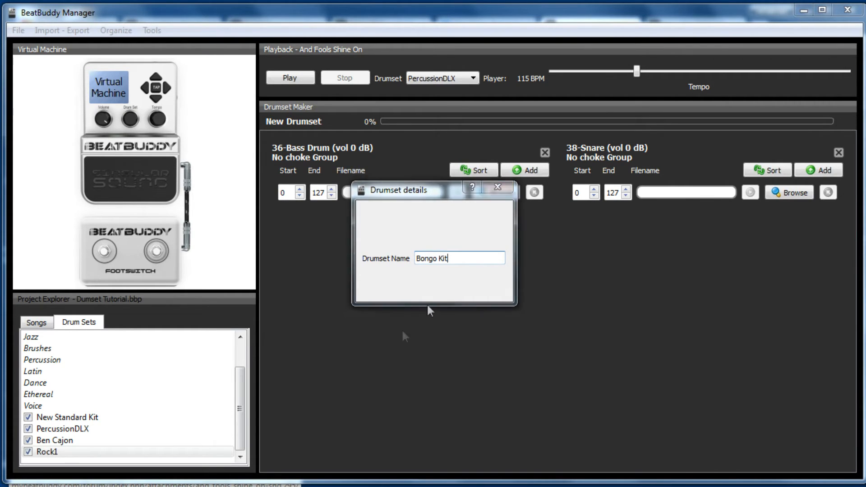
left_click(498, 187)
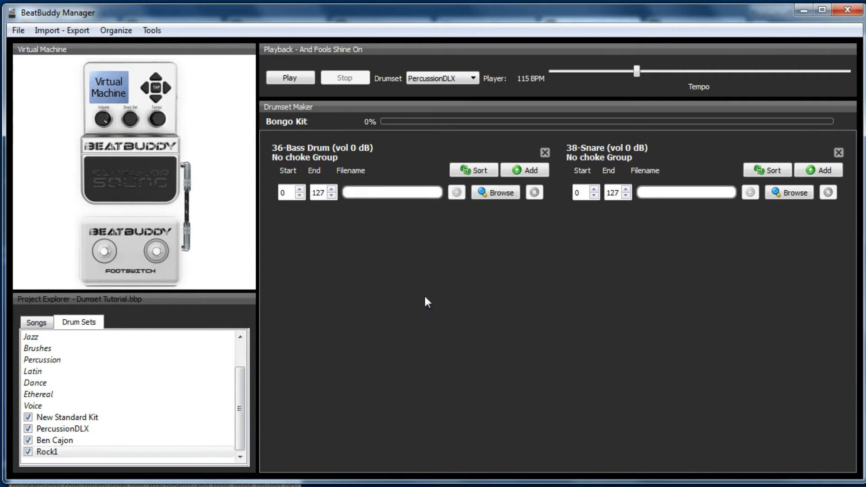
mouse_move(306, 131)
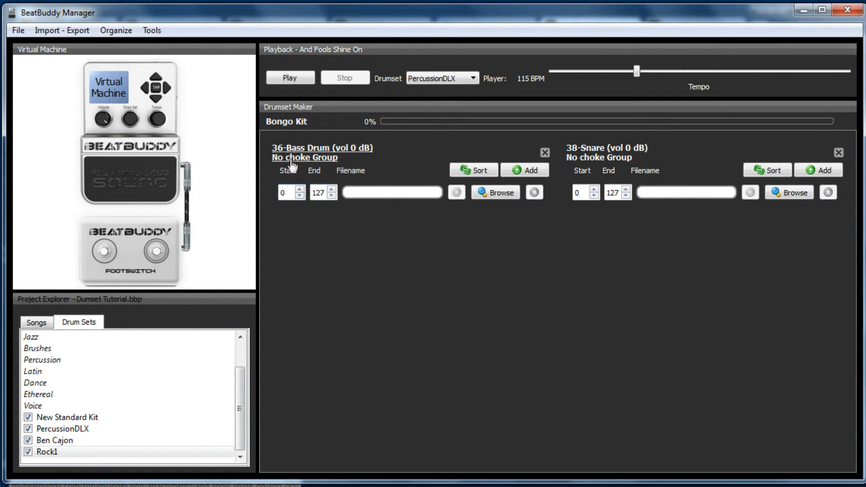
Open Bass Drum details and check the GM drum map: High Bongo 60, Low Bongo 61
left_click(321, 147)
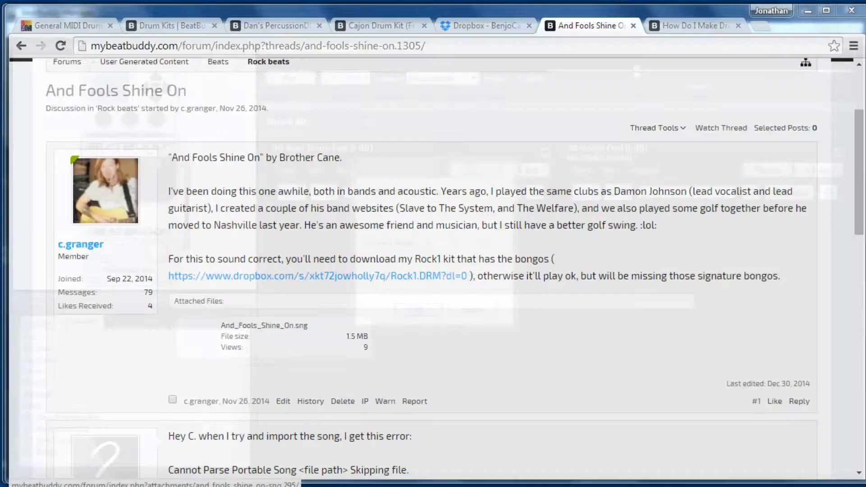
left_click(68, 25)
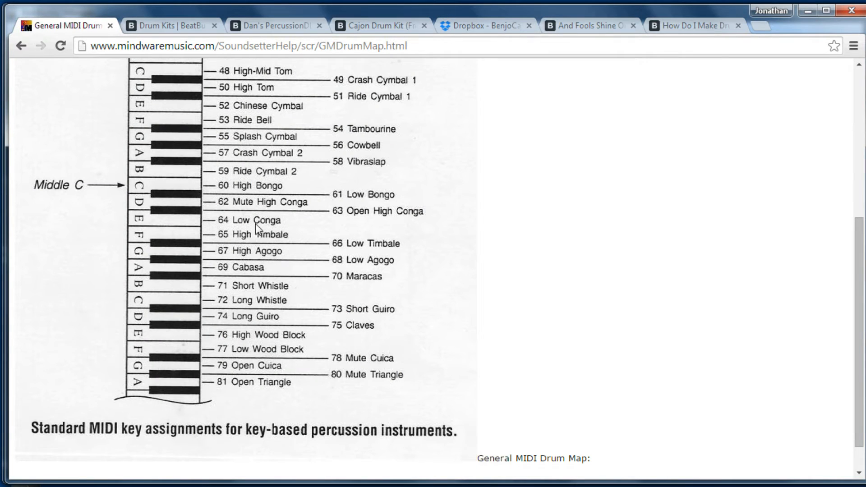
mouse_move(334, 209)
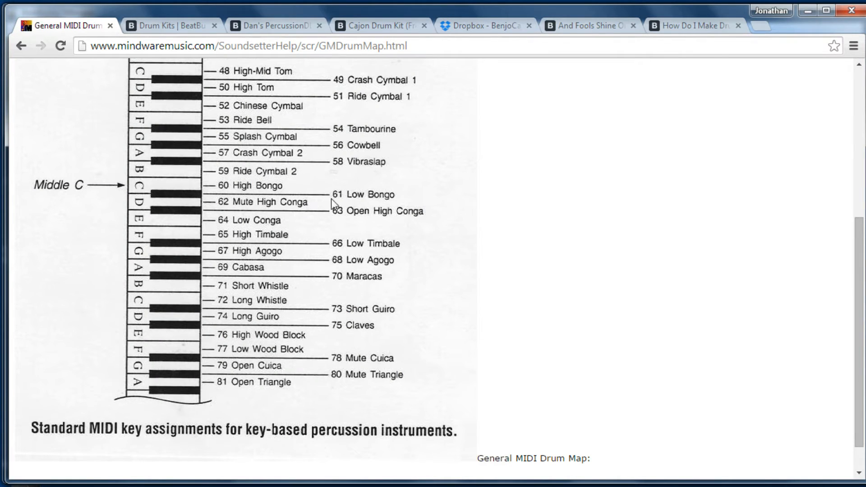
mouse_move(359, 208)
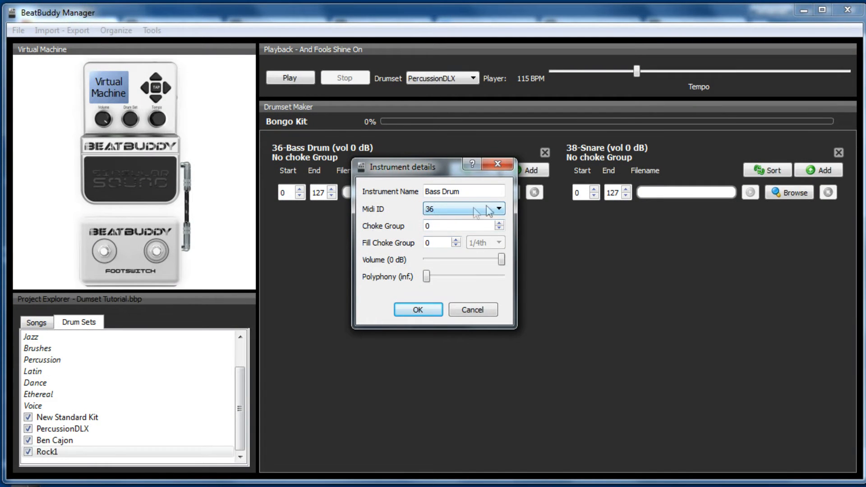
Change the first instrument to MIDI ID 60 named Bongo Hi
left_click(499, 209)
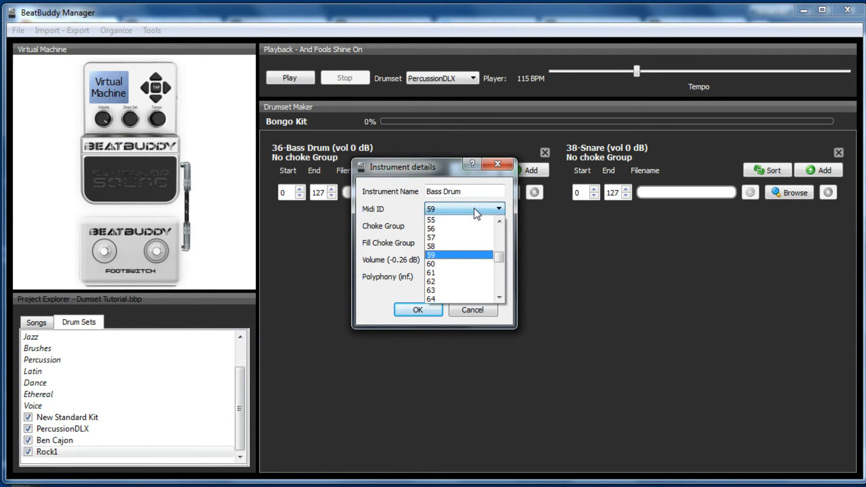
left_click(431, 263)
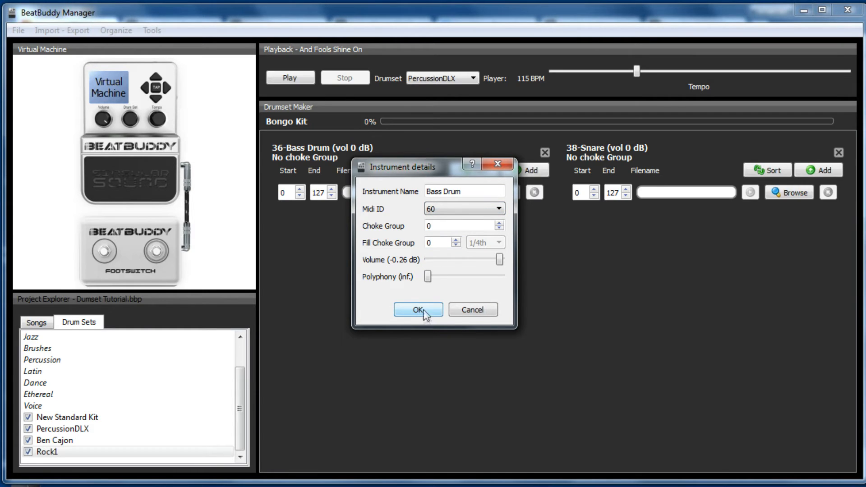
left_click(464, 192)
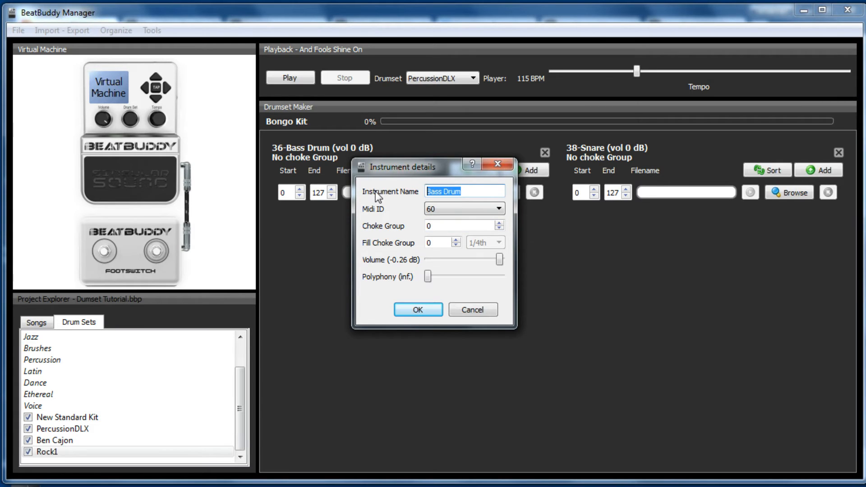
type("B")
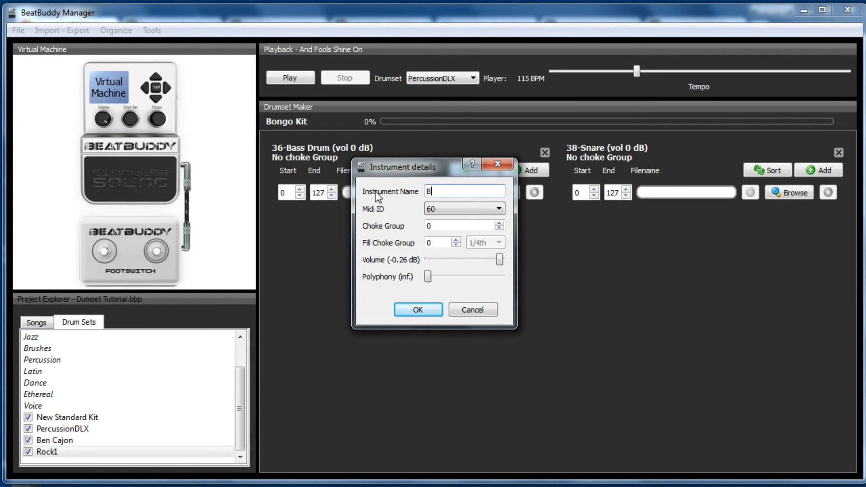
type("ongo Hi")
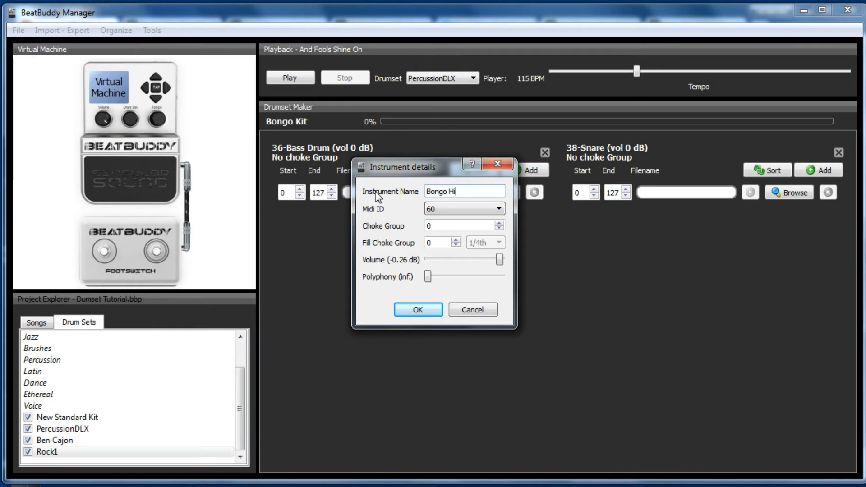
left_click(417, 310)
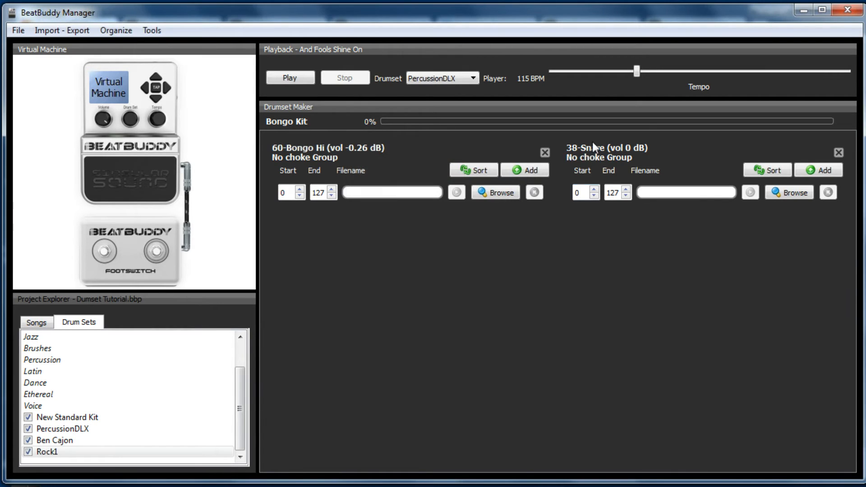
Change the second instrument to MIDI ID 61 named Bongo Low
left_click(501, 209)
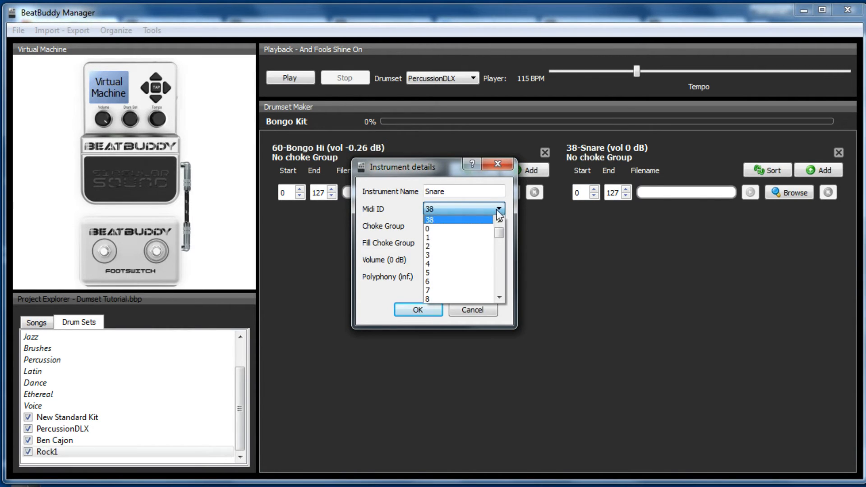
scroll("down", 3)
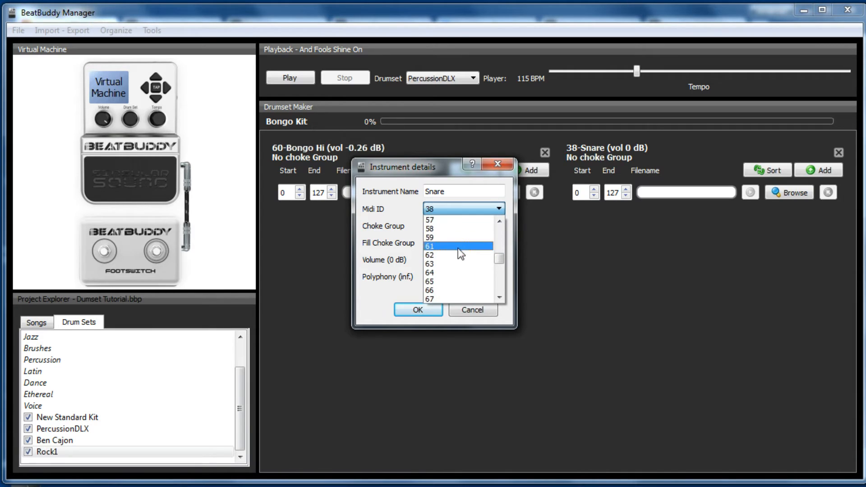
left_click(448, 246)
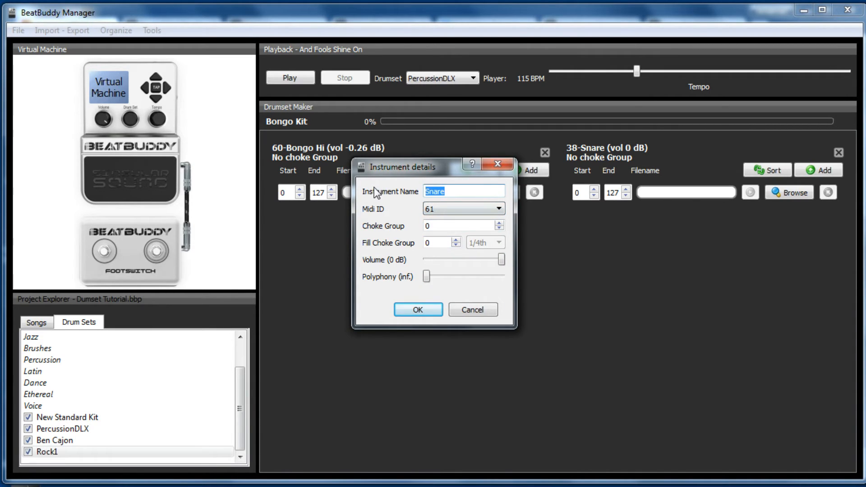
type("Bongo Low")
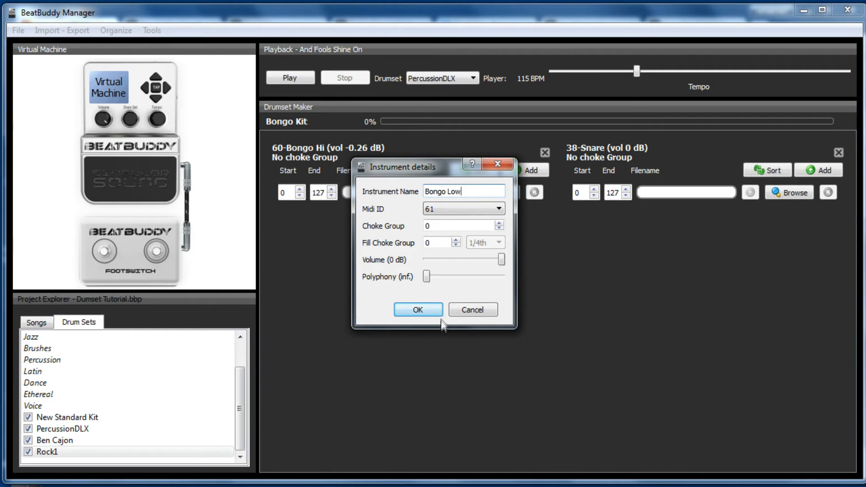
left_click(418, 310)
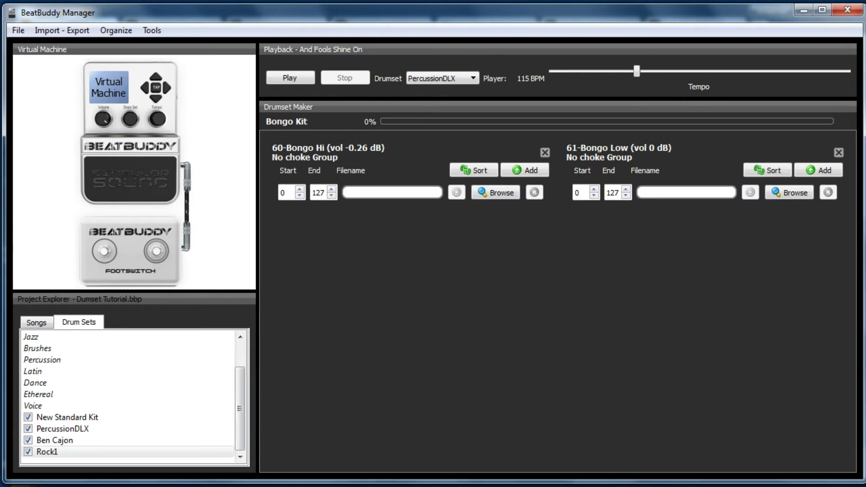
Copy DansPercussion from DansPercussionDLX-101 > user_lib > wave_sources into Downloads and open it
left_click(495, 193)
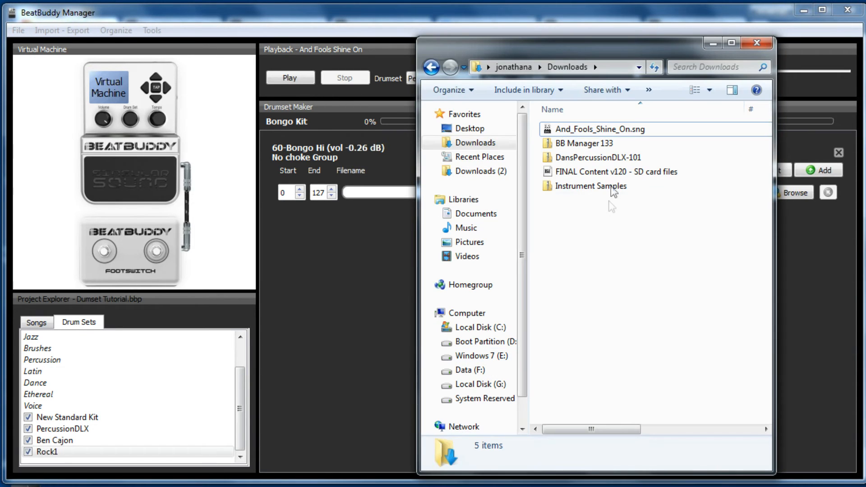
mouse_move(595, 161)
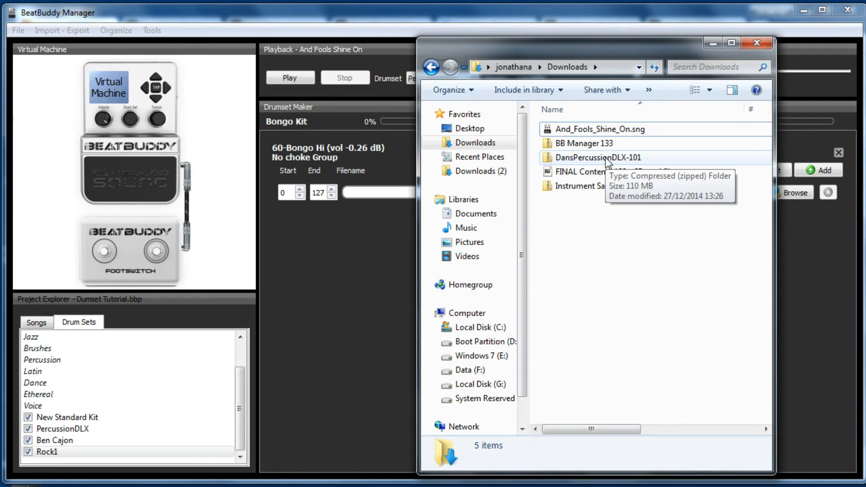
double_click(599, 158)
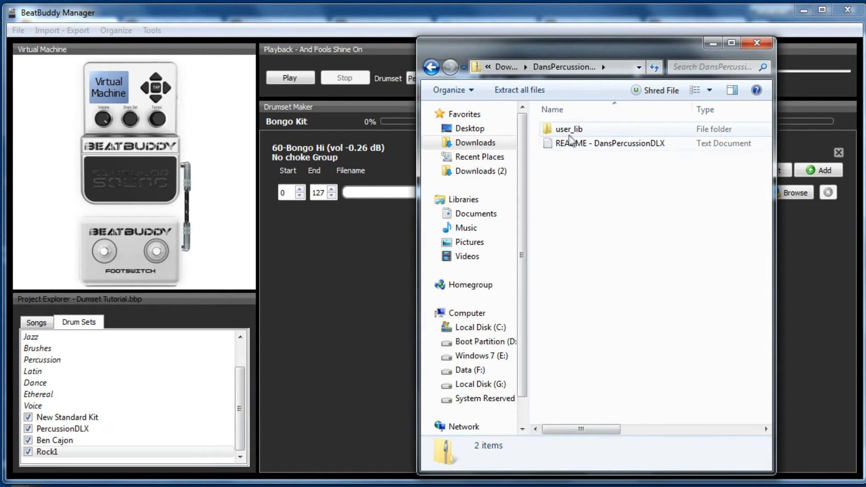
double_click(569, 129)
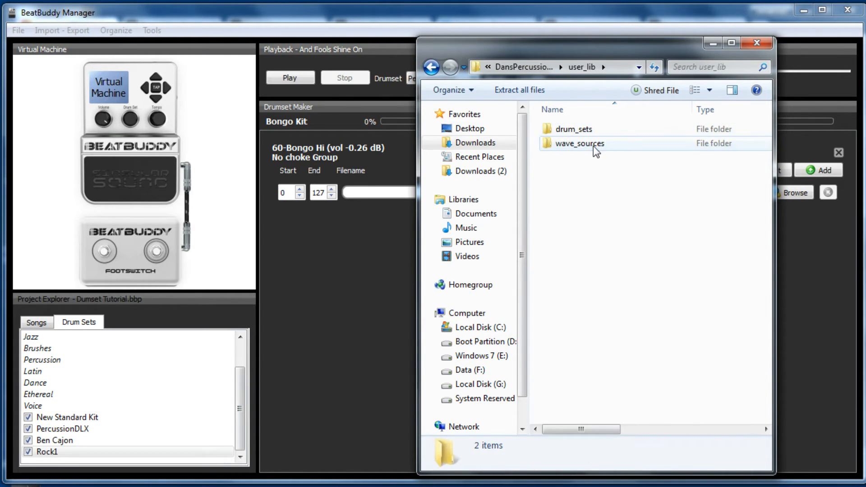
double_click(580, 144)
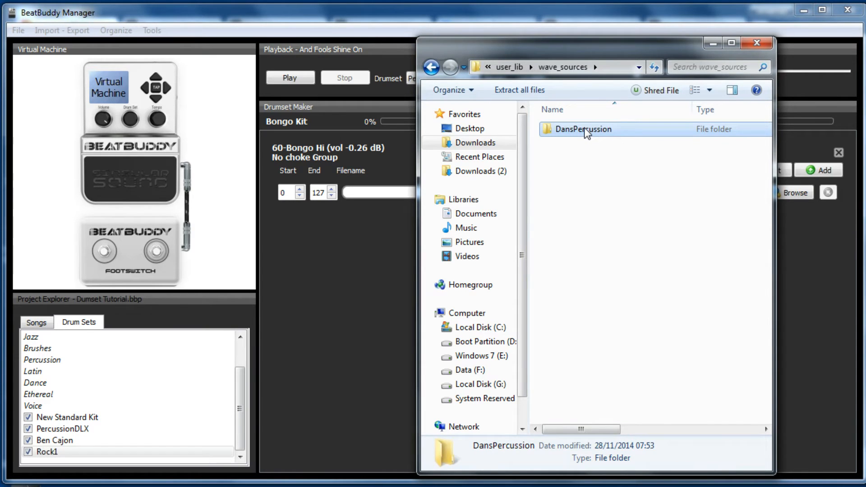
double_click(584, 130)
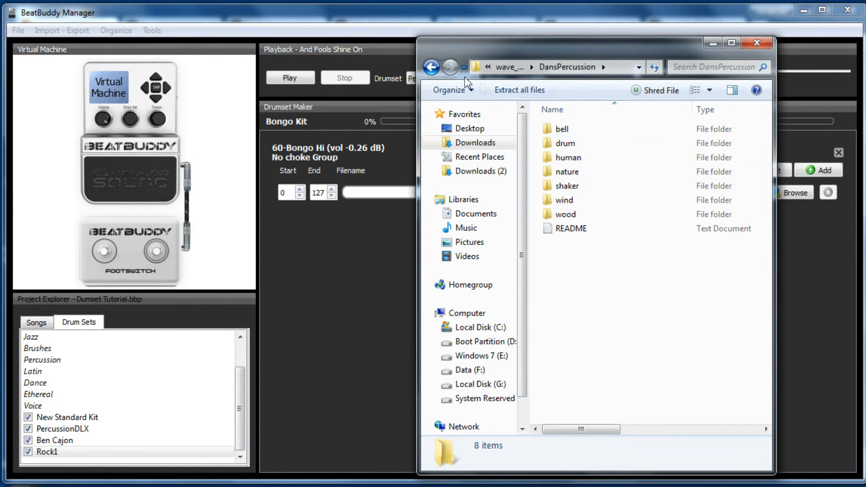
left_click(430, 66)
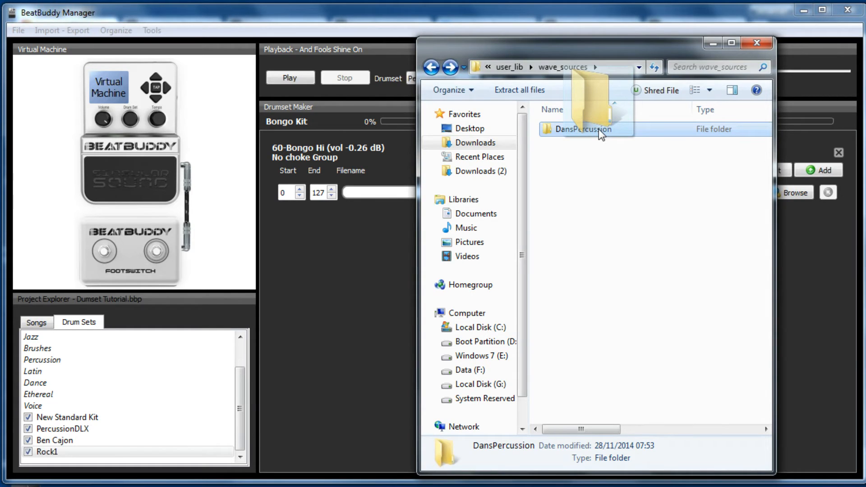
left_click_drag(585, 128, 480, 143)
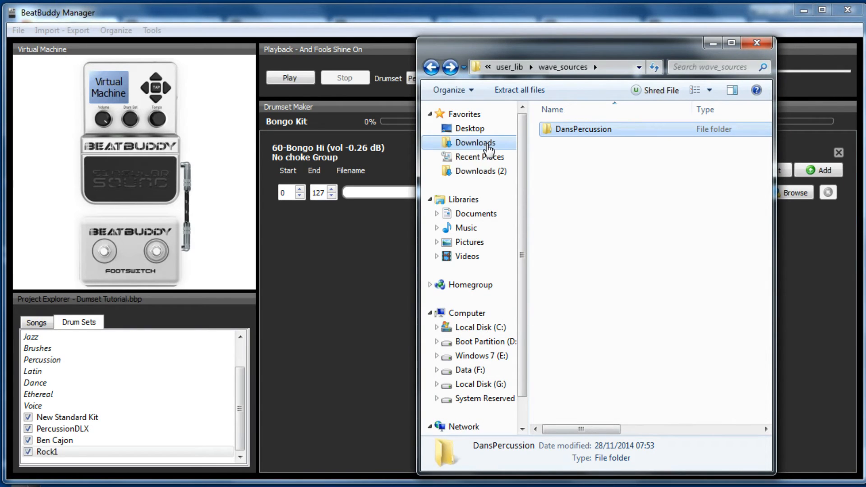
left_click(473, 142)
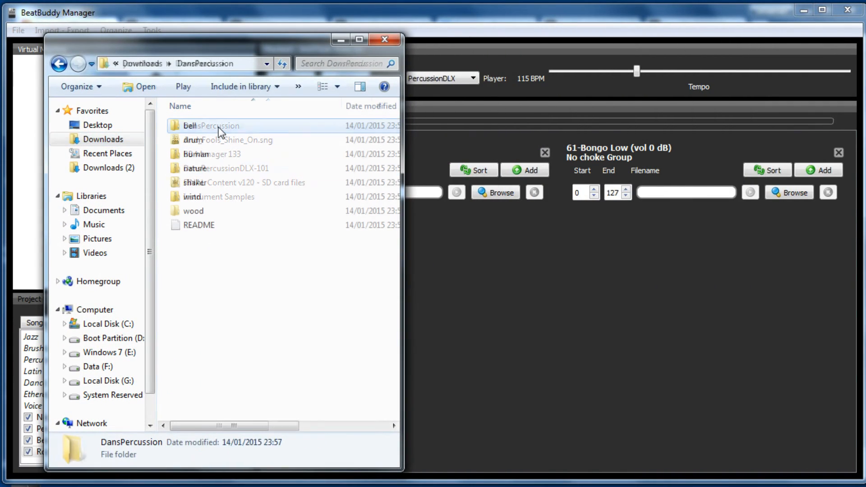
Open the drum folder to view the BongoHigh0–4 and BongoLow0–5 samples
double_click(211, 126)
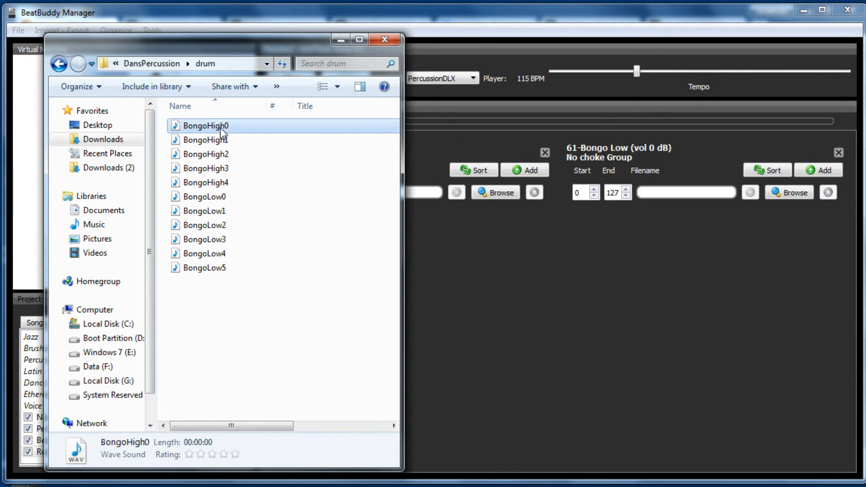
mouse_move(225, 187)
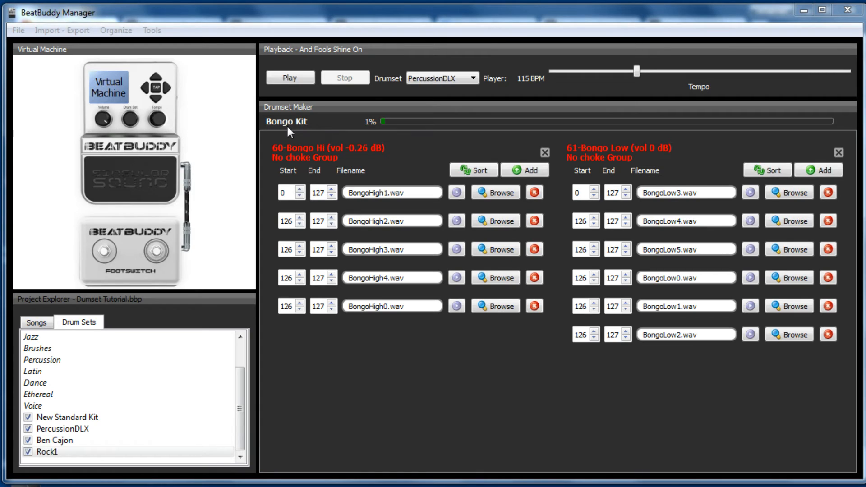
mouse_move(315, 137)
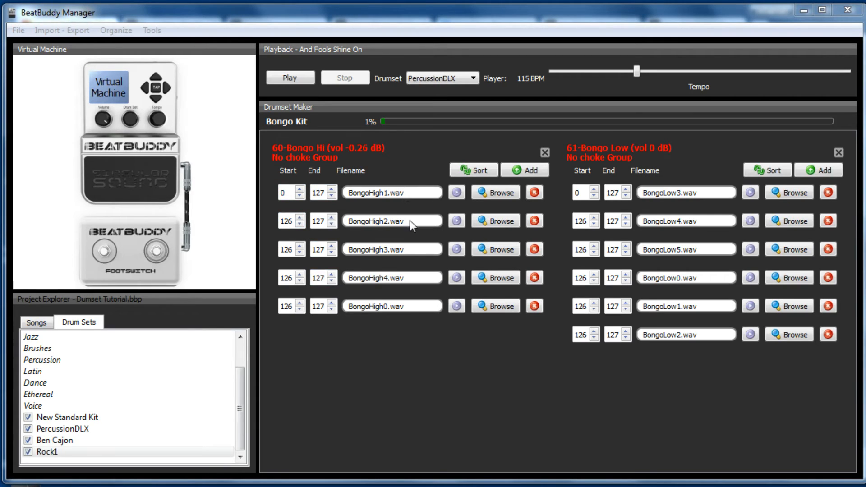
mouse_move(404, 321)
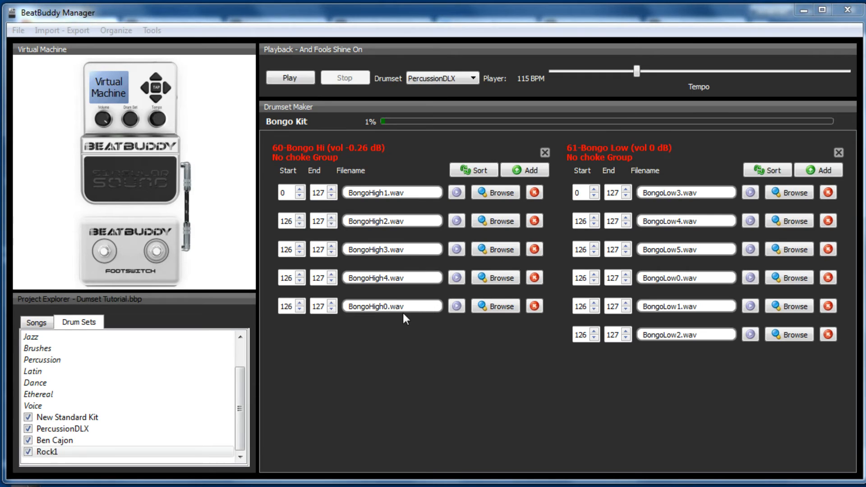
Drop five BongoHigh WAVs onto Bongo Hi and six BongoLow WAVs onto Bongo Low
left_click(456, 306)
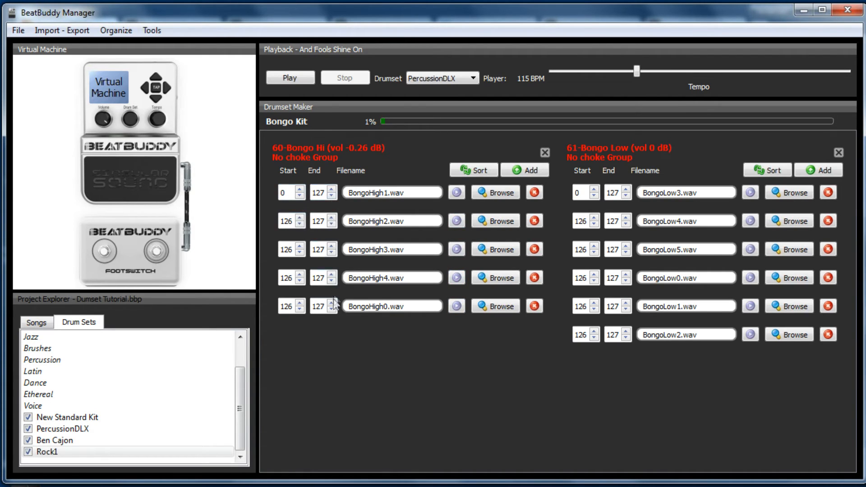
mouse_move(395, 322)
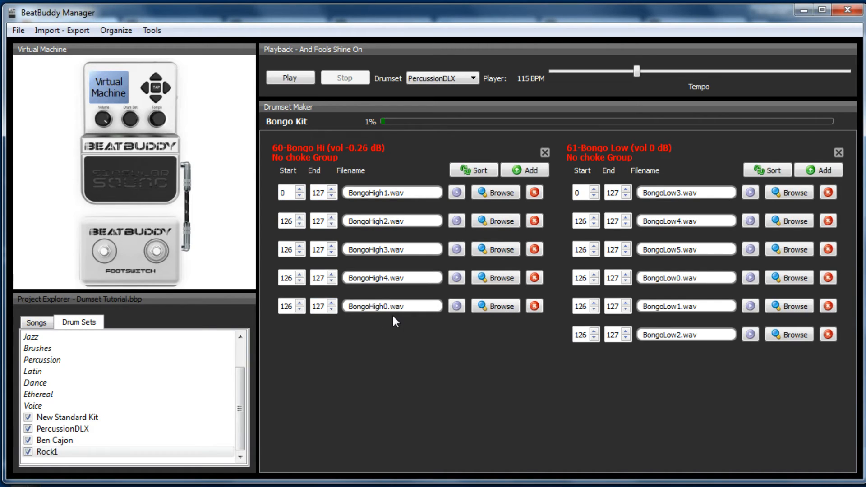
mouse_move(305, 173)
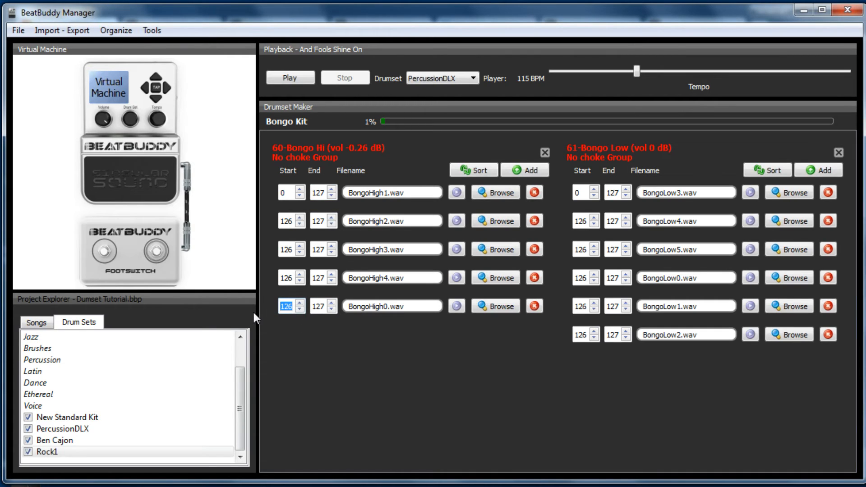
Give BongoHigh0–4 velocity ranges 0–20, 21–40, 41–60, 61–80, 81–127 and sort them
type("0")
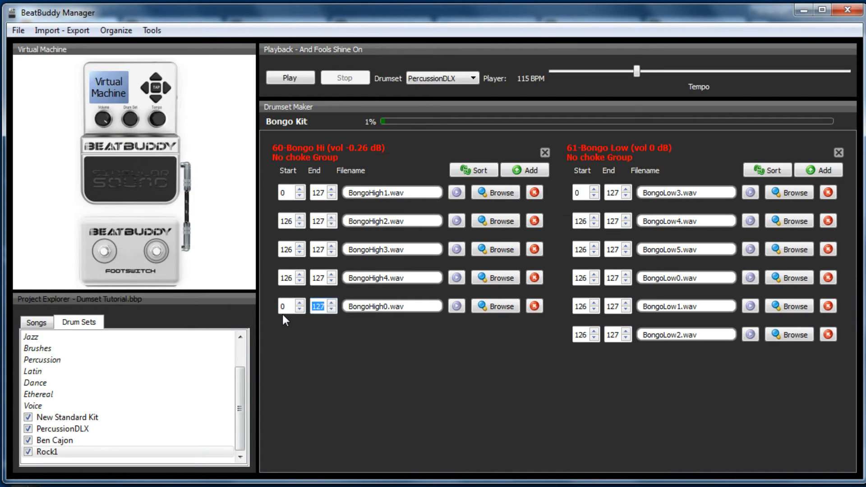
type("20")
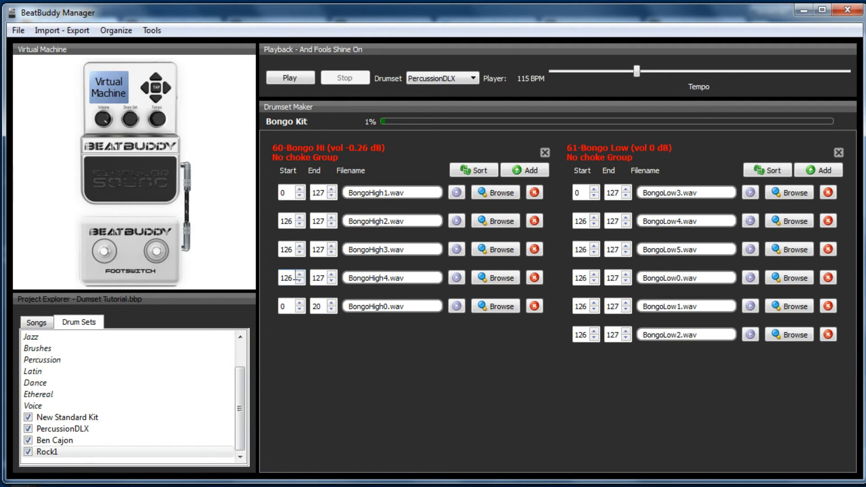
left_click(299, 196)
type("21")
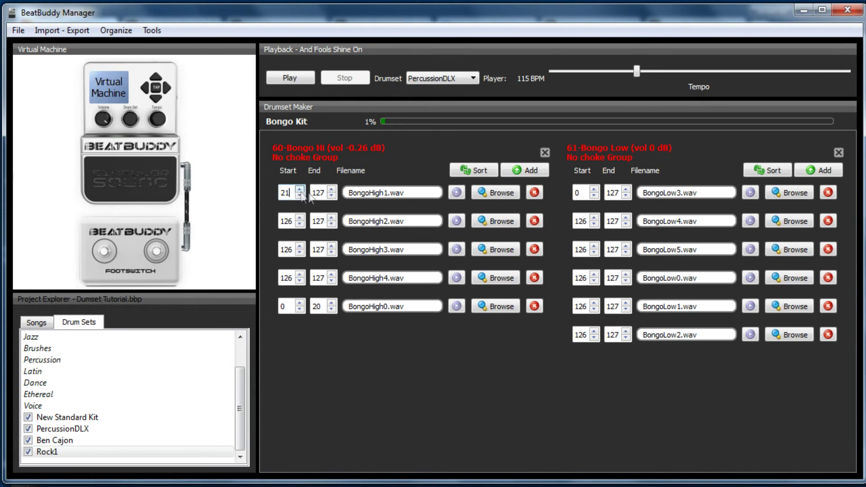
left_click(318, 193)
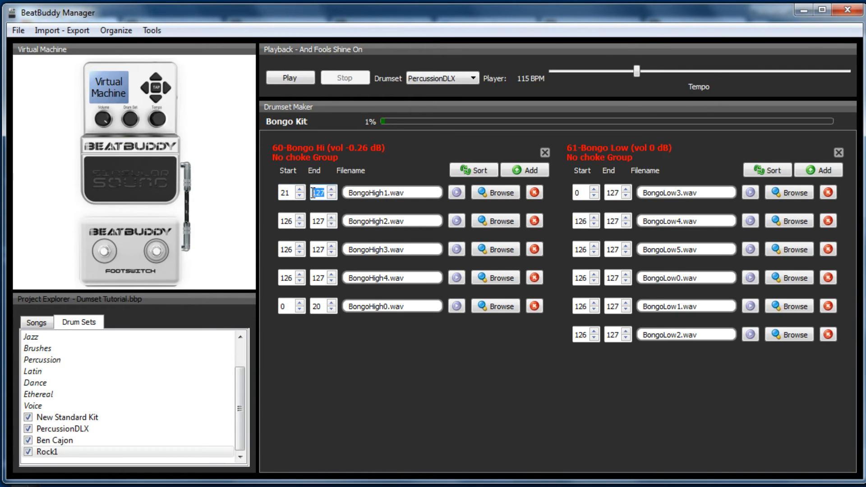
type("40")
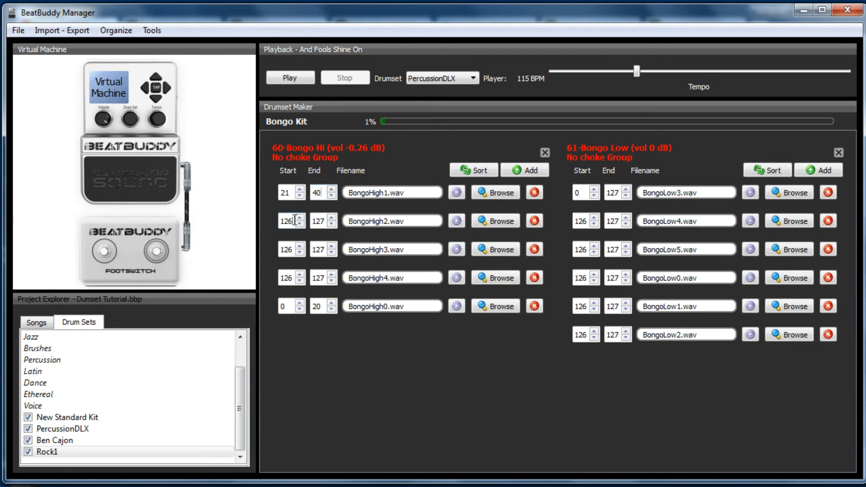
type("41")
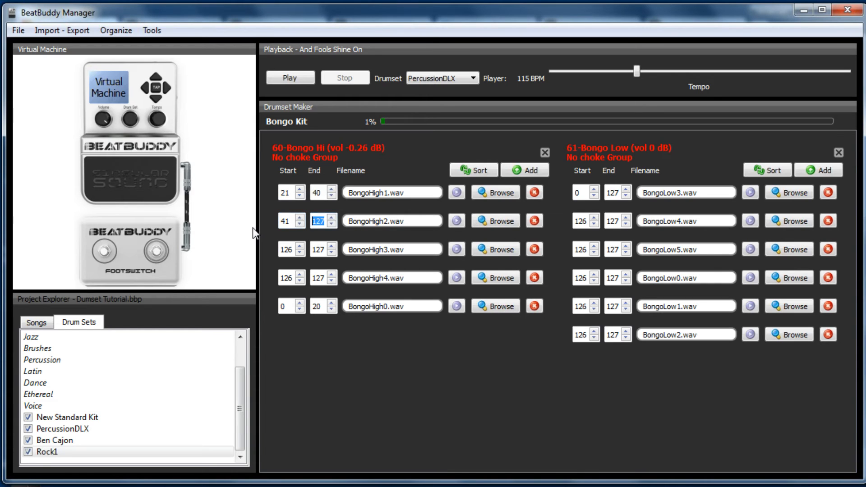
type("60")
left_click(292, 249)
type("61")
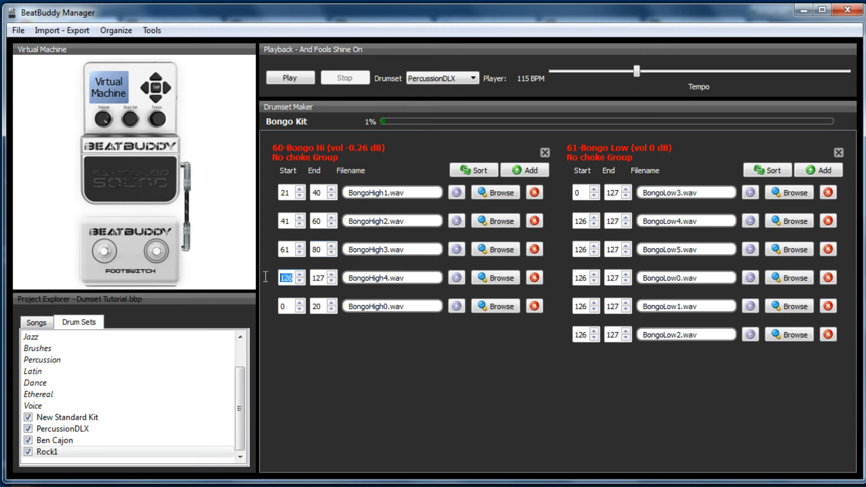
type("81")
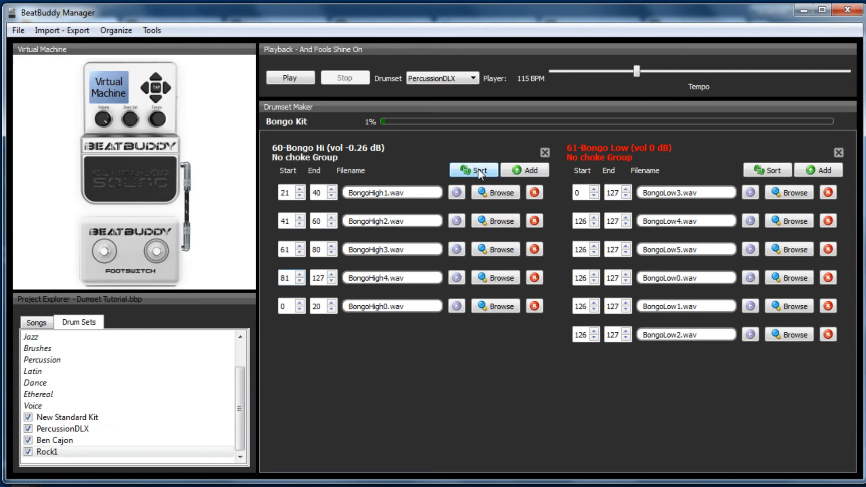
left_click(474, 170)
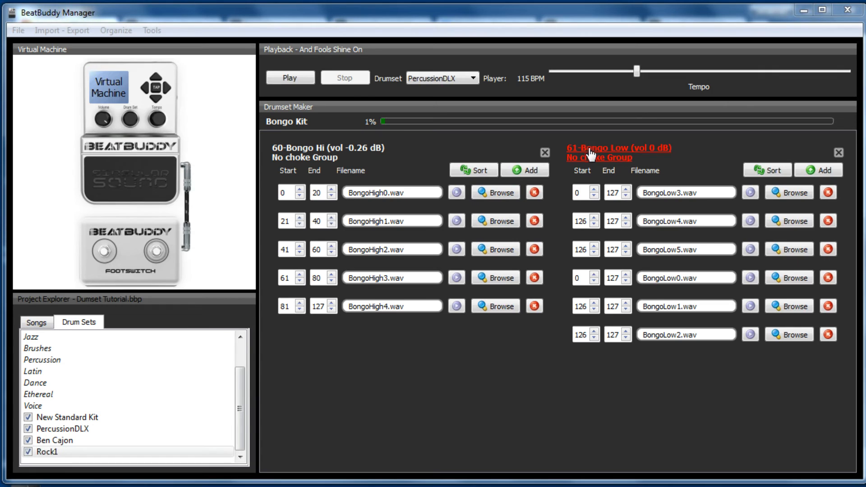
mouse_move(678, 198)
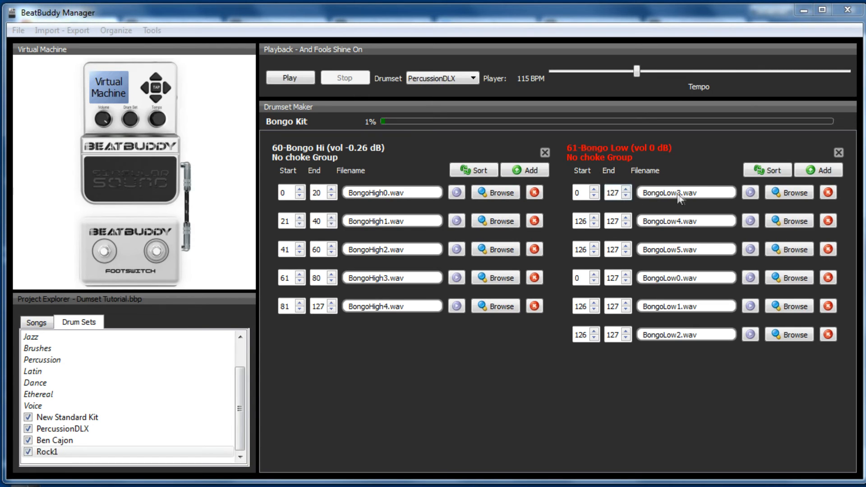
mouse_move(664, 346)
type("31")
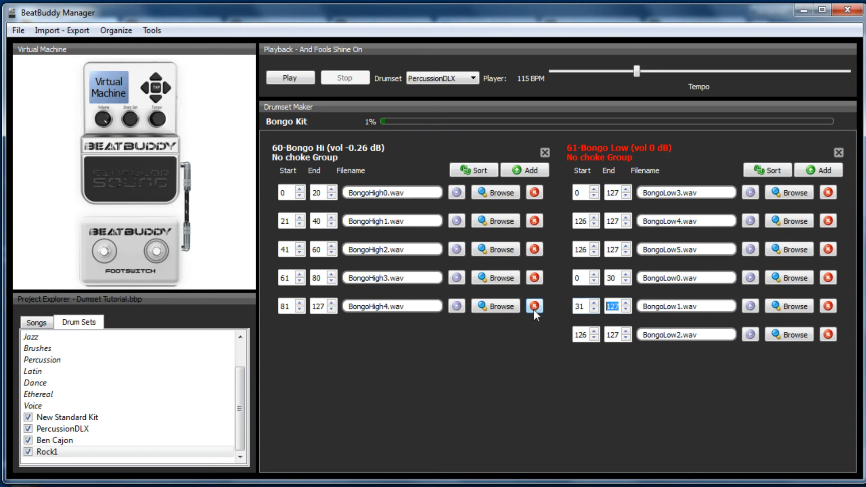
Set BongoLow0 to 0–30 and both BongoLow1 and BongoLow2 to 31–60
type("60")
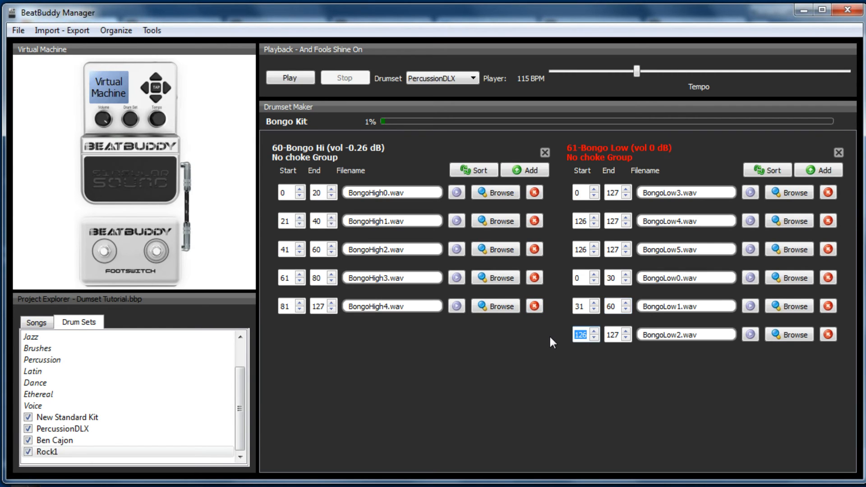
type("31")
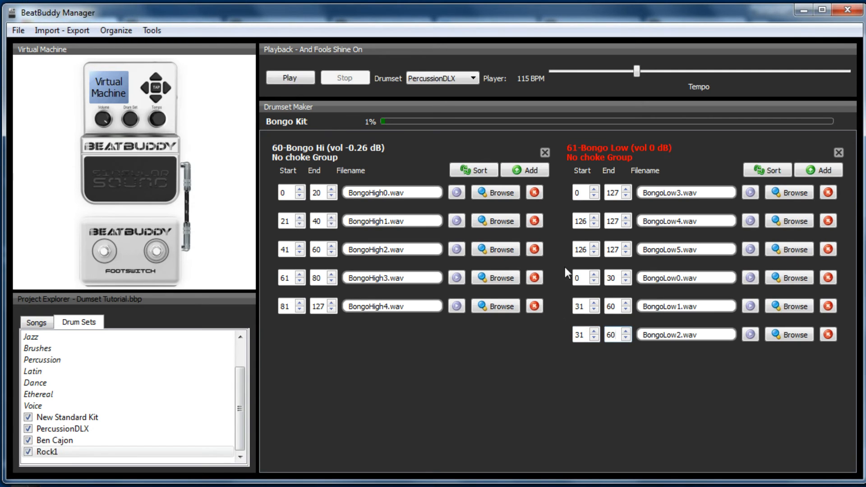
left_click(750, 305)
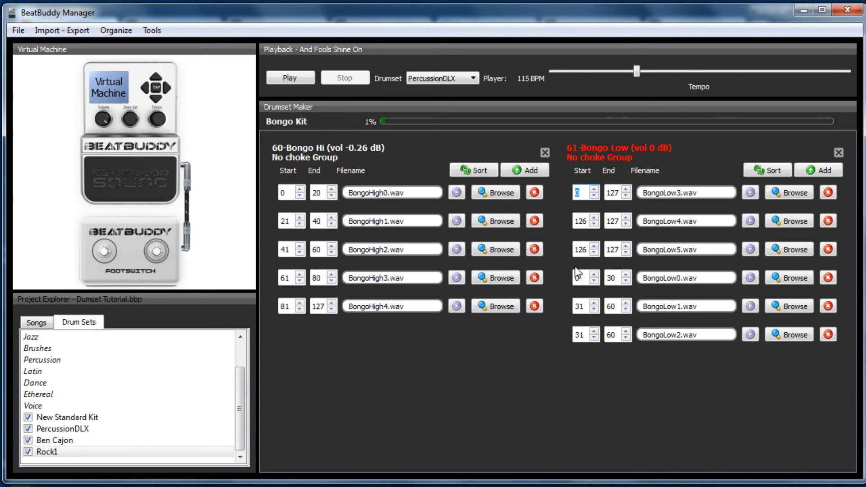
Set BongoLow3 and BongoLow4 to 61–90, BongoLow5 to 91–127, and sort the layers
type("61")
left_click(586, 249)
type("91")
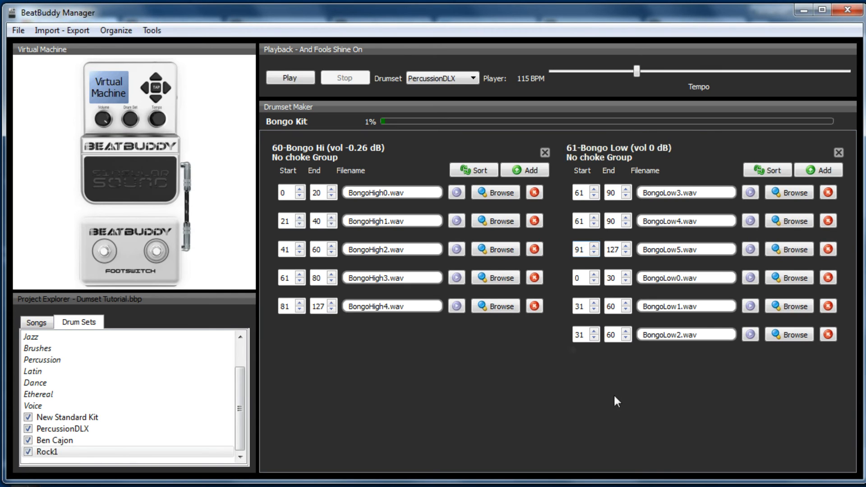
mouse_move(798, 157)
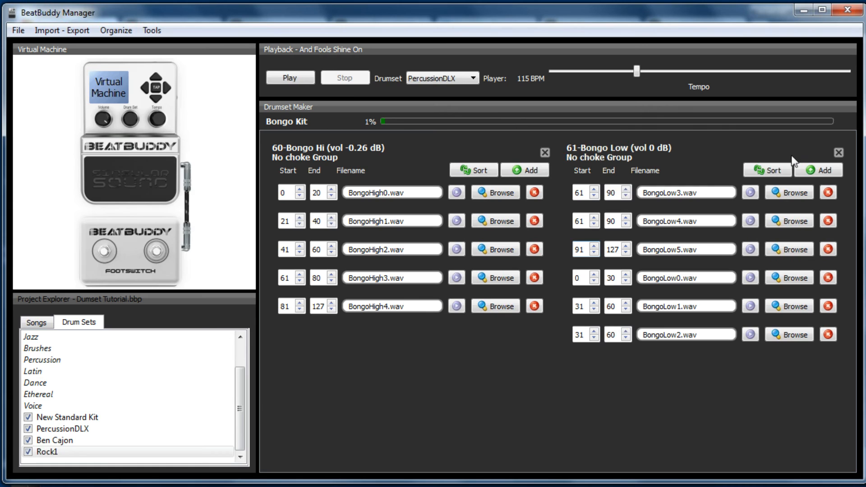
left_click(769, 170)
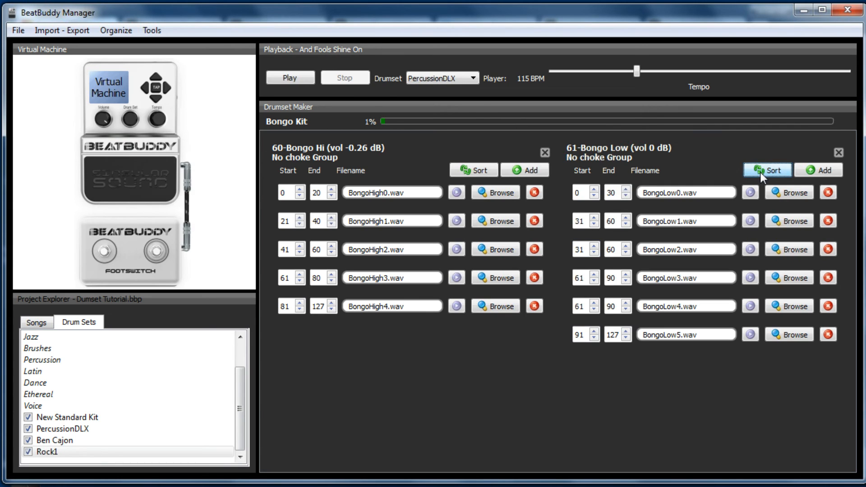
mouse_move(604, 323)
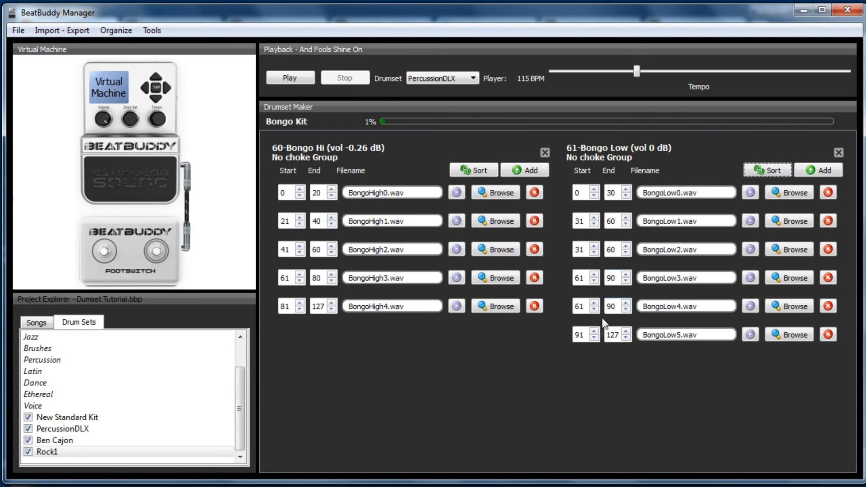
mouse_move(609, 378)
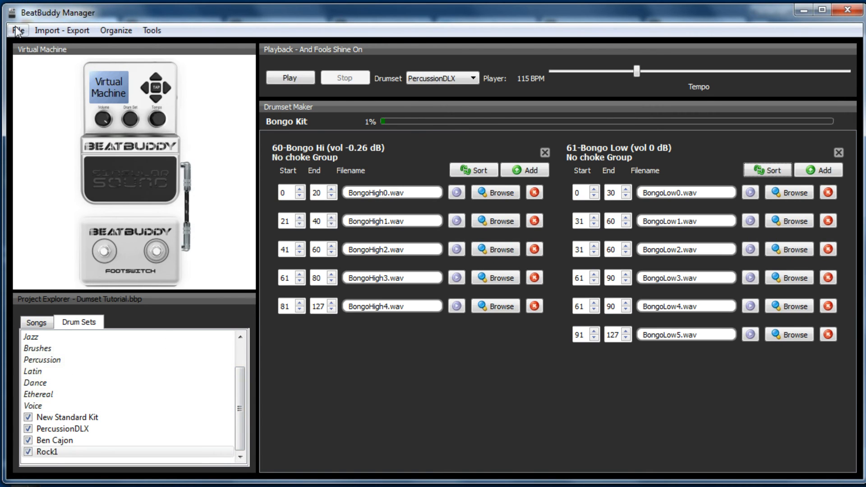
Save the drum set as 'Bongo Kit' with Save Drumset As
left_click(16, 31)
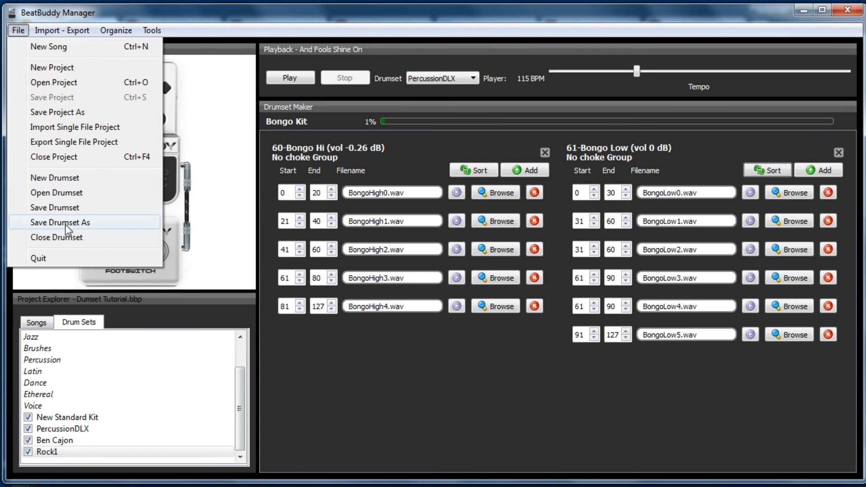
left_click(60, 222)
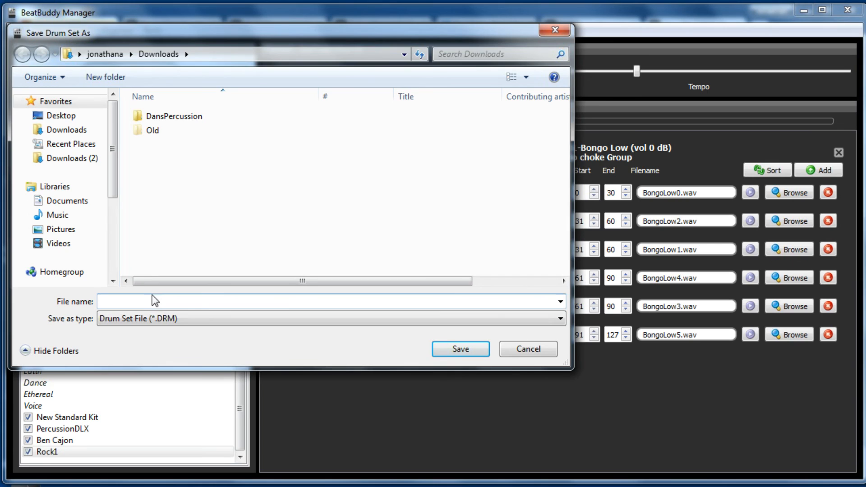
type("Bongo Kit")
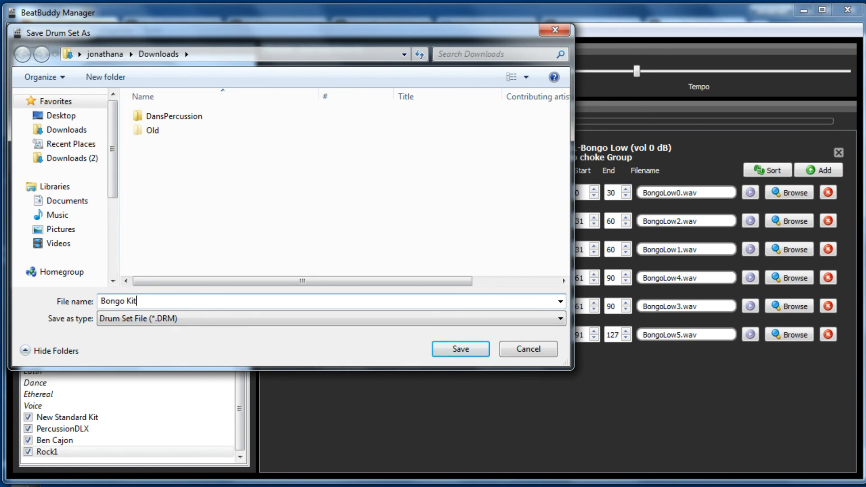
left_click(461, 349)
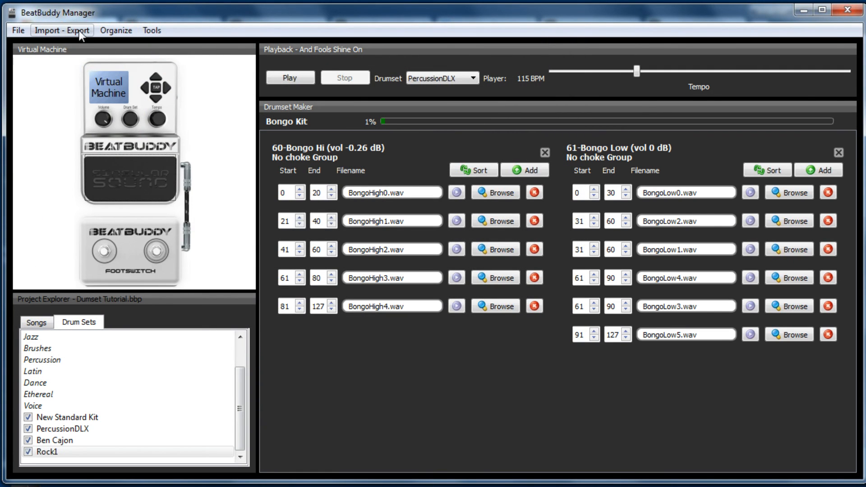
Import the saved Bongo Kit drum set into the project and show the songs list
left_click(61, 31)
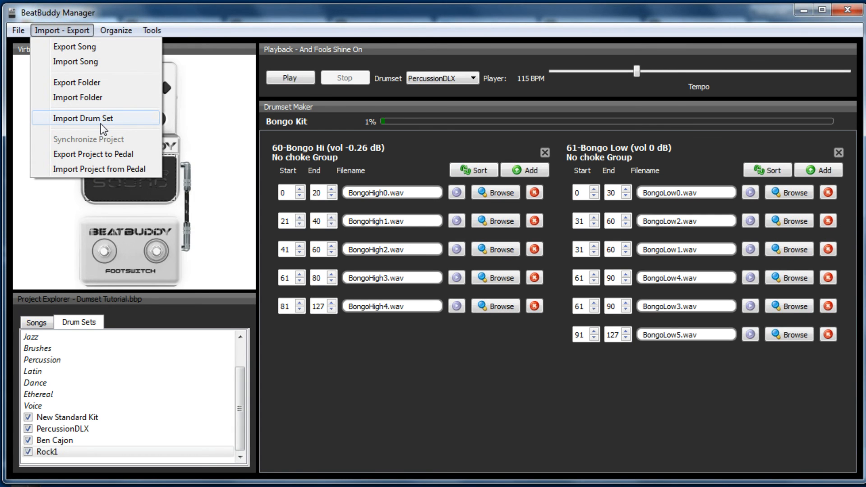
left_click(81, 118)
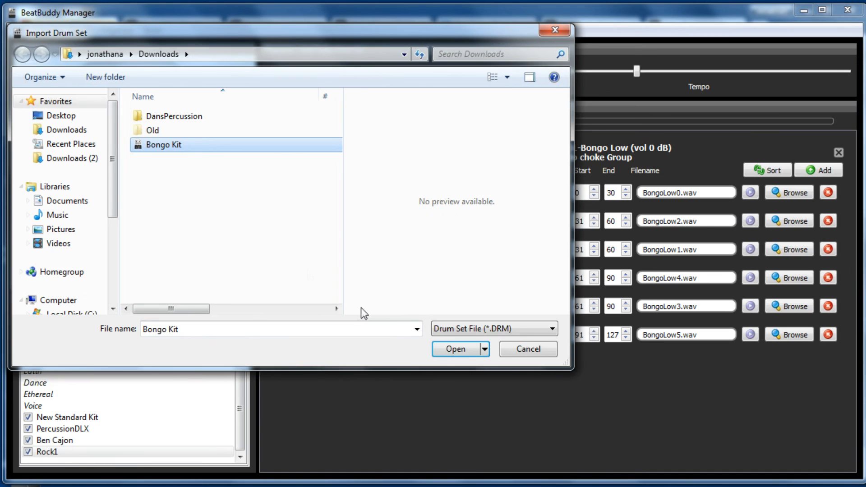
left_click(455, 349)
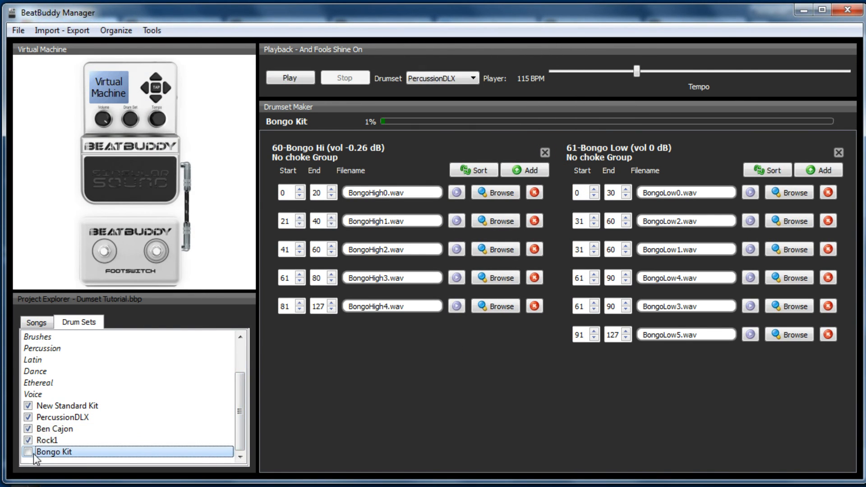
left_click(33, 322)
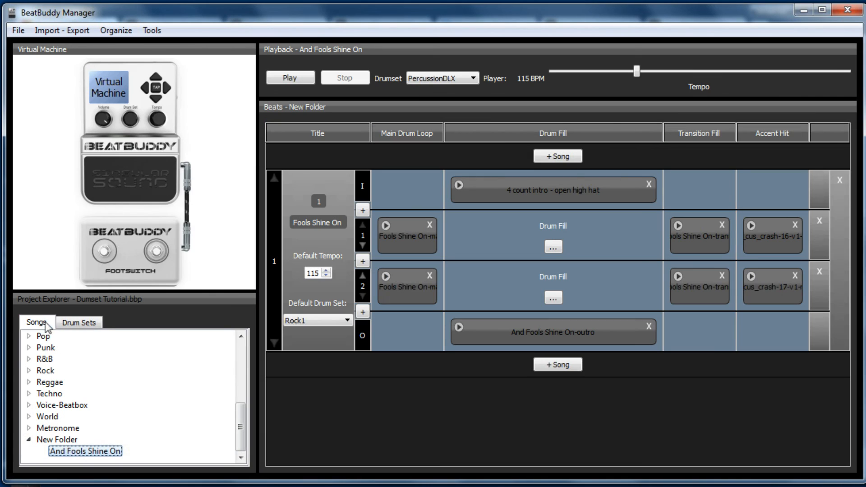
mouse_move(323, 214)
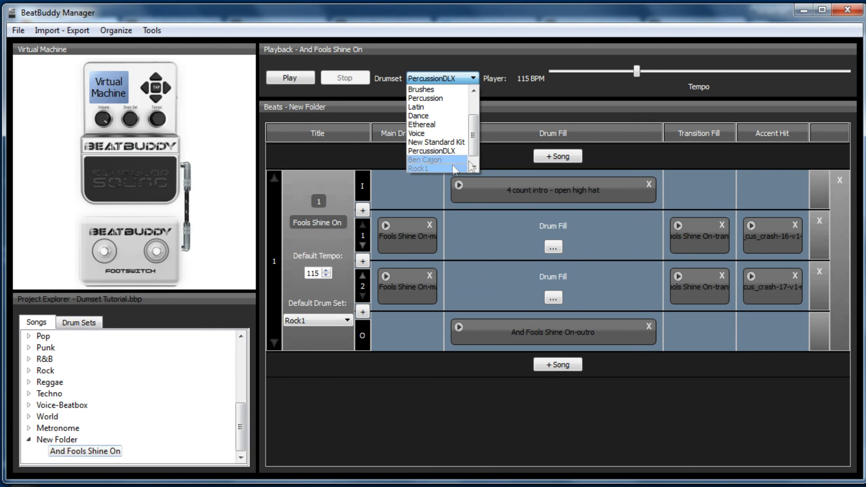
Select Bongo Kit as the playback drumset and play And Fools Shine On's main loop
left_click(435, 160)
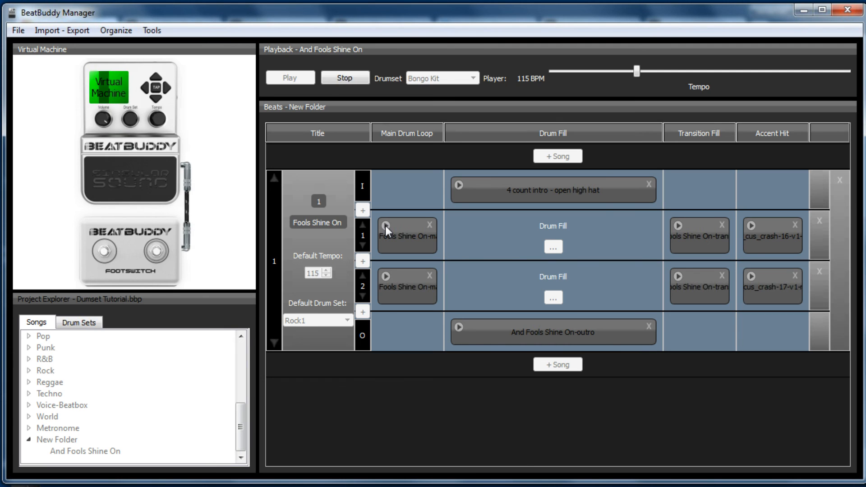
left_click(345, 78)
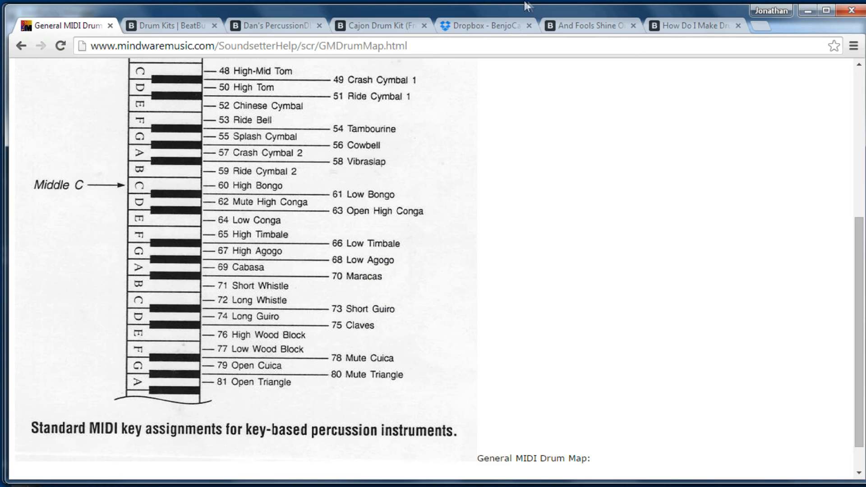
Switch to the 'How Do I Make Drum Kits' forum tab and scroll through the thread
left_click(697, 26)
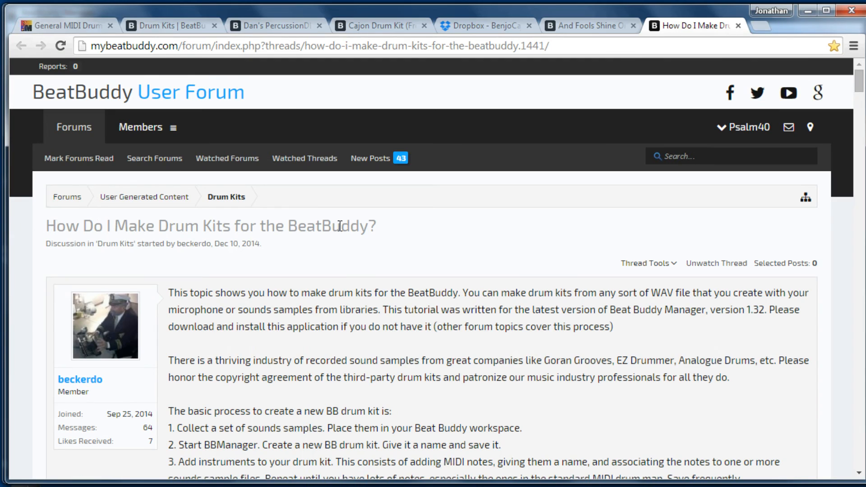
mouse_move(402, 255)
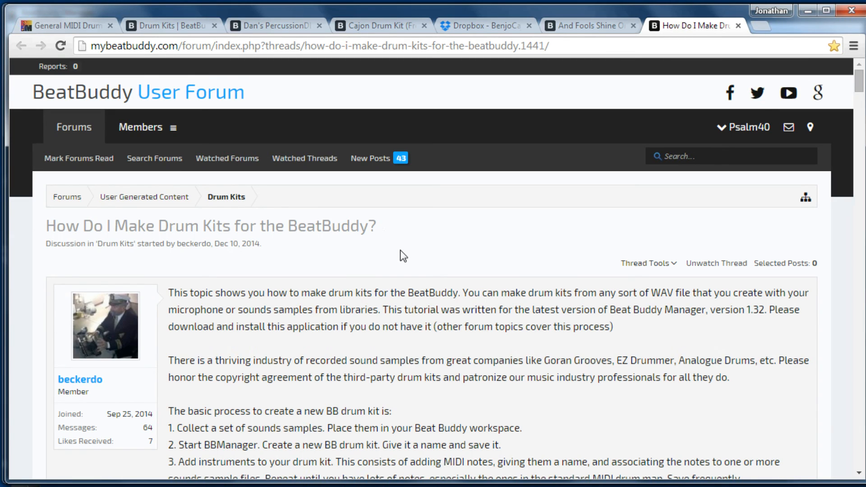
mouse_move(379, 228)
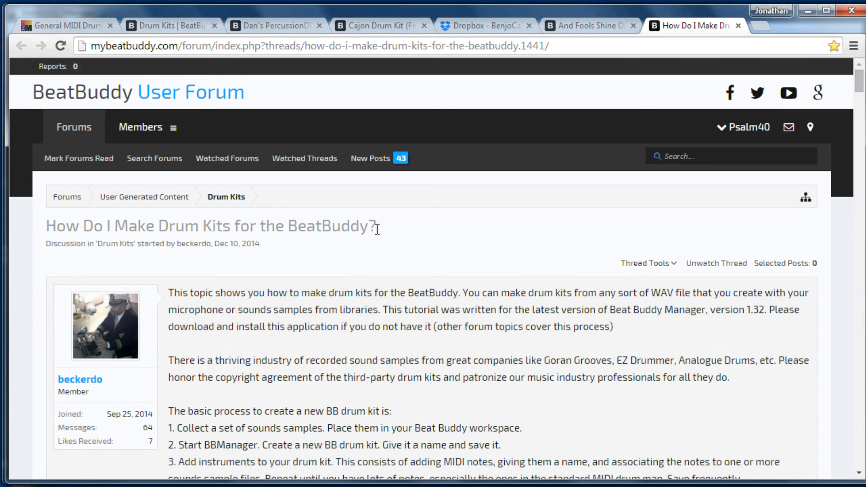
scroll("down", 3)
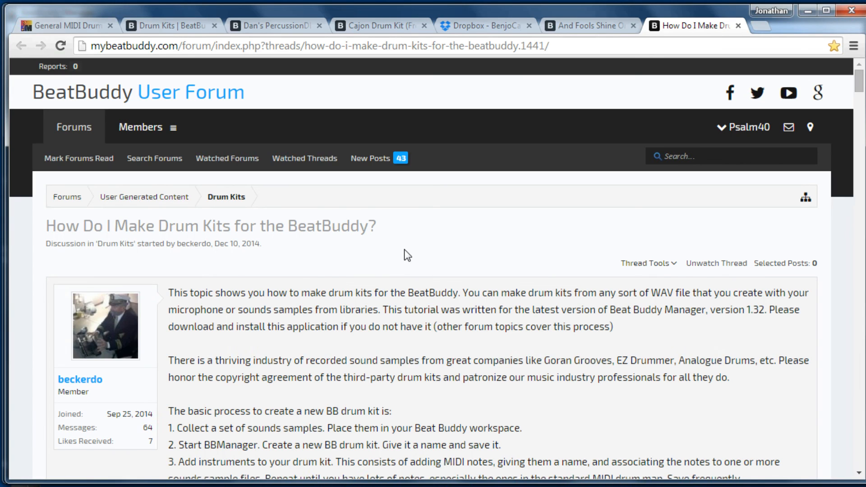
mouse_move(400, 248)
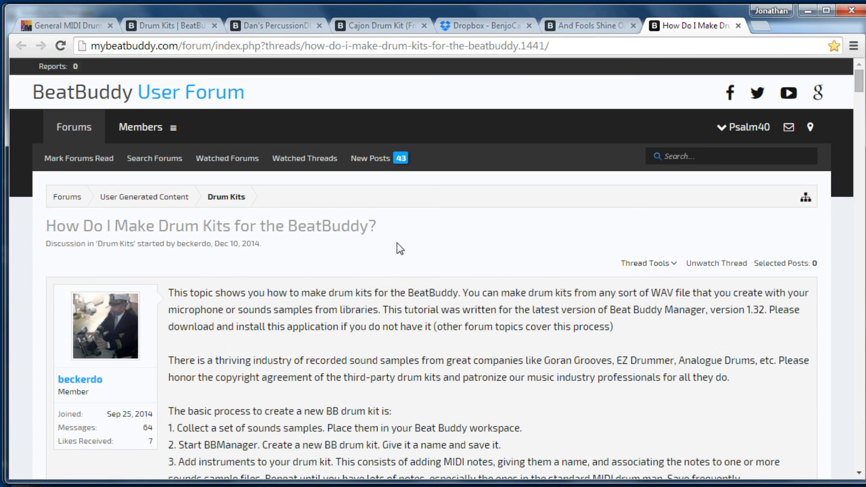
mouse_move(448, 289)
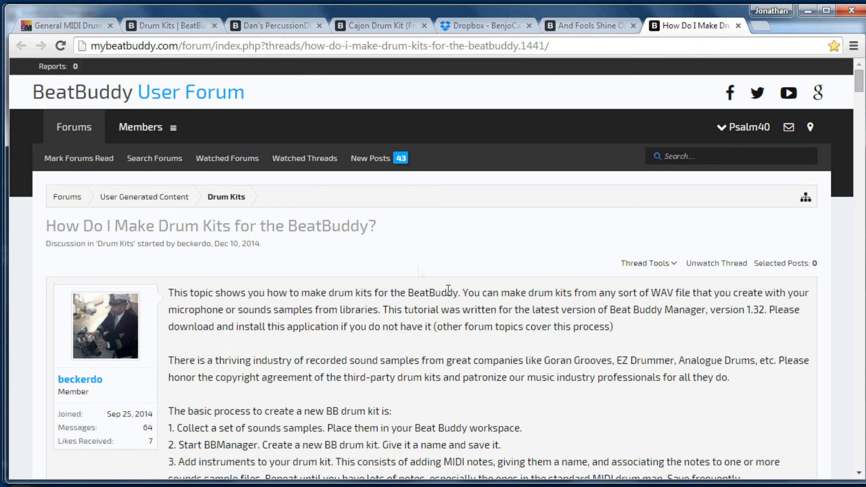